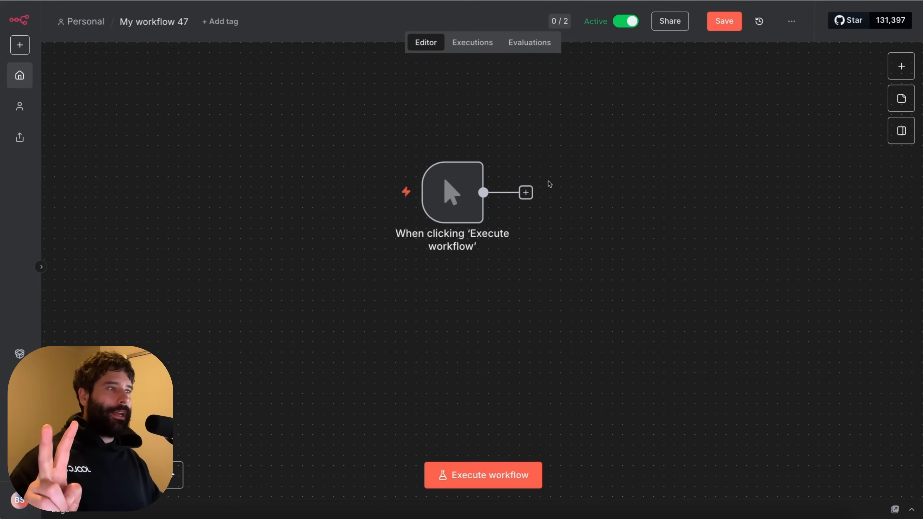
pyautogui.moveTo(900, 72)
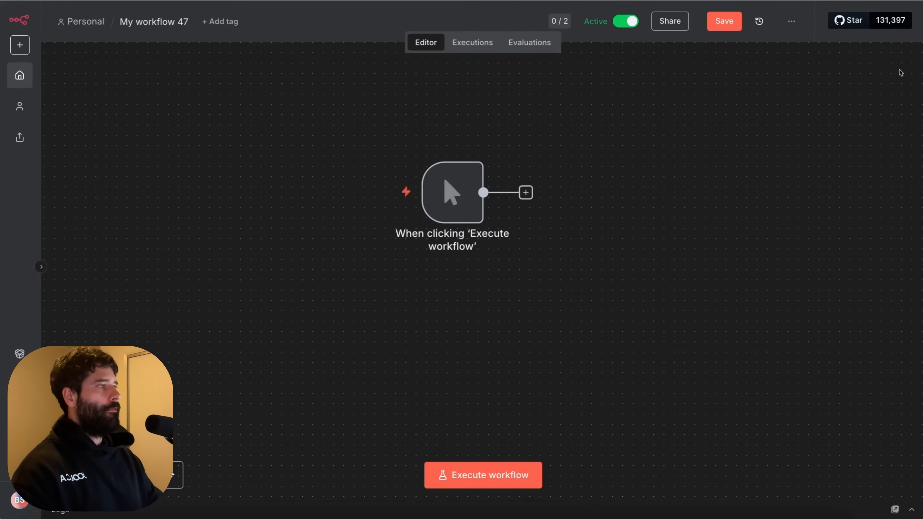
# - Browse the AI nodes and pre-built agents lists, then follow the Releases link to the n8n GitHub releases page
pyautogui.click(524, 192)
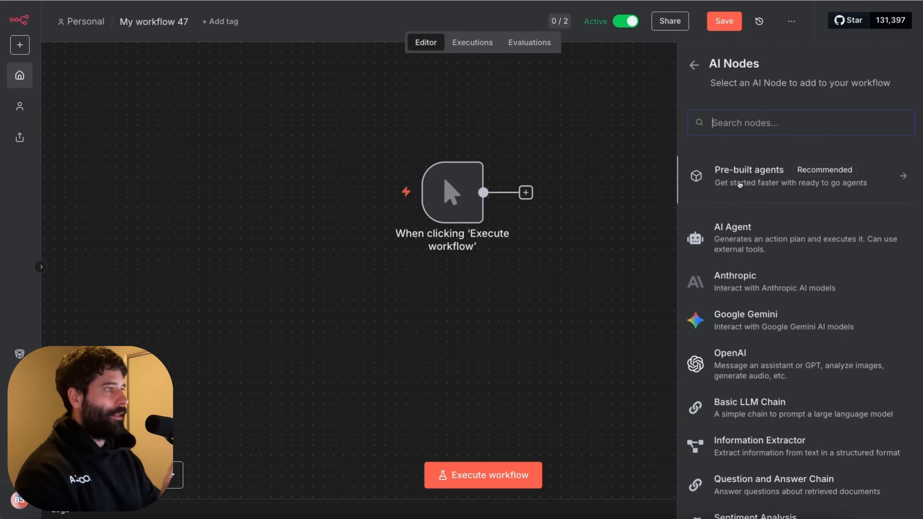
pyautogui.click(749, 176)
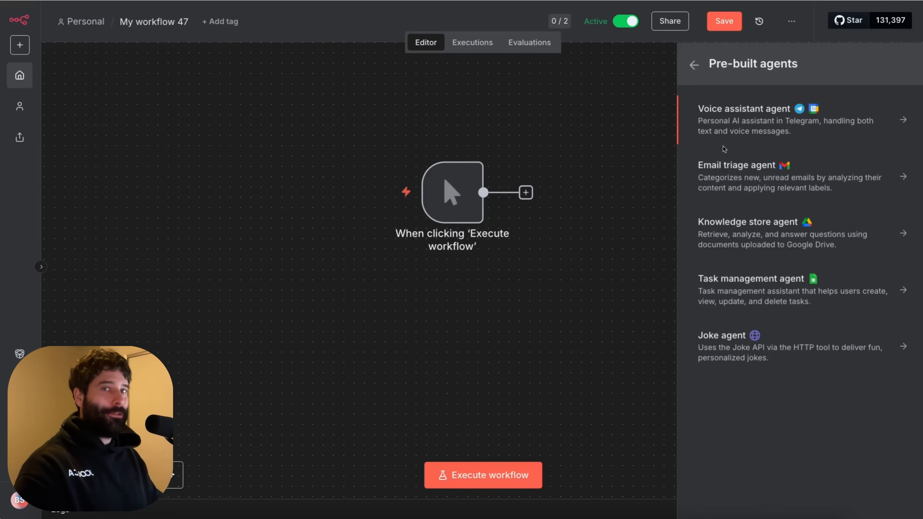
pyautogui.click(694, 64)
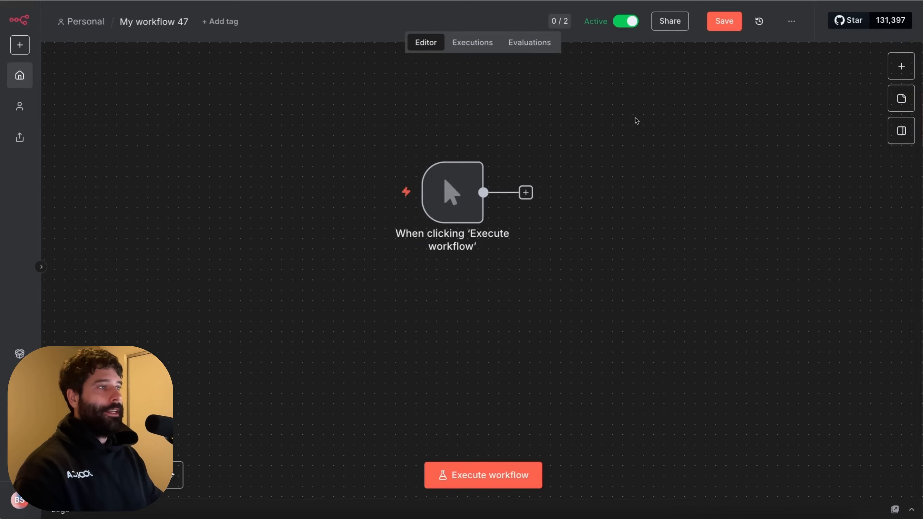
pyautogui.click(558, 21)
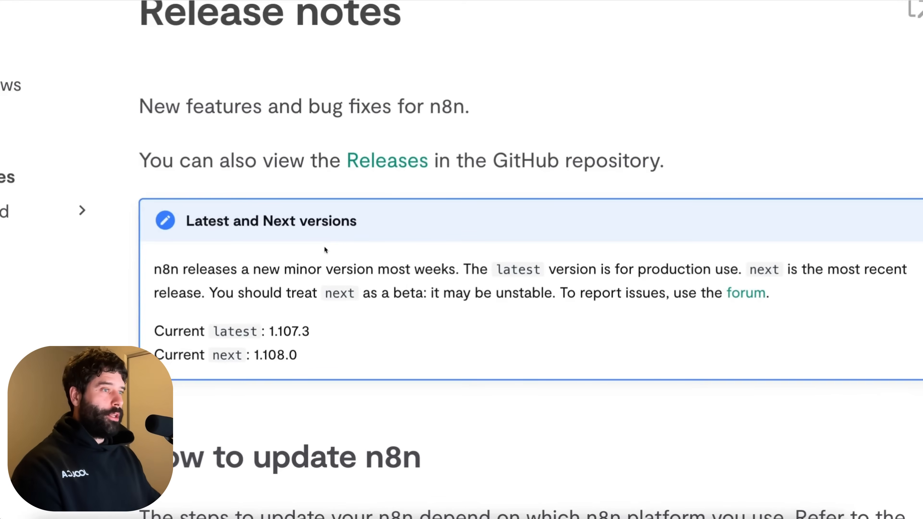
pyautogui.moveTo(387, 209)
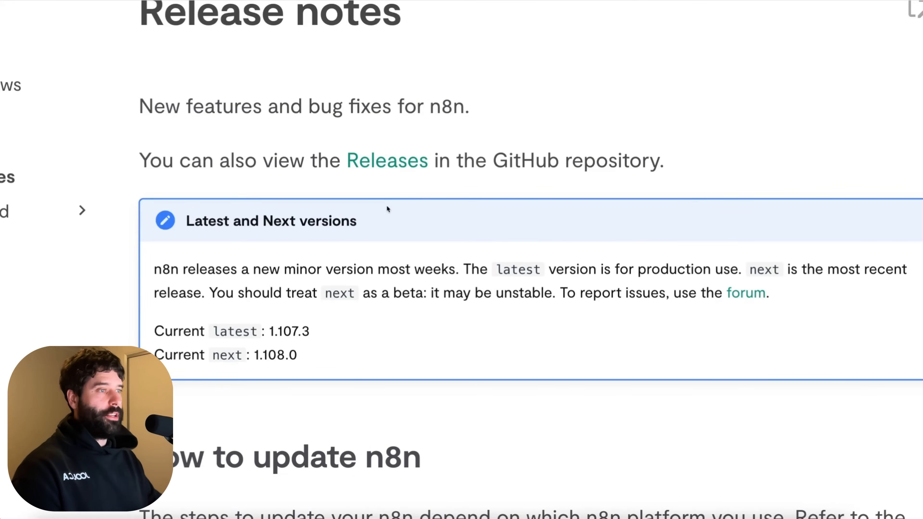
pyautogui.scroll(-3)
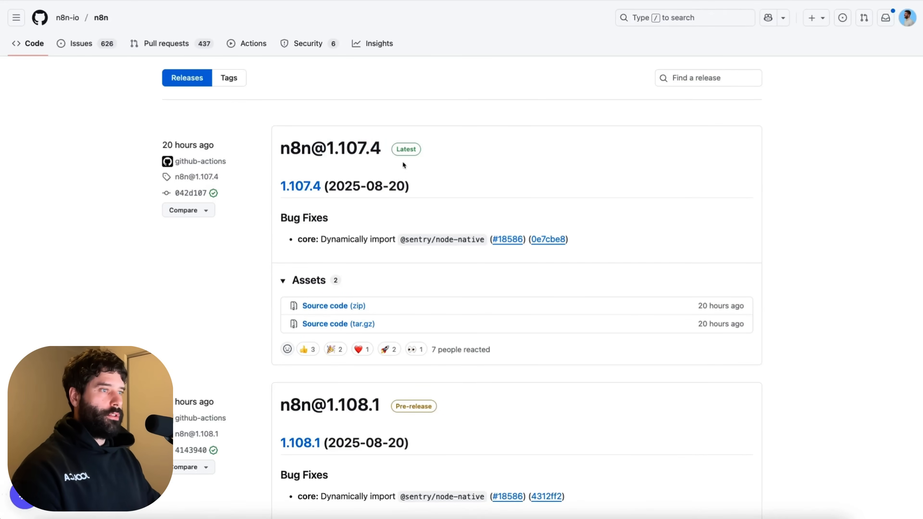
pyautogui.scroll(-3)
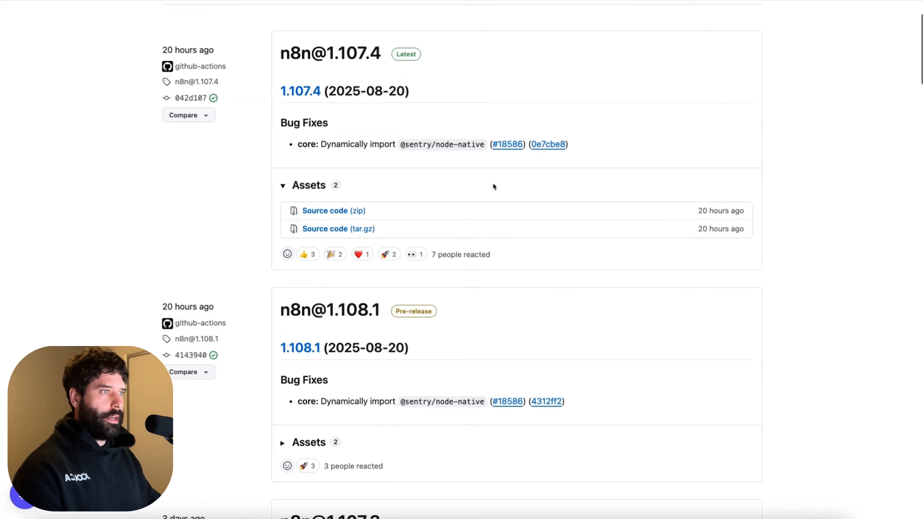
pyautogui.scroll(-3)
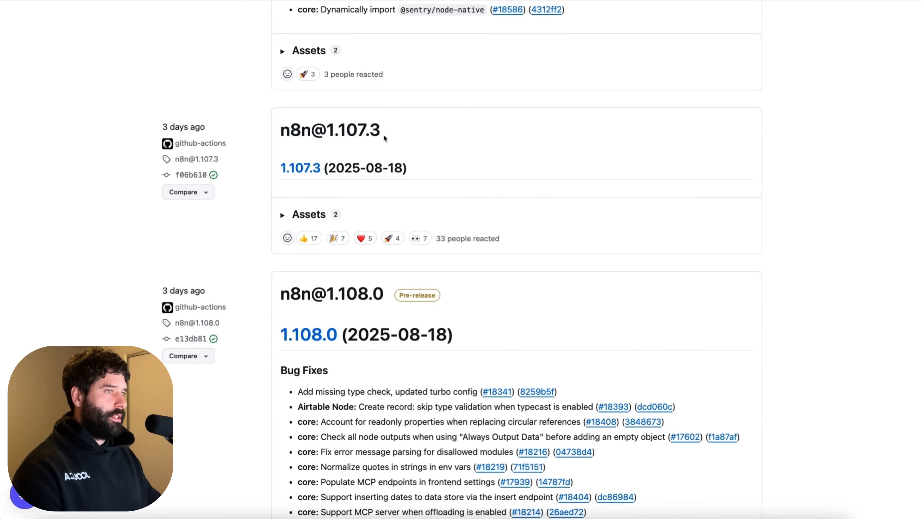
pyautogui.scroll(-3)
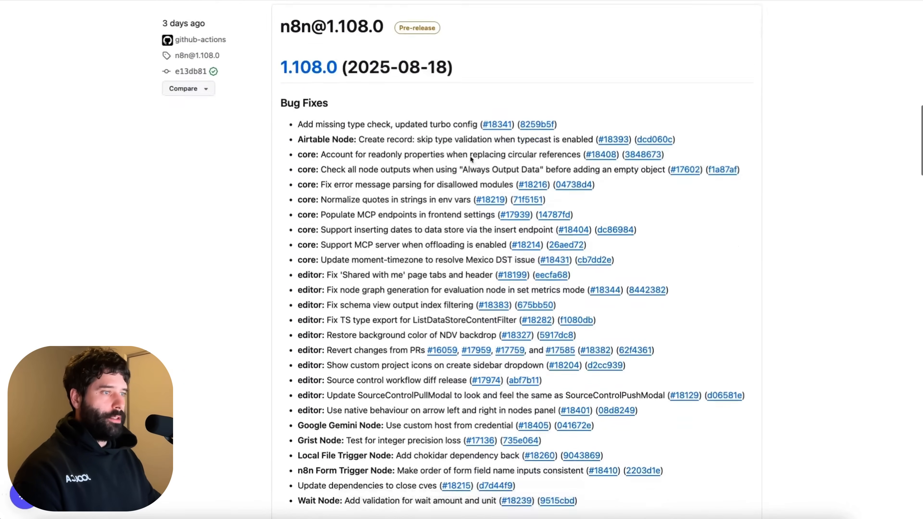
pyautogui.scroll(-3)
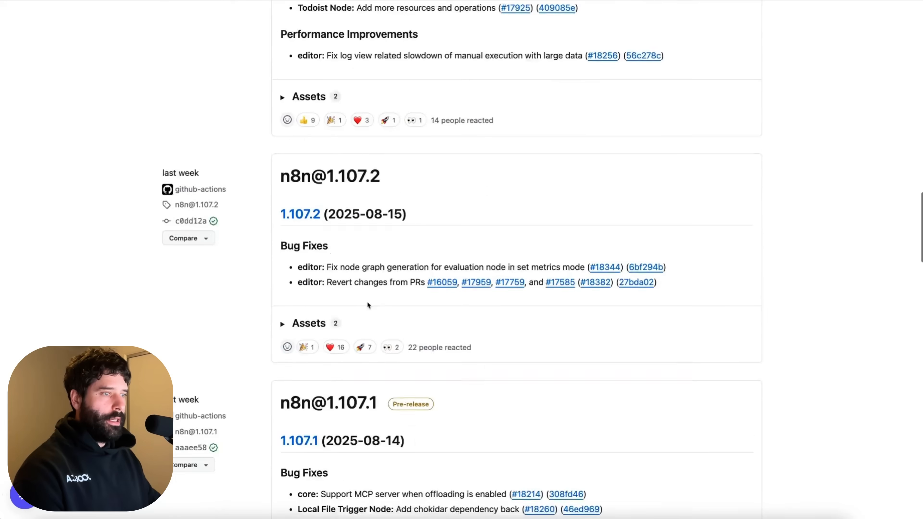
pyautogui.scroll(-3)
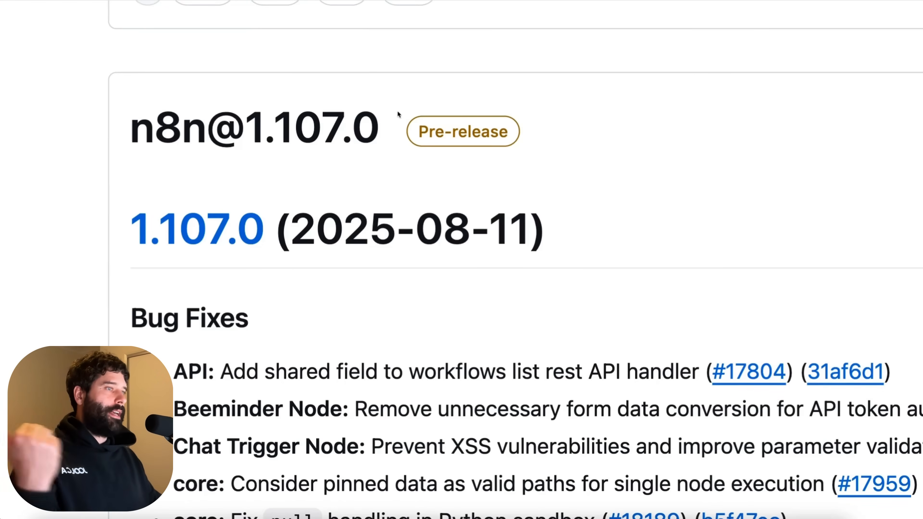
pyautogui.scroll(-3)
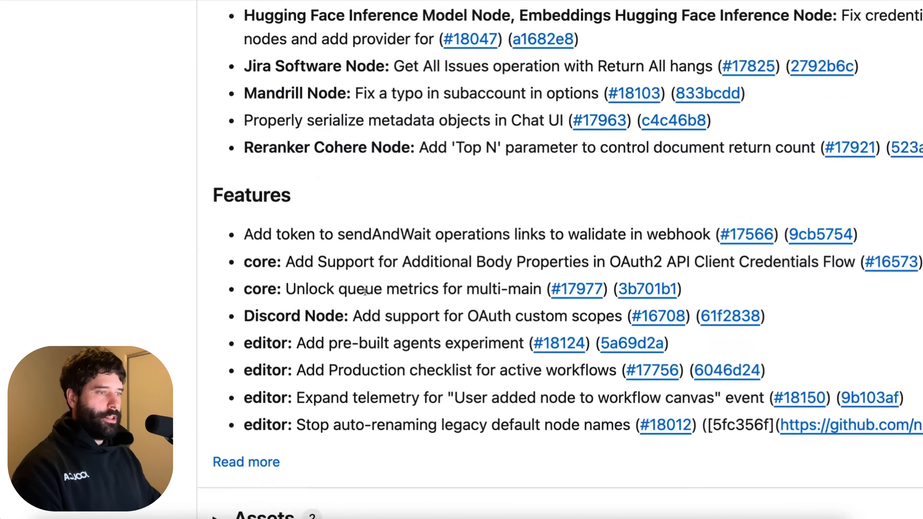
pyautogui.scroll(-3)
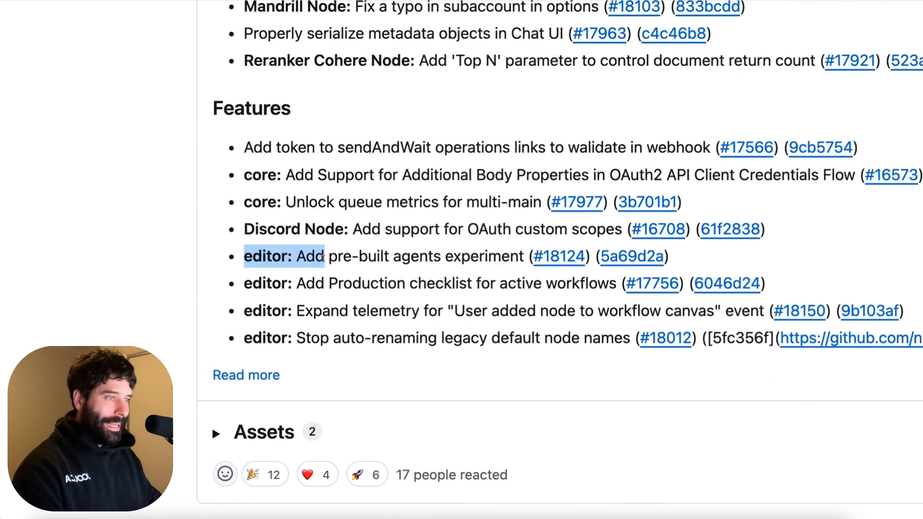
# - Highlight the pre-built agents and Production checklist entries, then expand the notes and select the Sentry tracing entry
pyautogui.moveTo(307, 256); pyautogui.dragTo(524, 256)
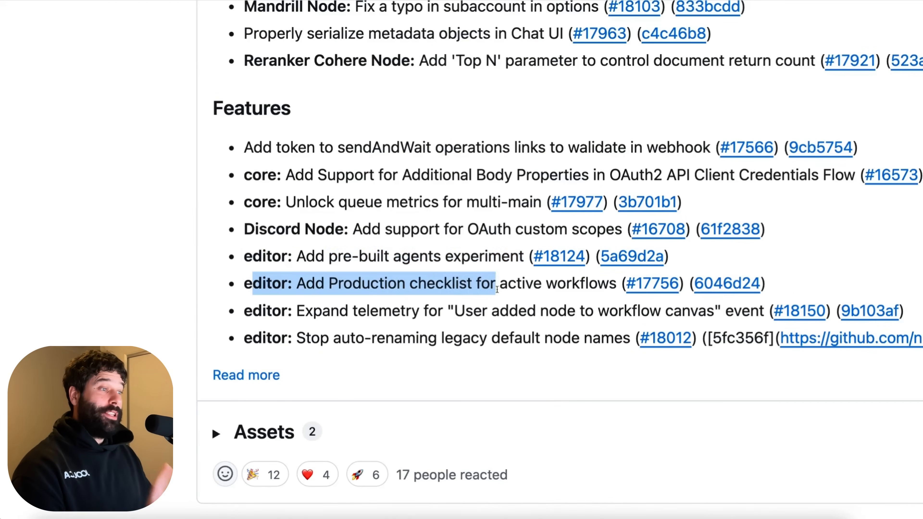
pyautogui.moveTo(497, 283); pyautogui.dragTo(612, 283)
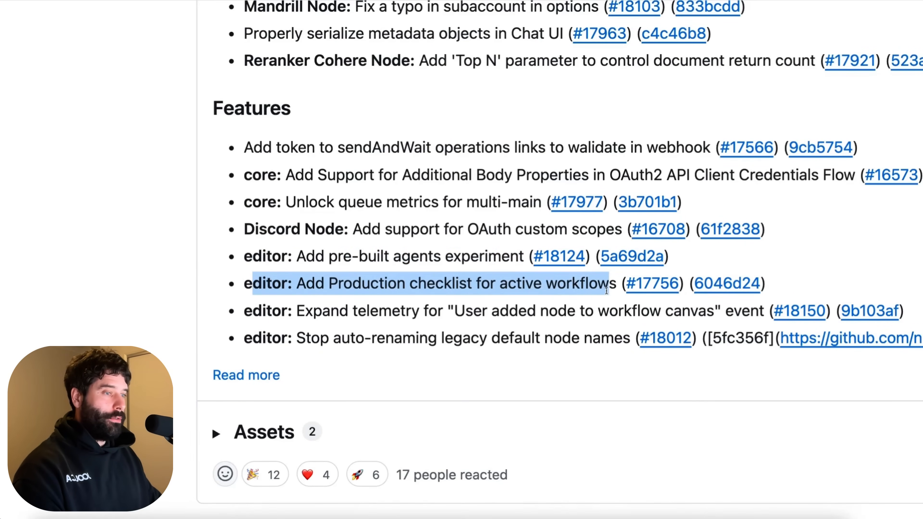
pyautogui.moveTo(314, 361)
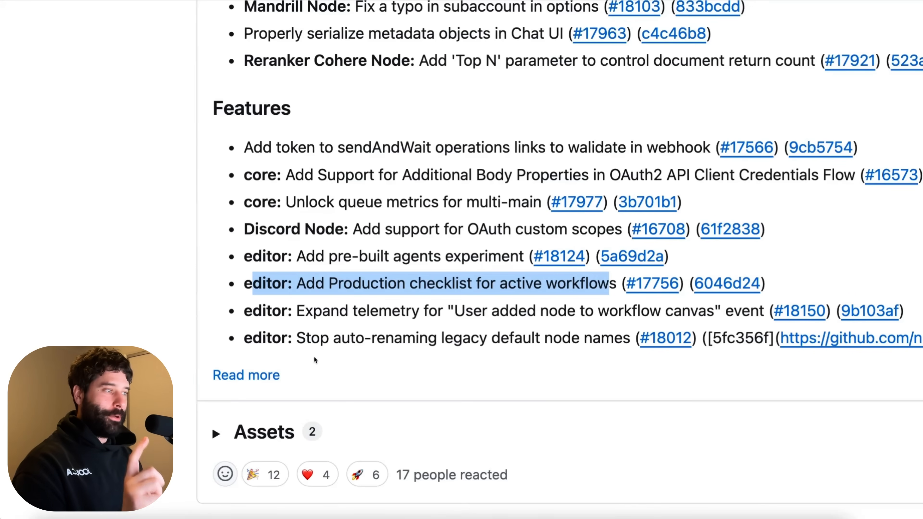
pyautogui.moveTo(246, 375)
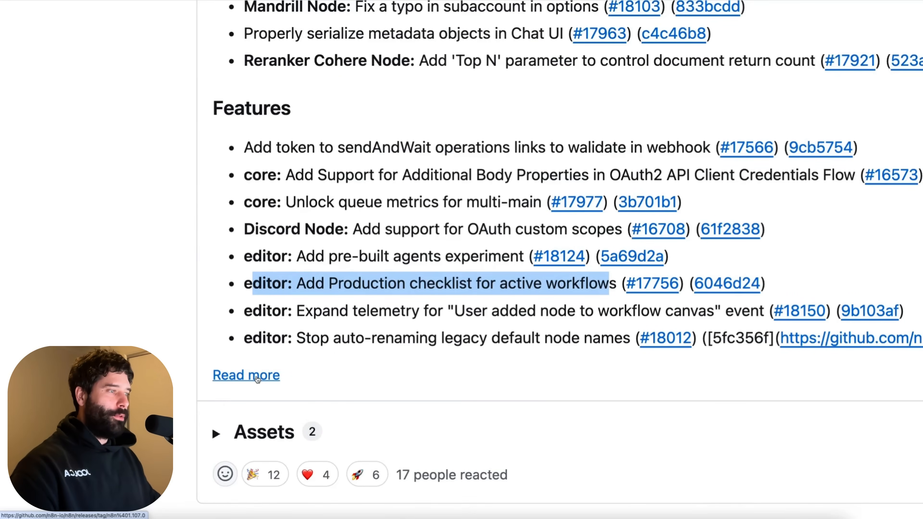
pyautogui.click(246, 375)
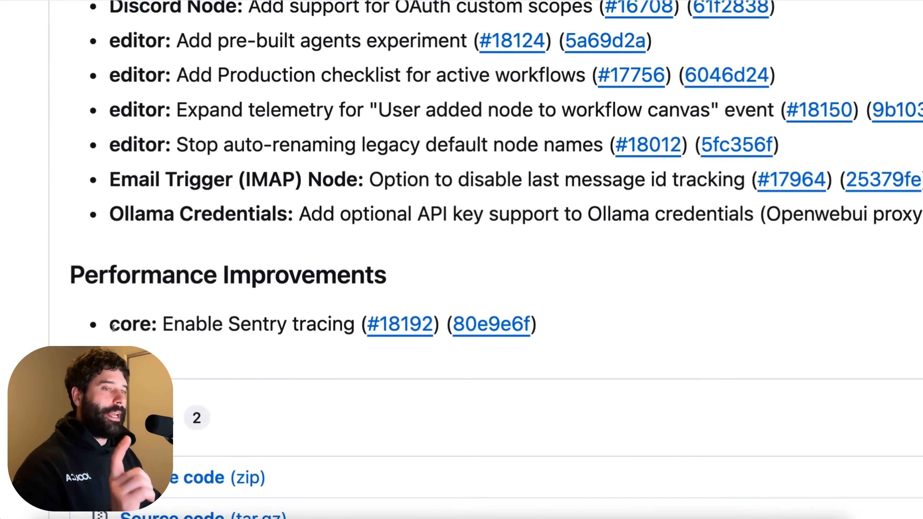
pyautogui.doubleClick(129, 325)
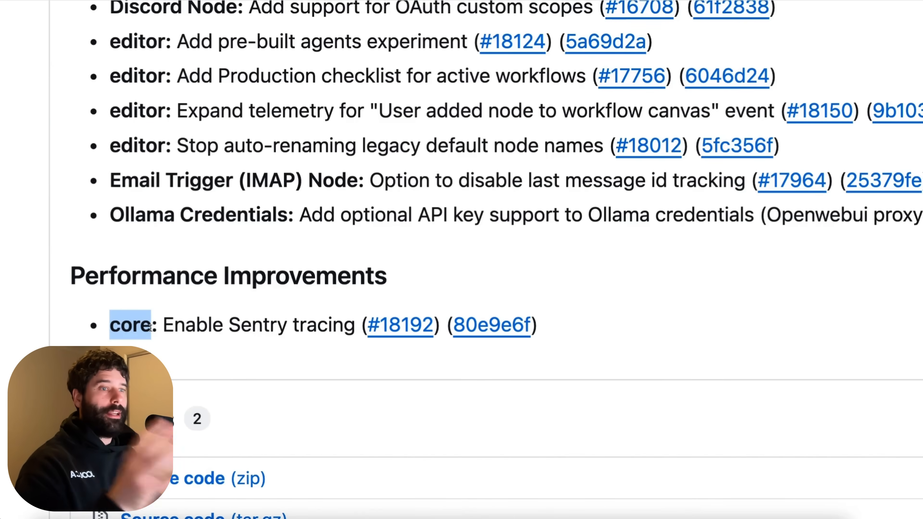
pyautogui.moveTo(129, 325); pyautogui.dragTo(350, 325)
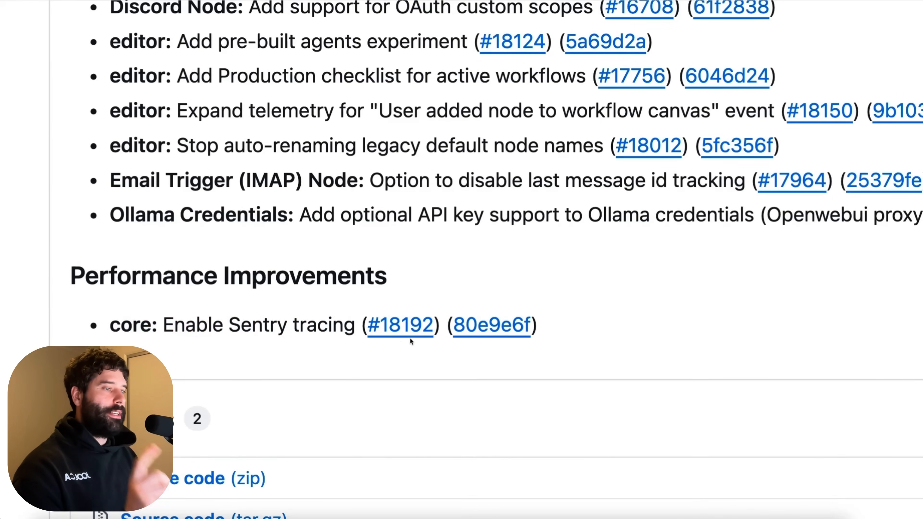
pyautogui.moveTo(401, 324)
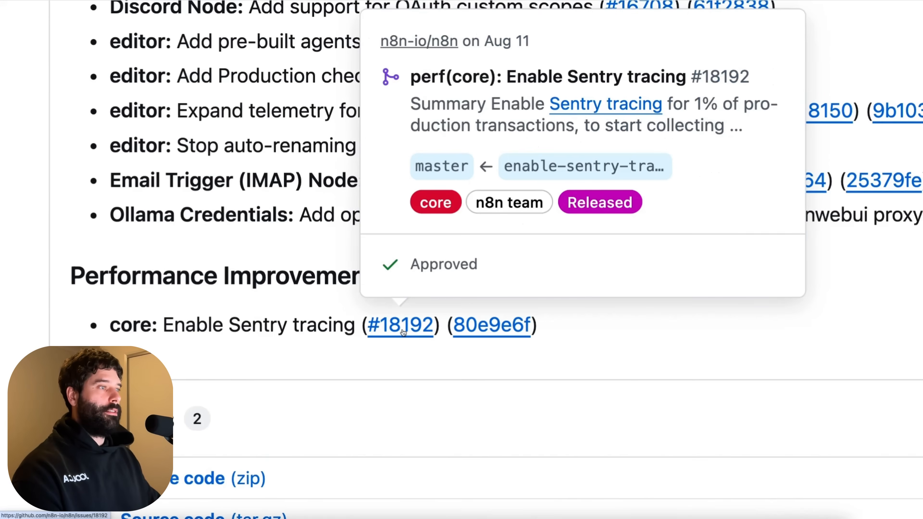
# - Open pull request #18192 that enables Sentry tracing and view its summary
pyautogui.click(401, 324)
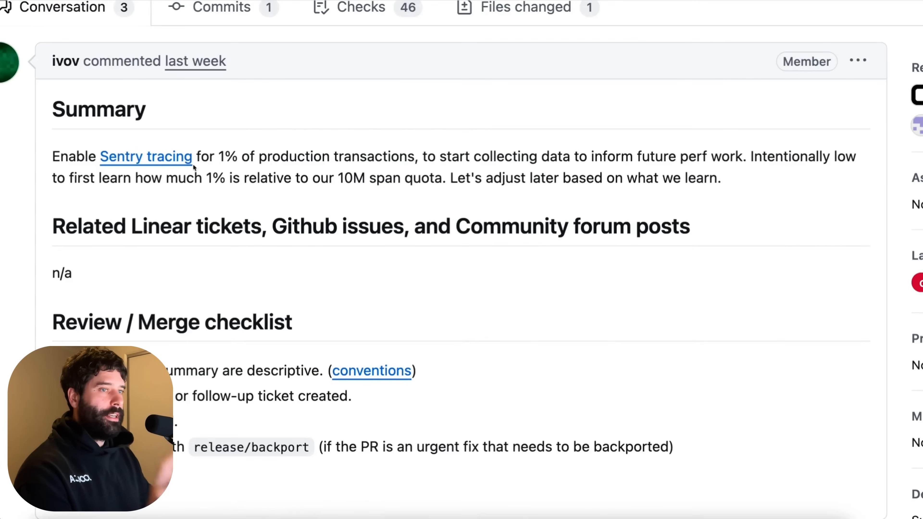
pyautogui.moveTo(146, 156)
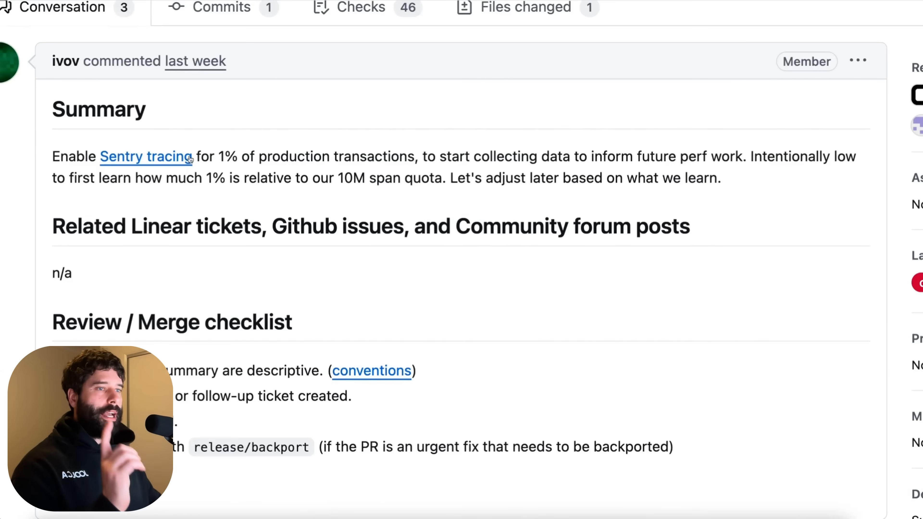
pyautogui.moveTo(145, 156)
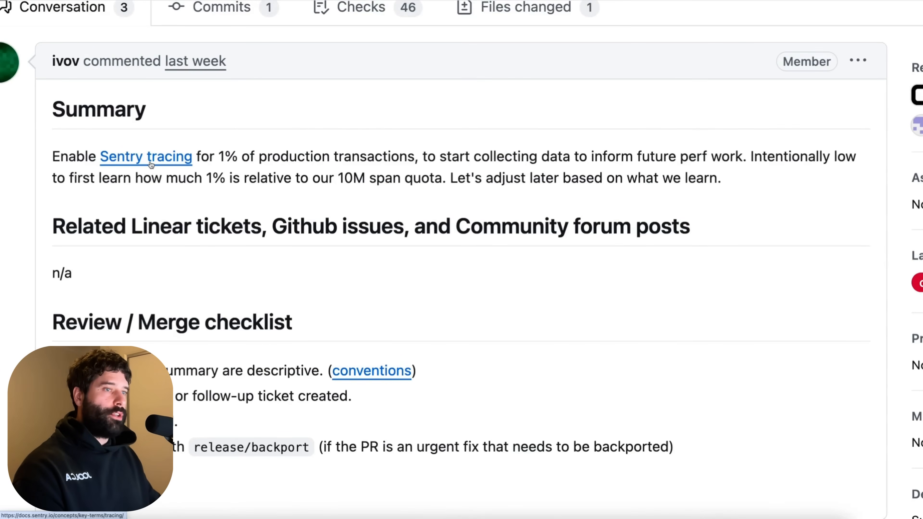
# - Follow the Sentry tracing link from the PR summary and skim the Tracing overview page
pyautogui.click(146, 156)
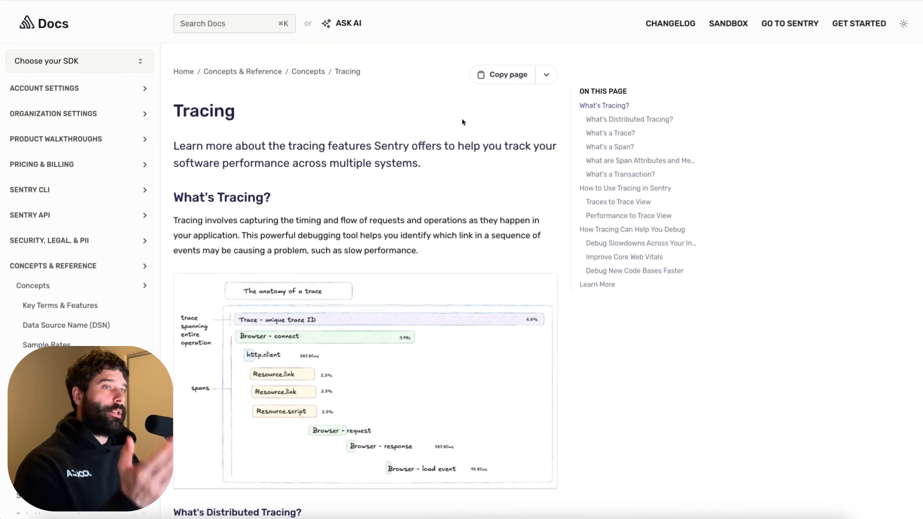
pyautogui.scroll(-3)
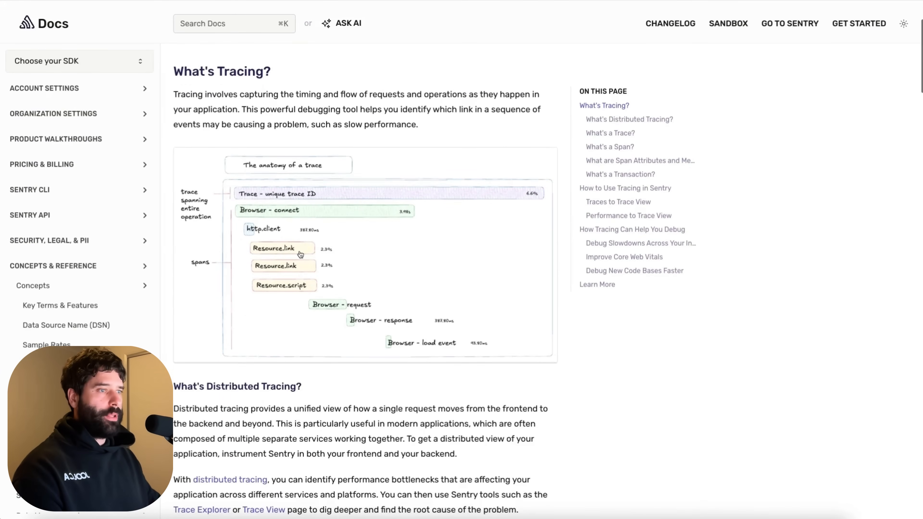
pyautogui.scroll(-3)
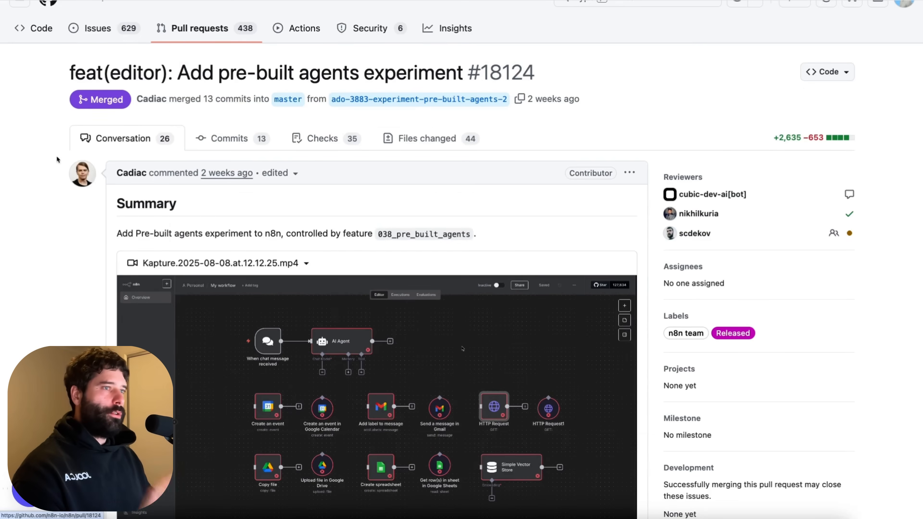
# - Select the Production checklist entry in the release notes and open its linked pull request
pyautogui.scroll(-3)
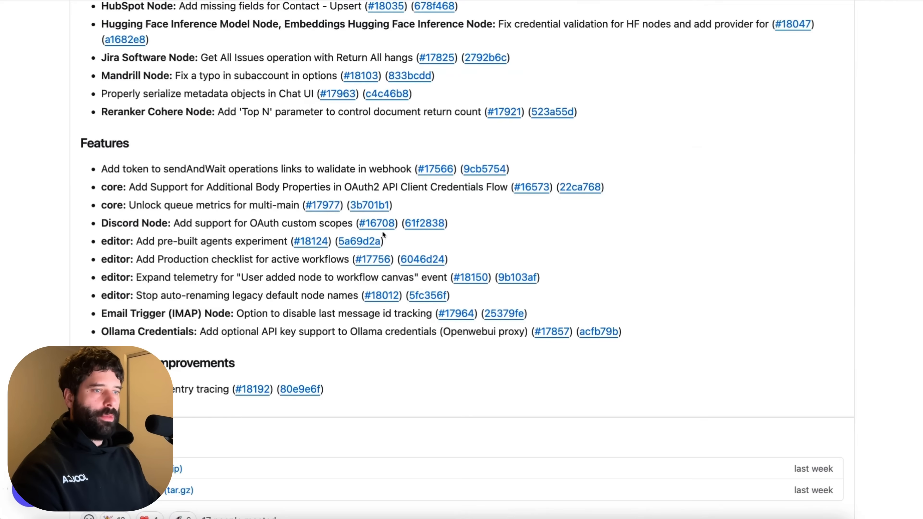
pyautogui.moveTo(102, 241); pyautogui.dragTo(230, 241)
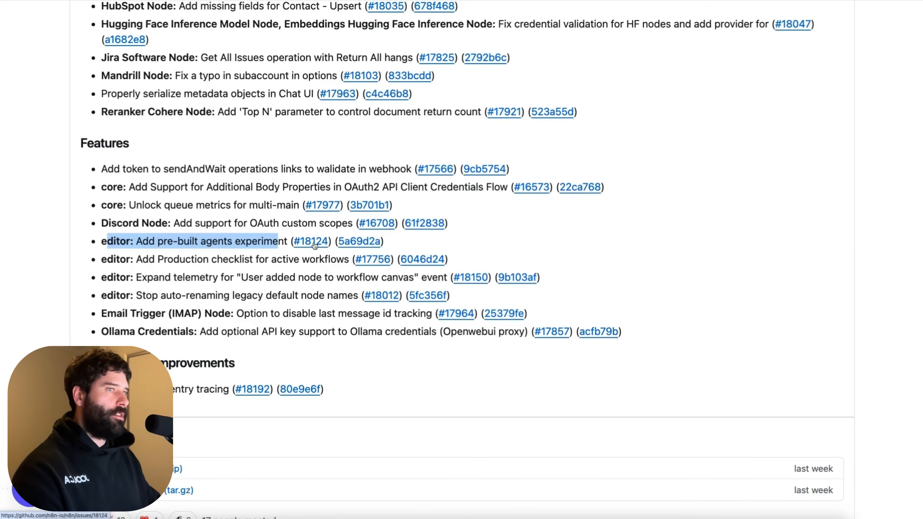
pyautogui.click(310, 240)
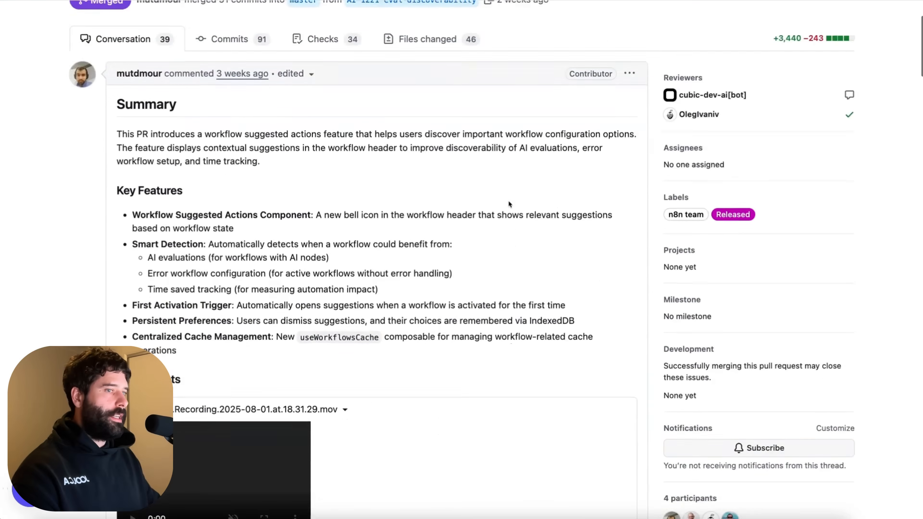
# - Read the PR's Summary and Key Features, highlighting the Smart Detection description
pyautogui.scroll(-3)
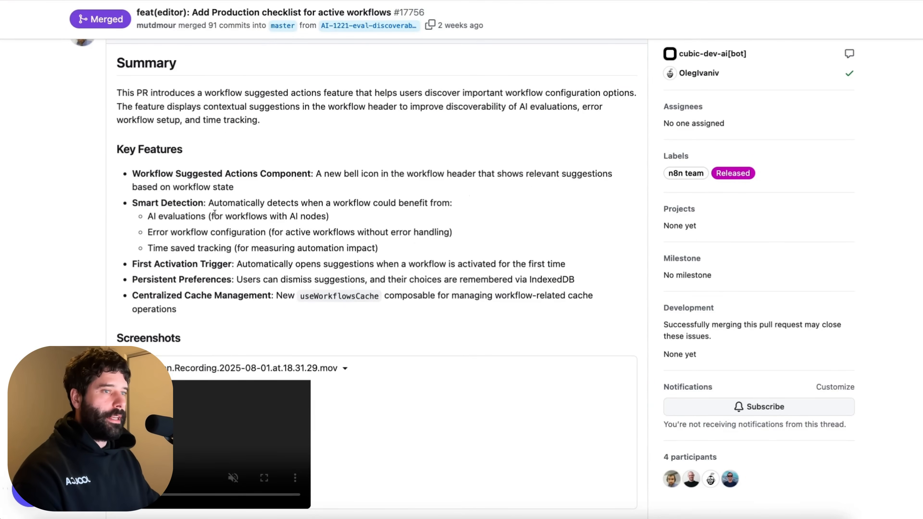
pyautogui.scroll(-3)
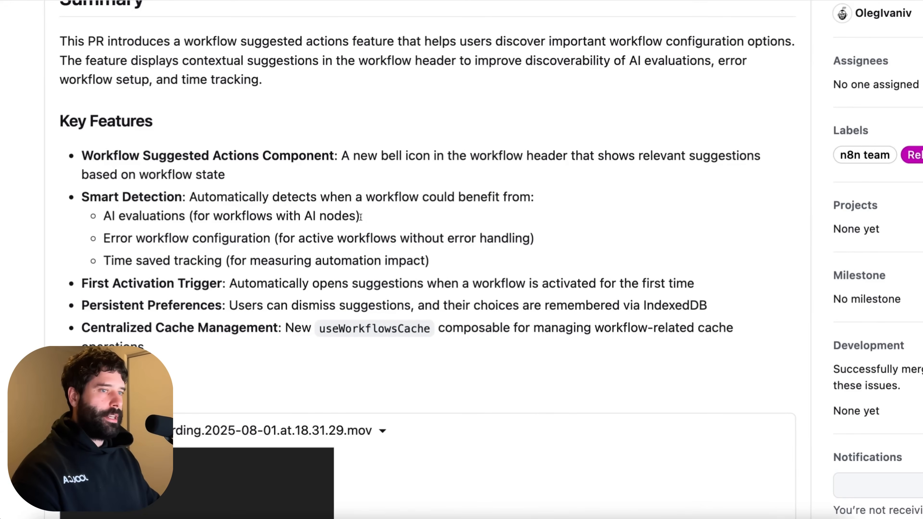
pyautogui.moveTo(187, 197); pyautogui.dragTo(299, 197)
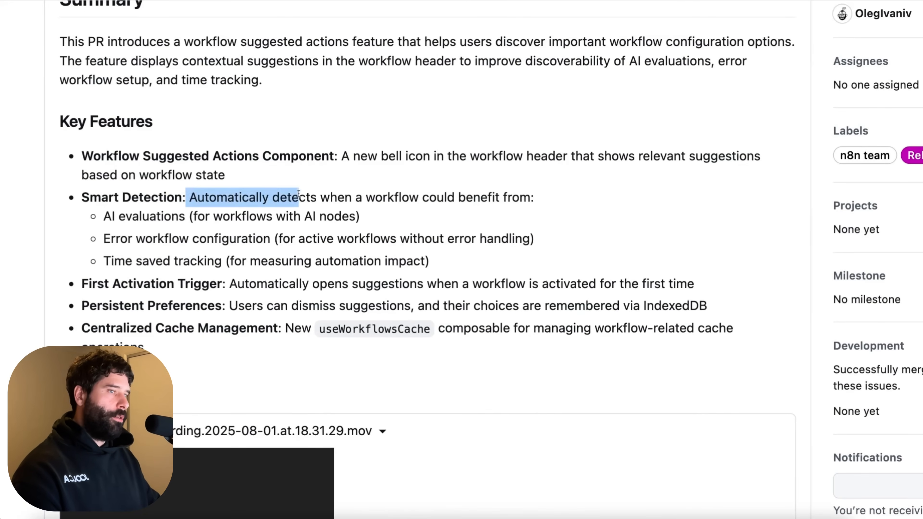
pyautogui.moveTo(300, 197); pyautogui.dragTo(529, 197)
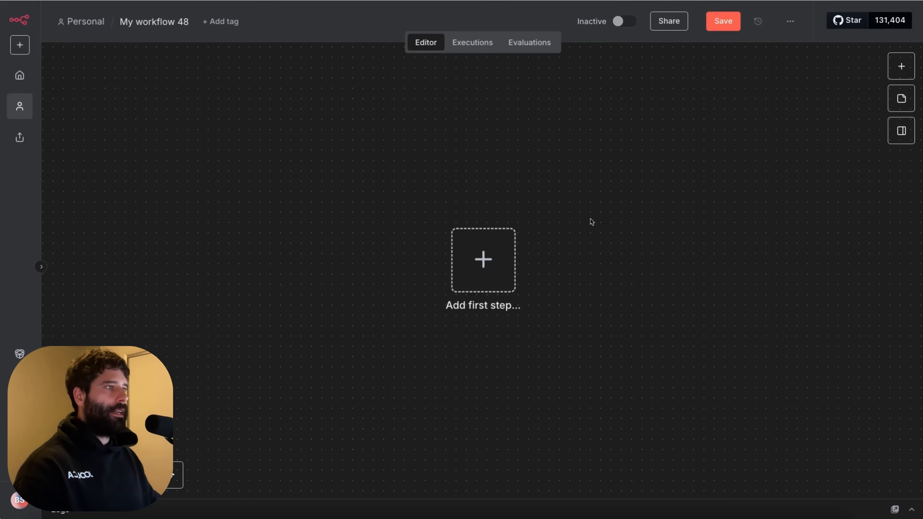
pyautogui.moveTo(677, 111)
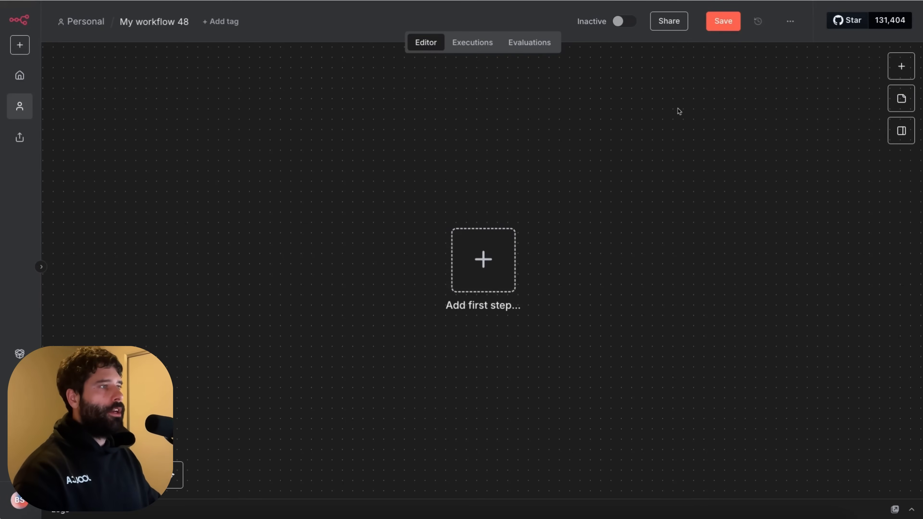
pyautogui.moveTo(612, 34)
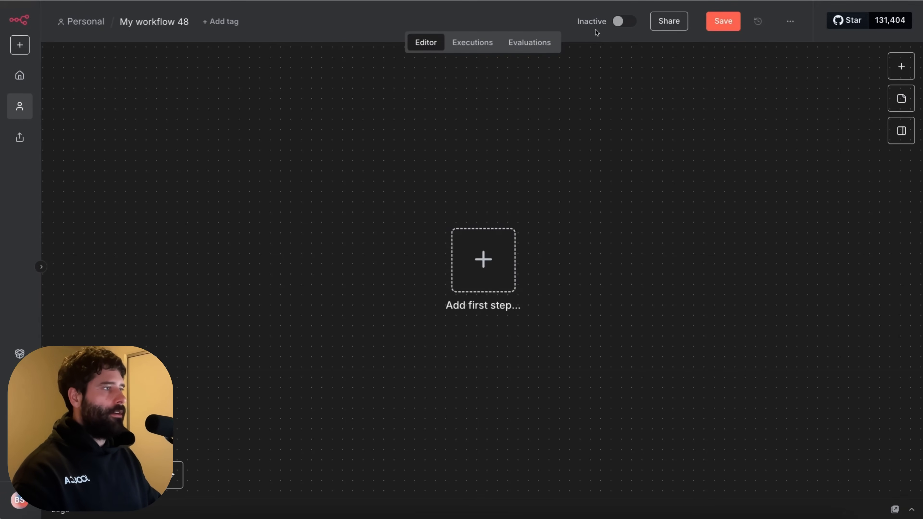
pyautogui.moveTo(602, 34)
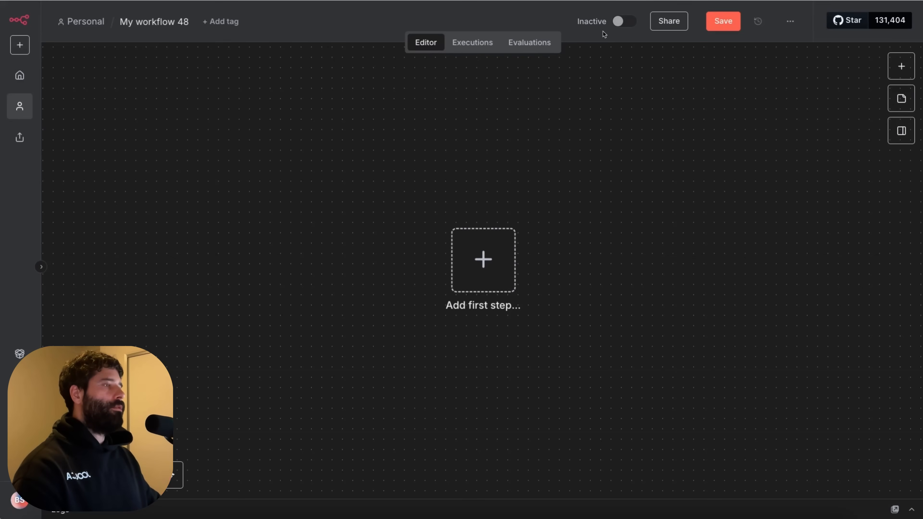
pyautogui.moveTo(652, 85)
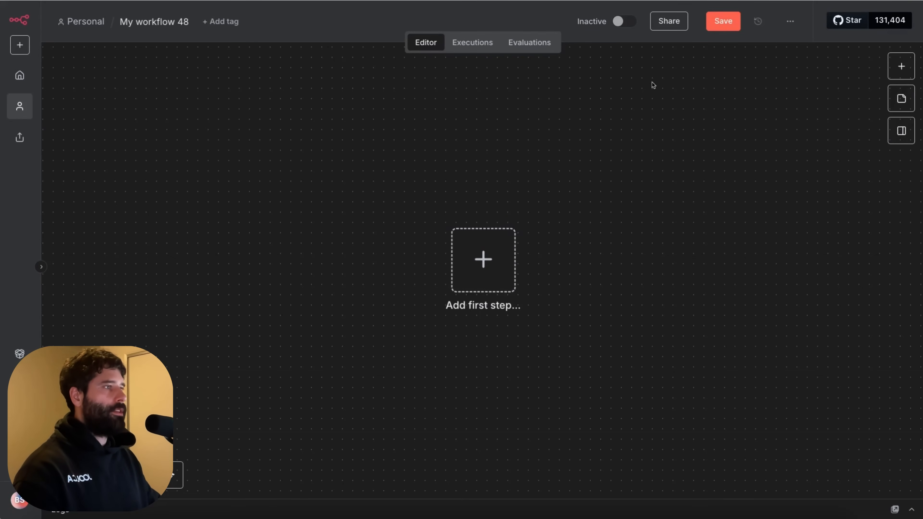
pyautogui.moveTo(619, 22)
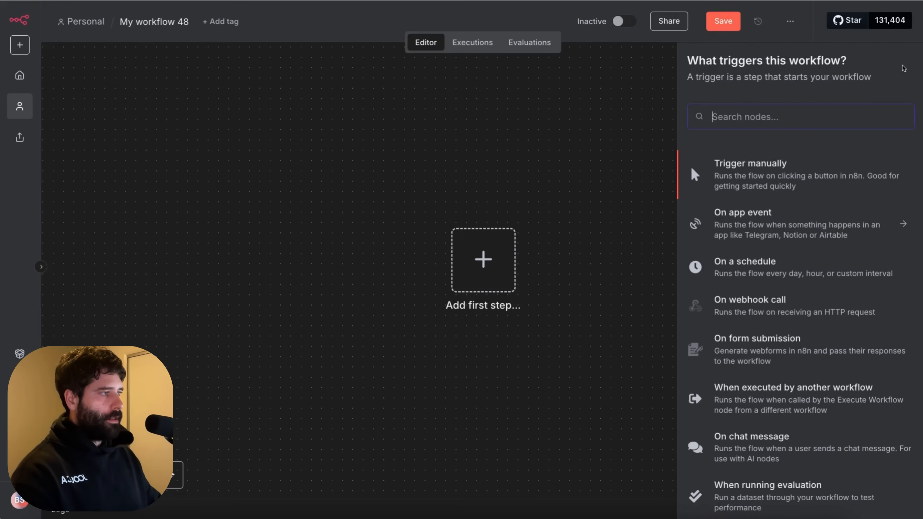
# - Search 'webhook' in the node picker and add the Webhook trigger as the first step
pyautogui.write('webhoo')
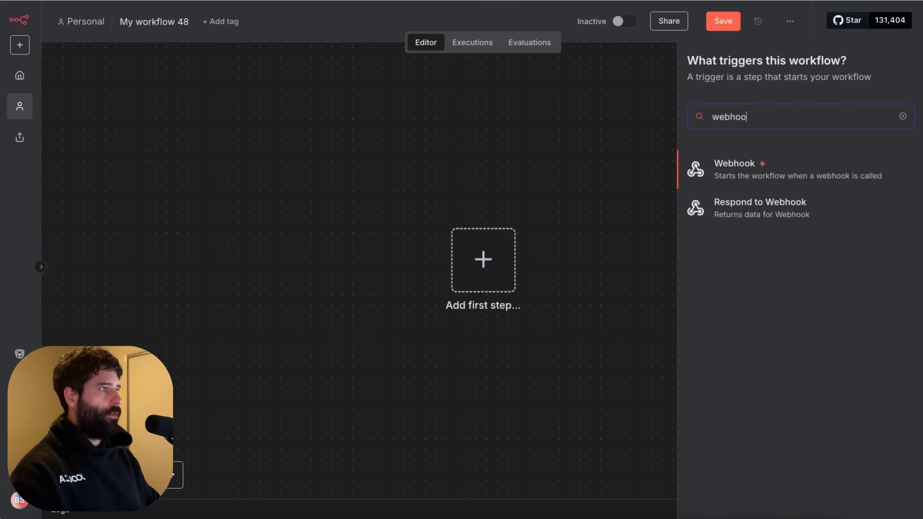
pyautogui.click(734, 162)
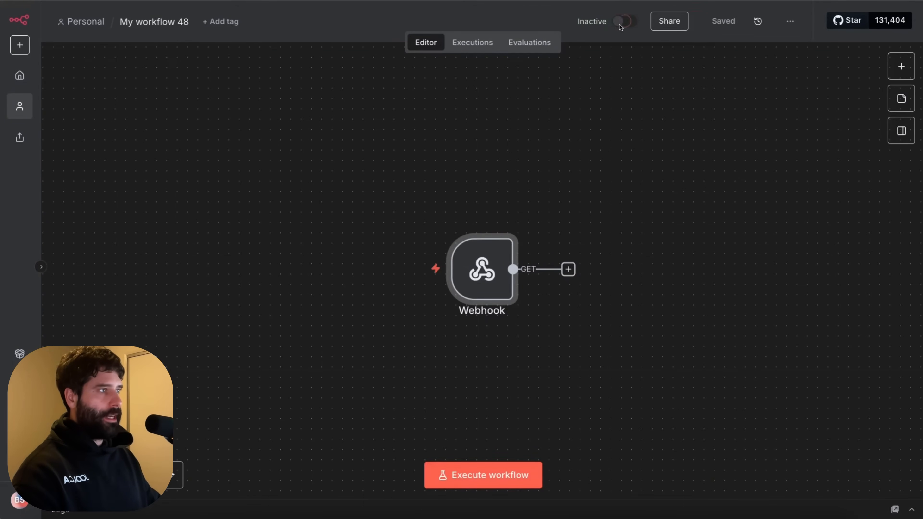
# - Switch the workflow to Active, dismiss the activation notice and review the Production Checklist
pyautogui.click(625, 21)
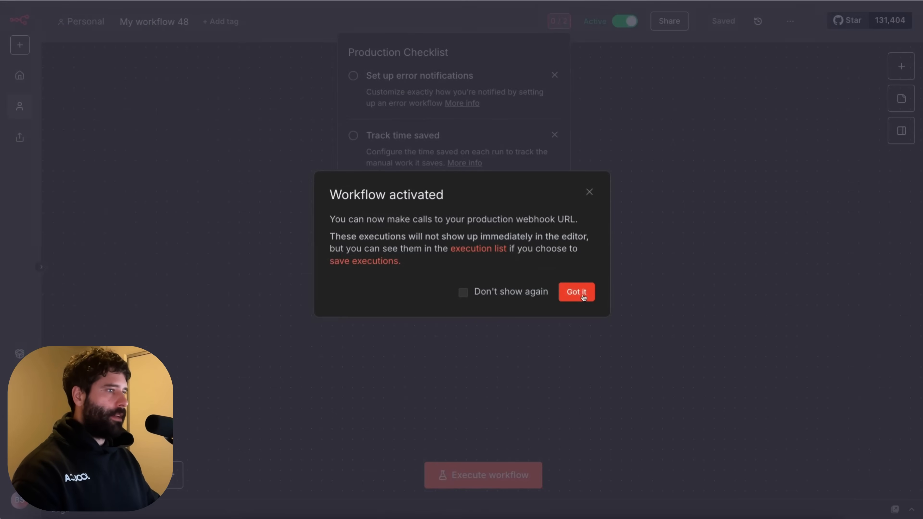
pyautogui.click(576, 291)
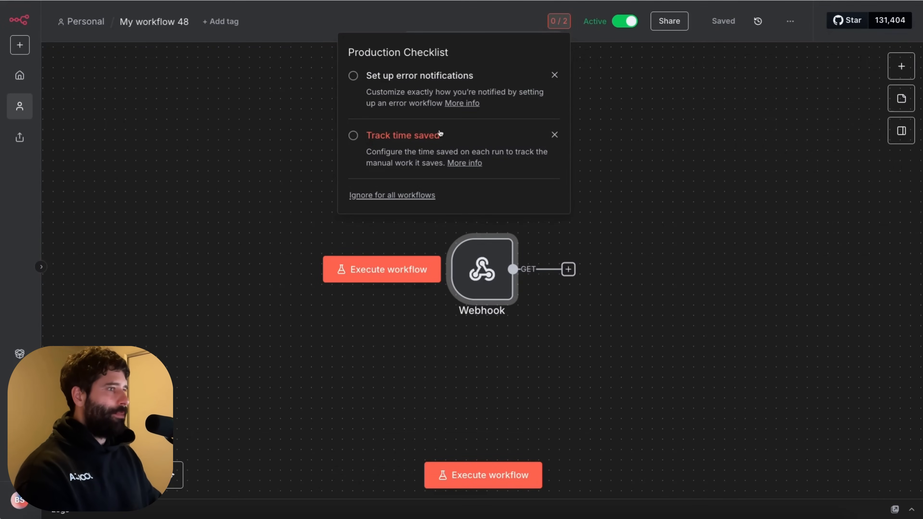
pyautogui.moveTo(562, 192)
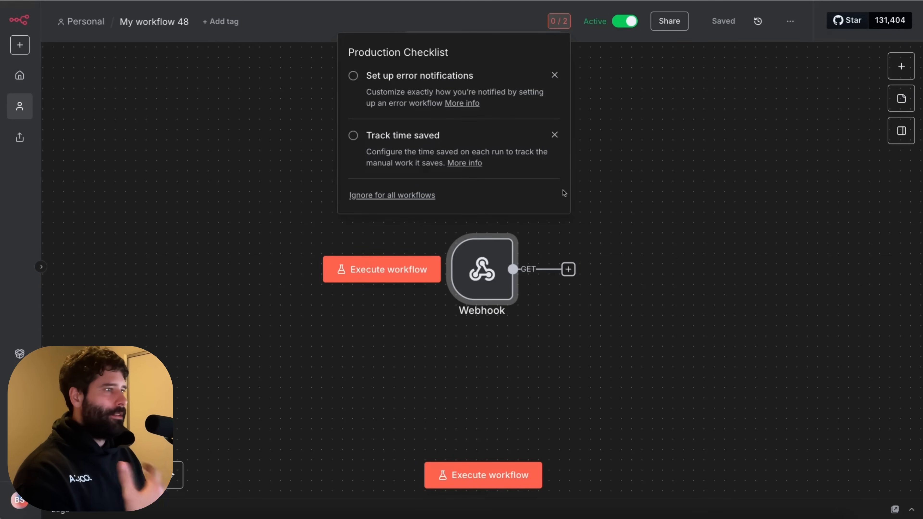
pyautogui.moveTo(446, 123)
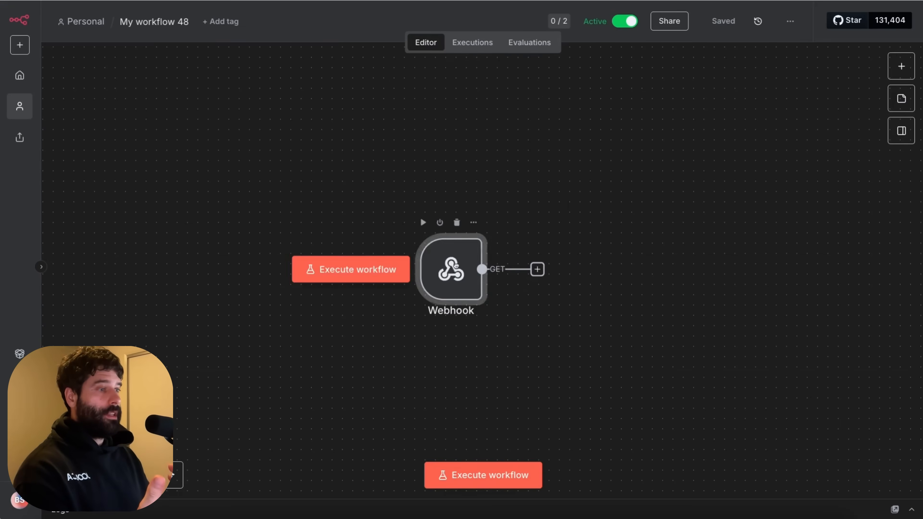
pyautogui.moveTo(451, 270); pyautogui.dragTo(379, 248)
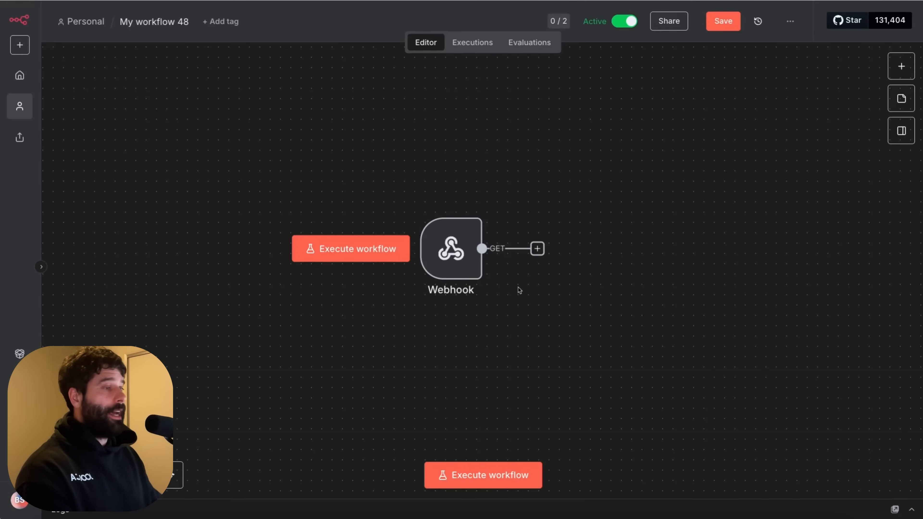
pyautogui.moveTo(615, 215)
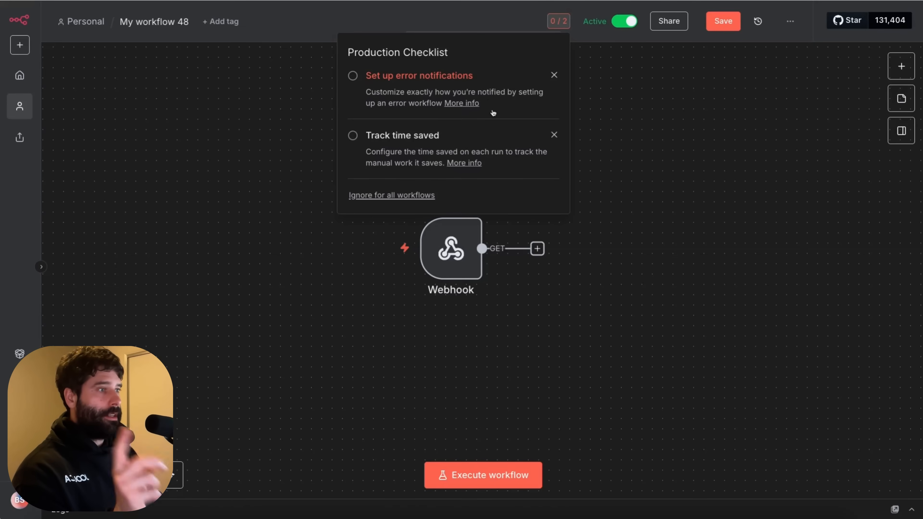
pyautogui.moveTo(444, 87)
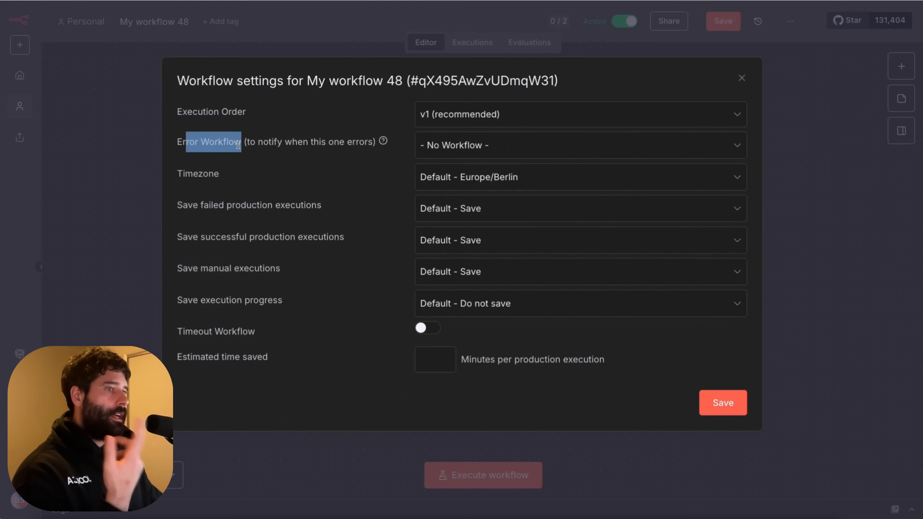
# - In Workflow settings, set the Error Workflow to the existing 'error-workflow'
pyautogui.click(580, 145)
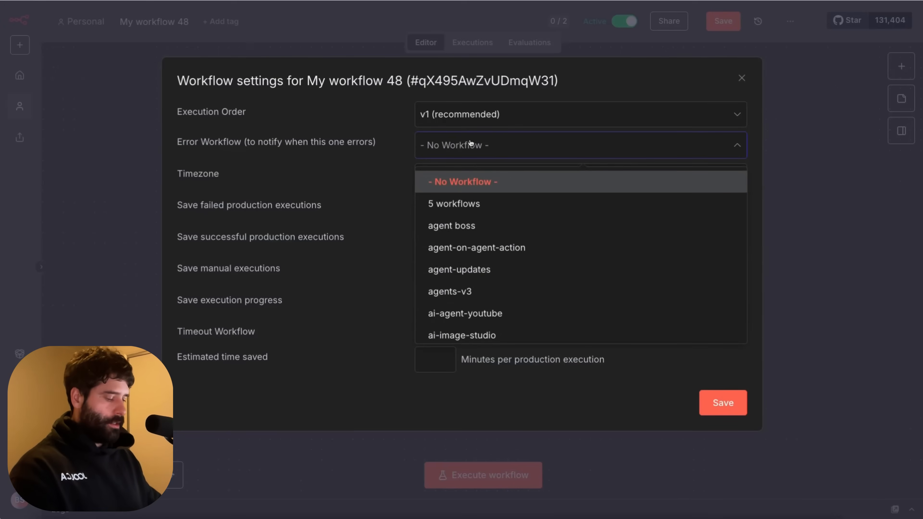
pyautogui.write('erro')
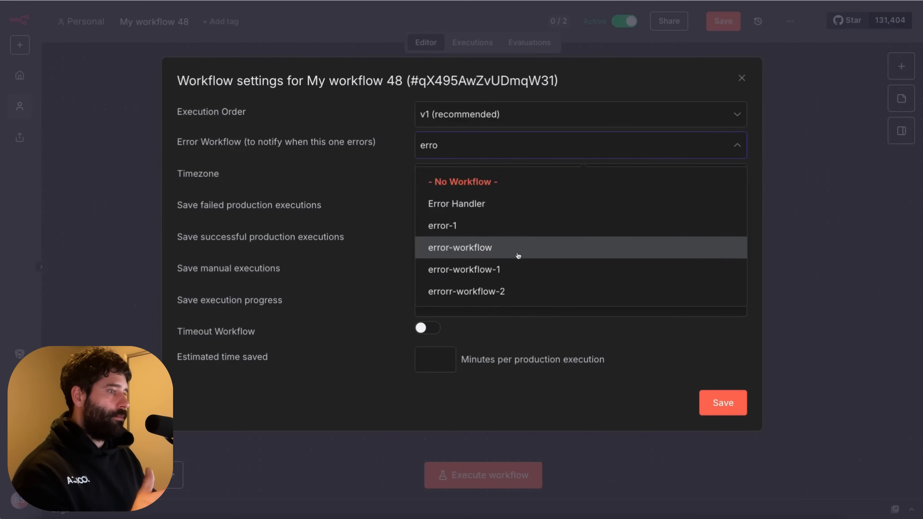
pyautogui.click(742, 78)
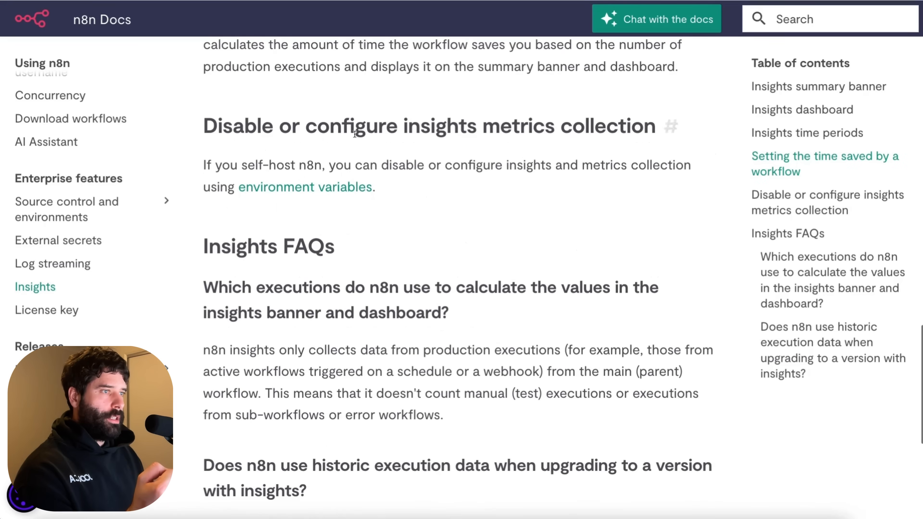
# - Ask the docs AI chat what the time-saving feature is, then return to the Time saved (Workflow ROI) section
pyautogui.scroll(-3)
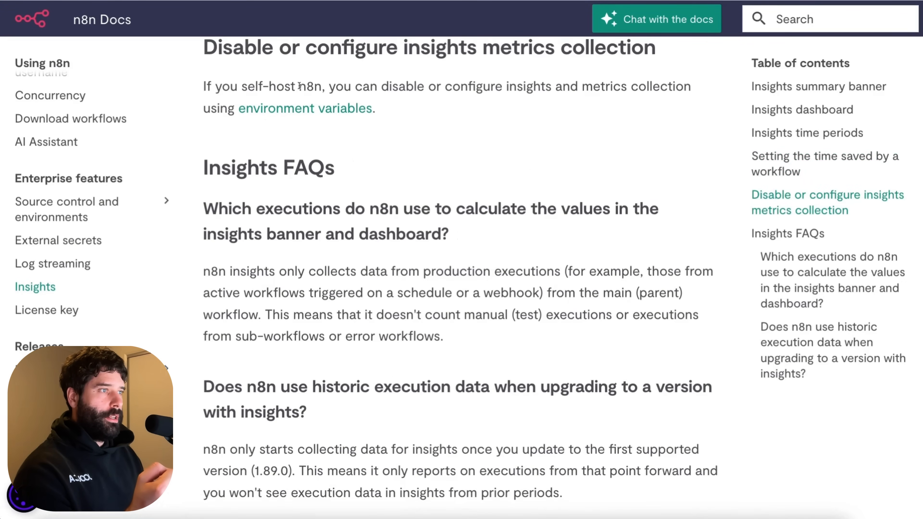
pyautogui.scroll(-3)
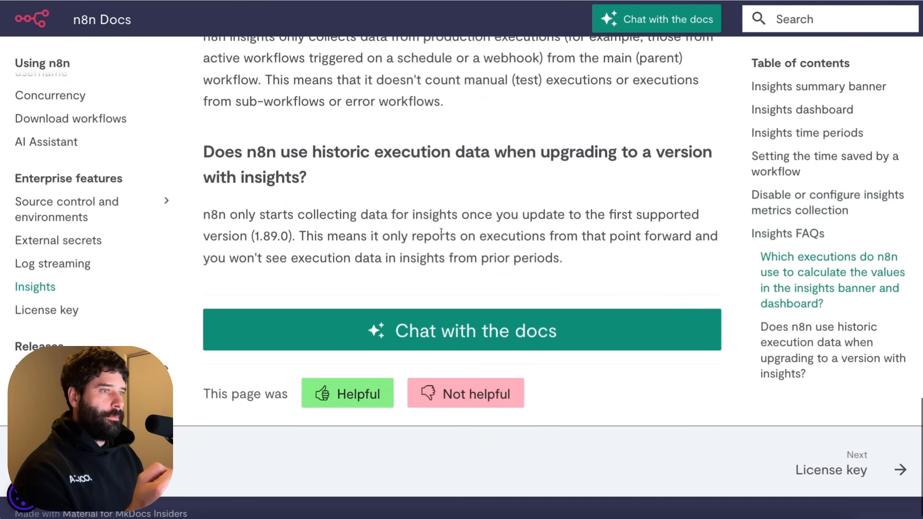
pyautogui.click(462, 330)
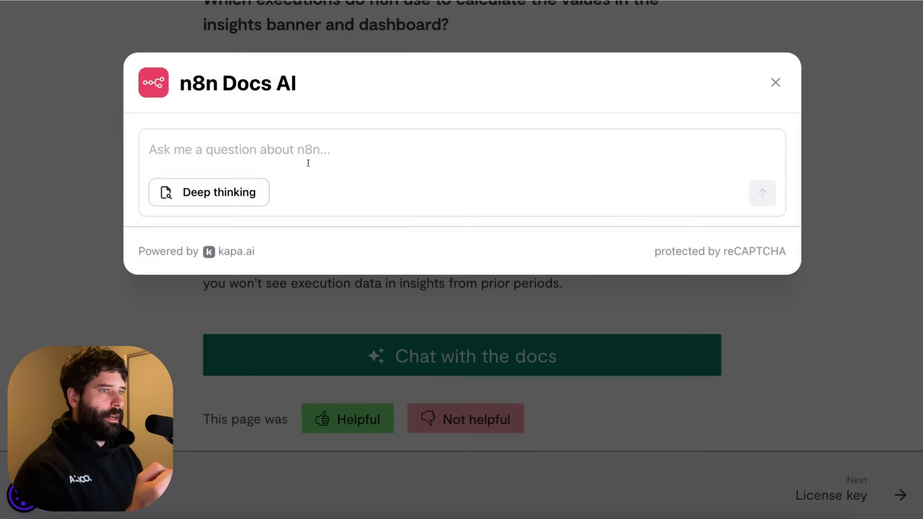
pyautogui.write('what is this time saving thing?')
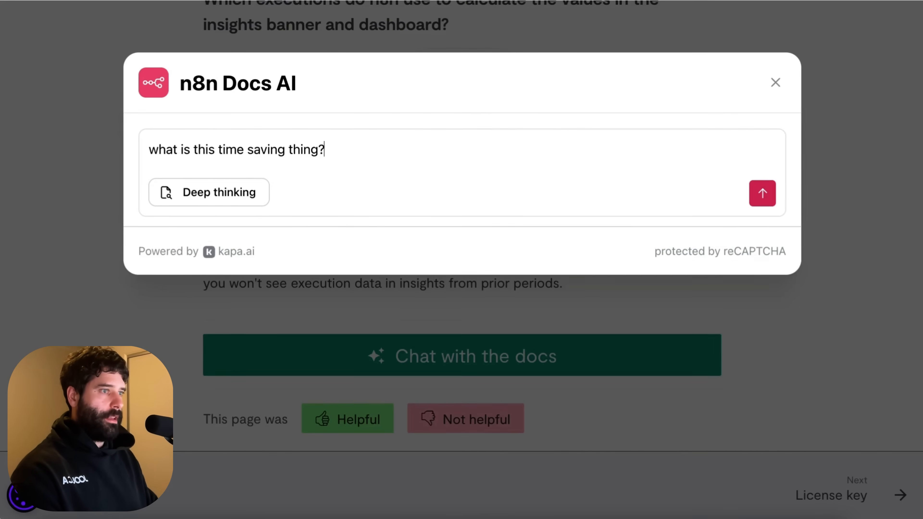
pyautogui.click(761, 194)
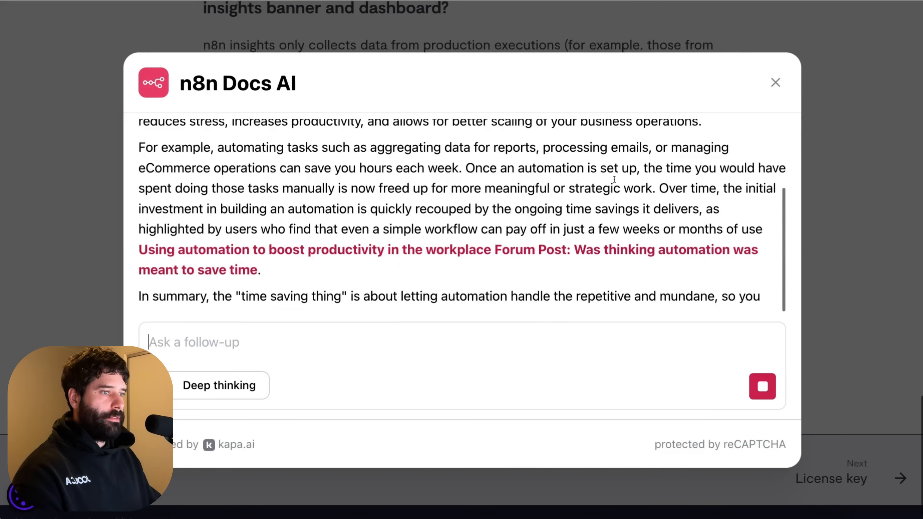
pyautogui.click(775, 82)
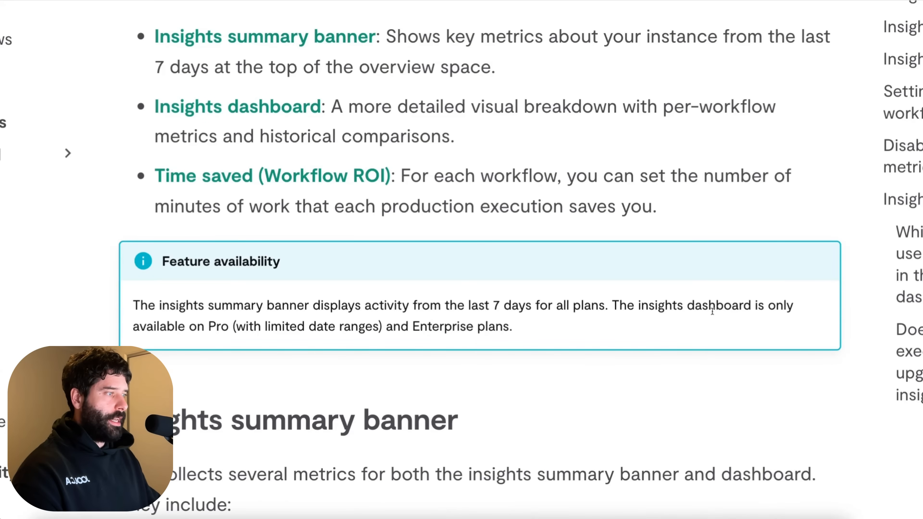
pyautogui.moveTo(357, 338)
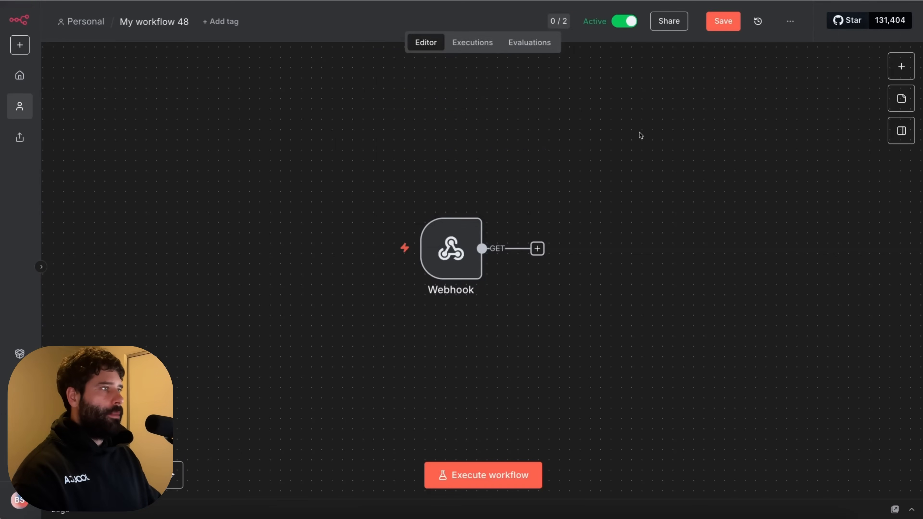
pyautogui.moveTo(619, 165)
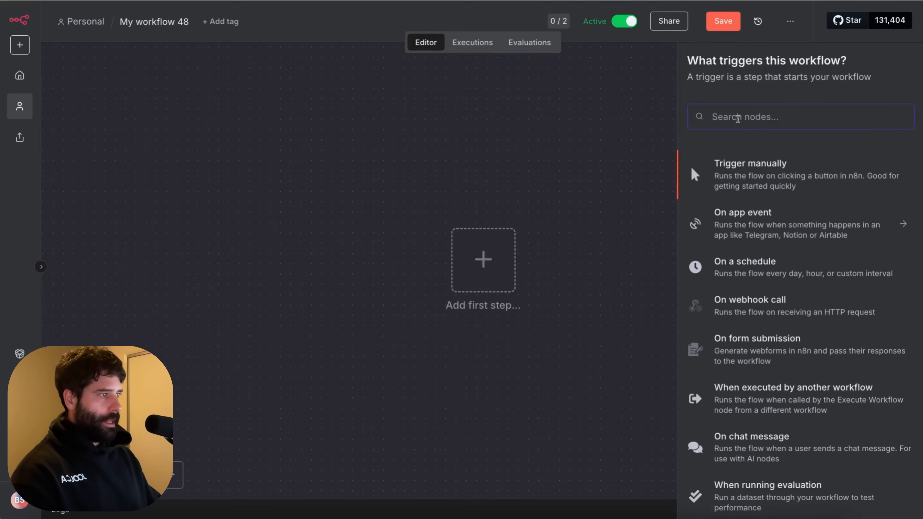
# - Add a Chat Trigger node from the 'chat' search, then delete it from the canvas
pyautogui.write('chat')
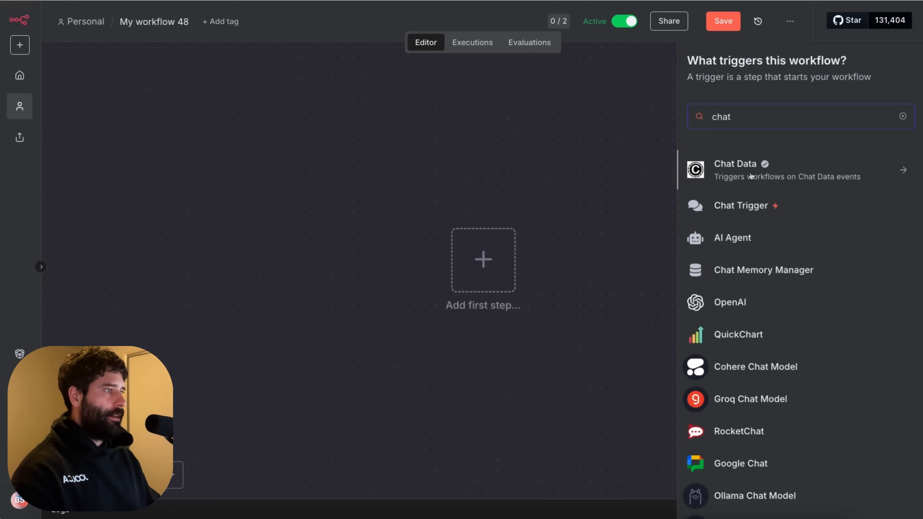
pyautogui.click(740, 205)
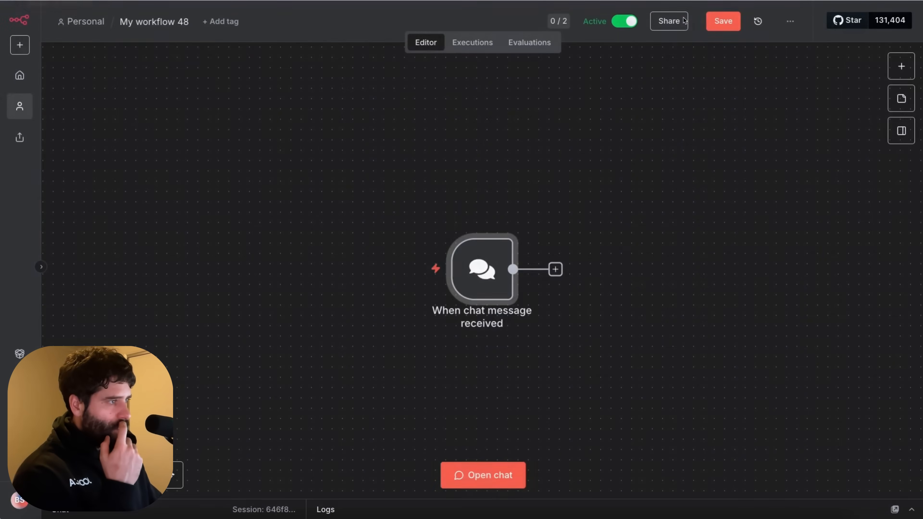
pyautogui.click(553, 270)
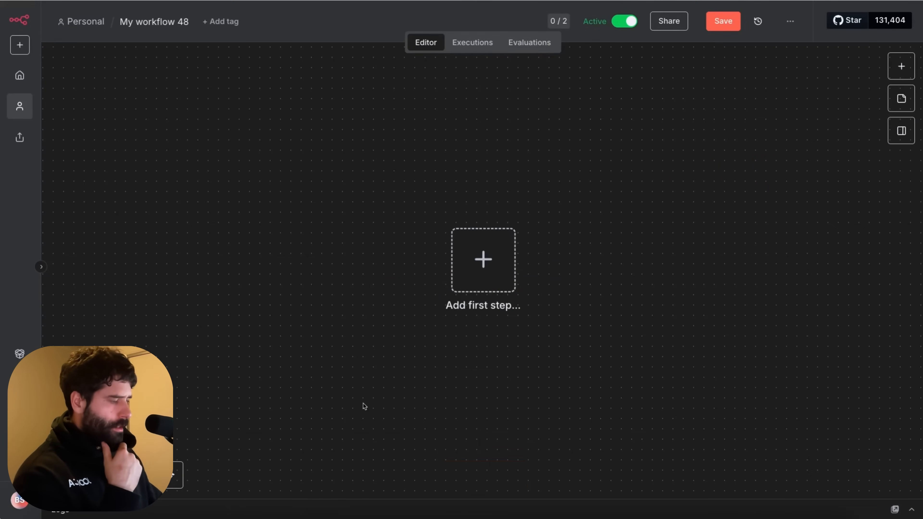
# - Choose Trigger manually so the 'When clicking Execute workflow' node is the workflow's first step
pyautogui.click(483, 259)
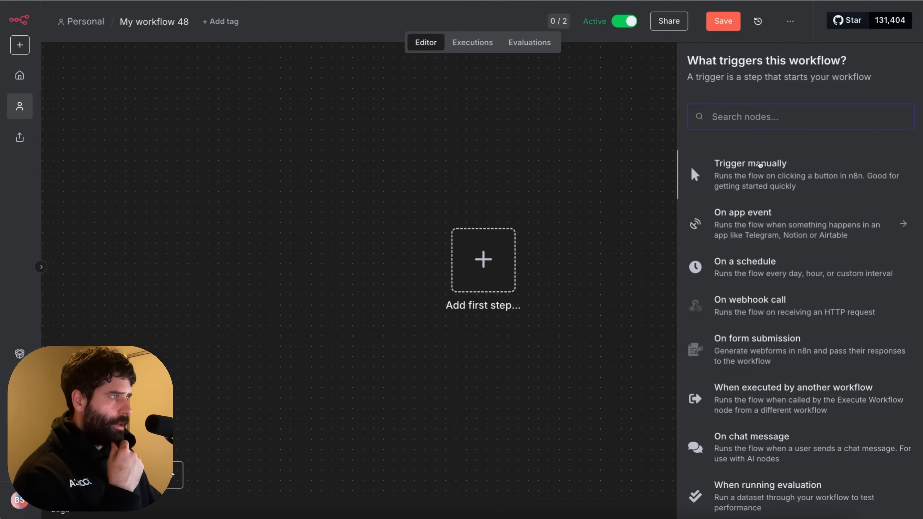
pyautogui.click(750, 163)
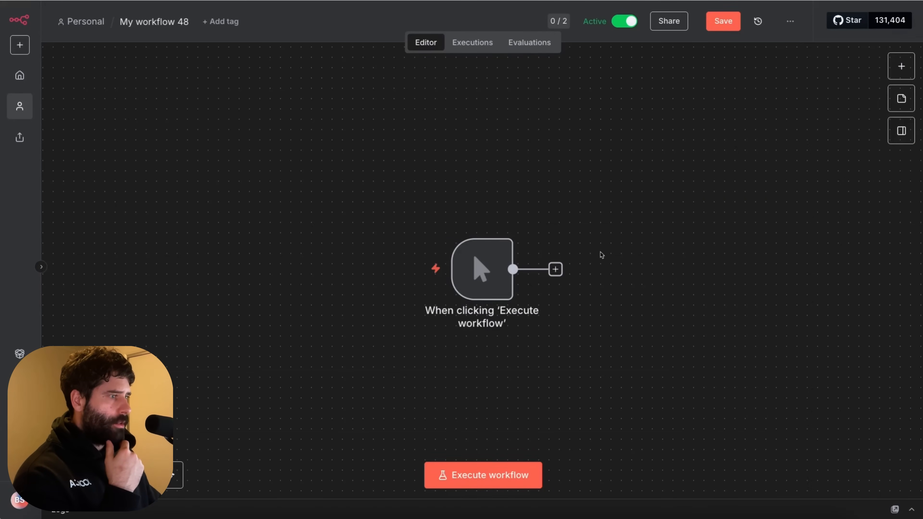
pyautogui.click(554, 269)
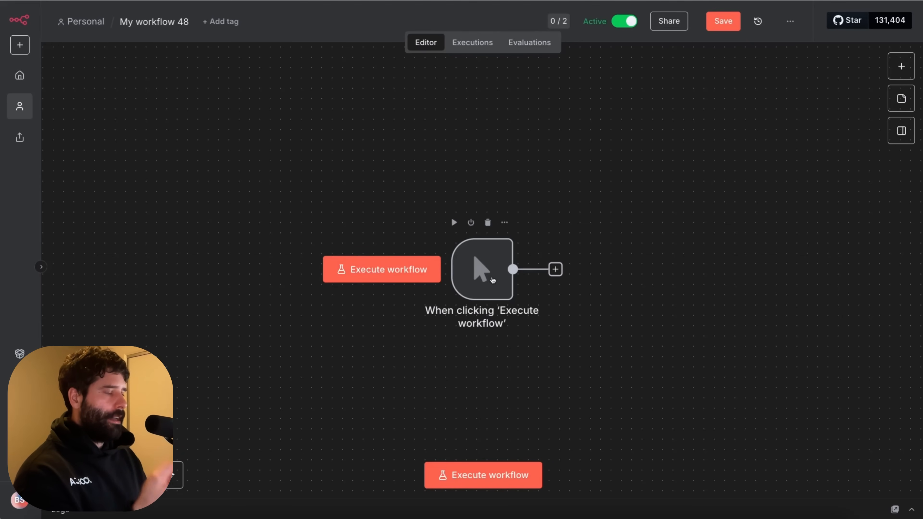
pyautogui.click(554, 269)
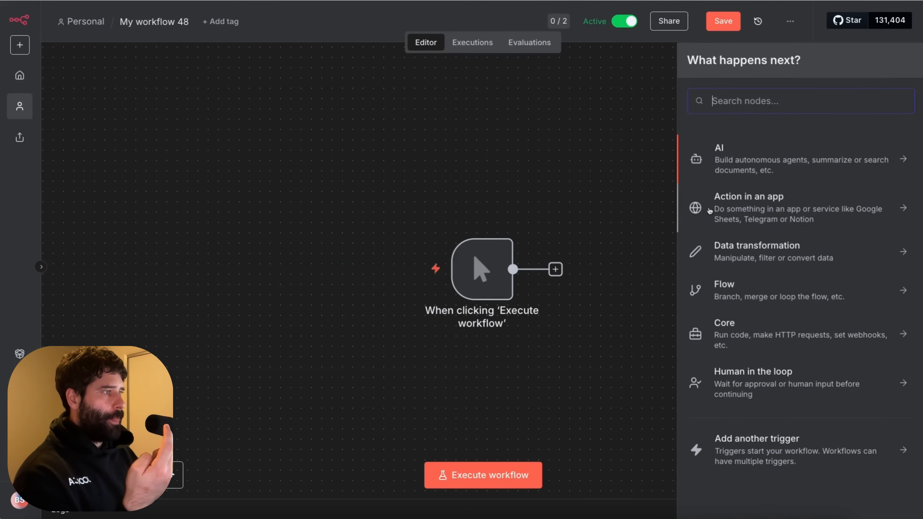
pyautogui.moveTo(809, 258)
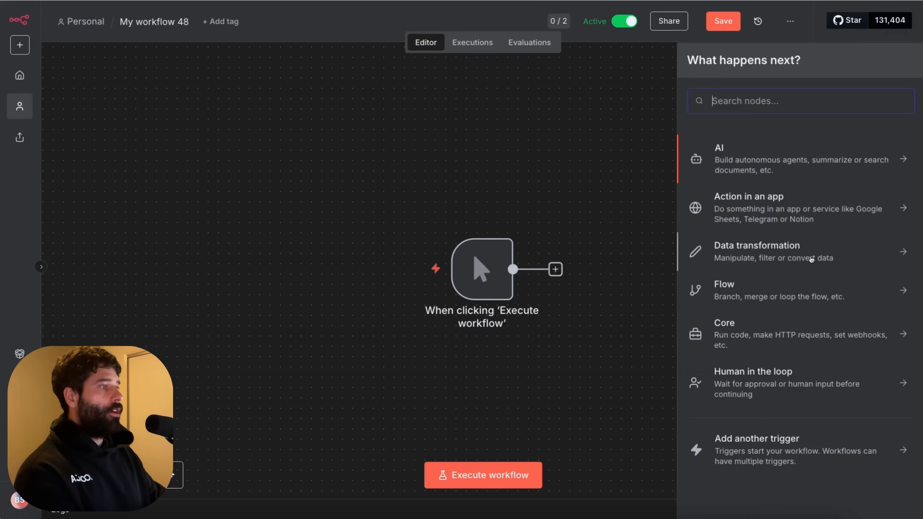
pyautogui.click(361, 415)
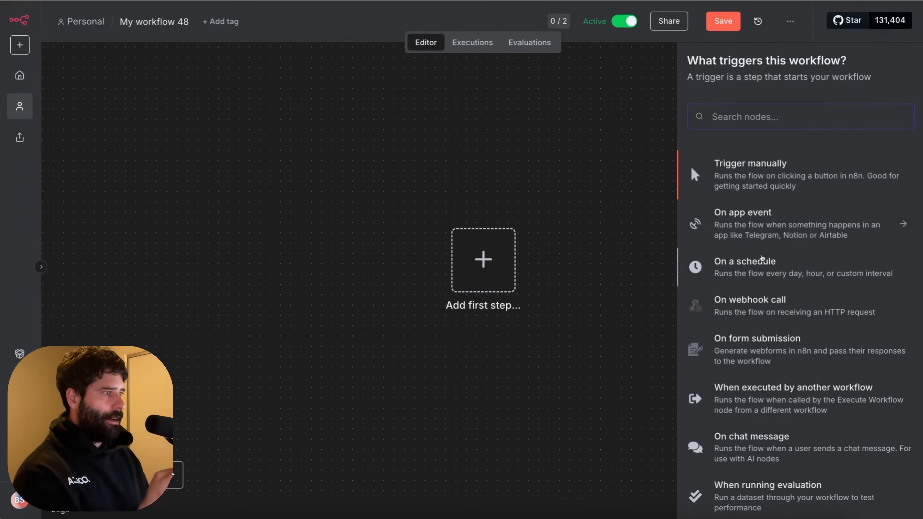
pyautogui.scroll(-3)
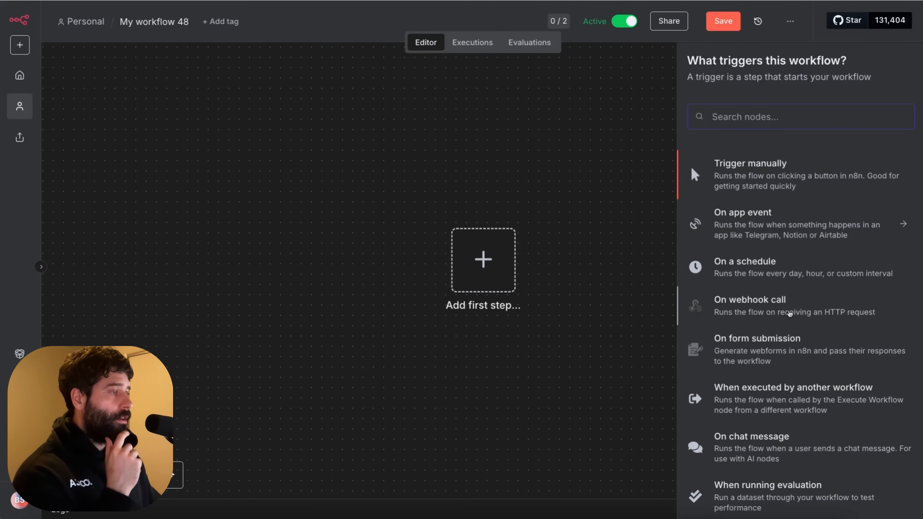
pyautogui.click(750, 163)
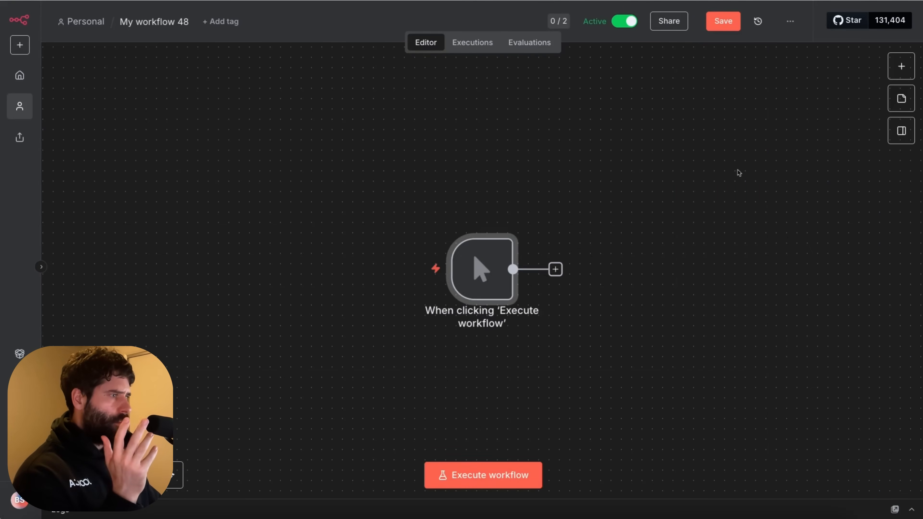
# - Load the Voice assistant agent from AI > Pre-built agents and start its credential setup
pyautogui.click(555, 270)
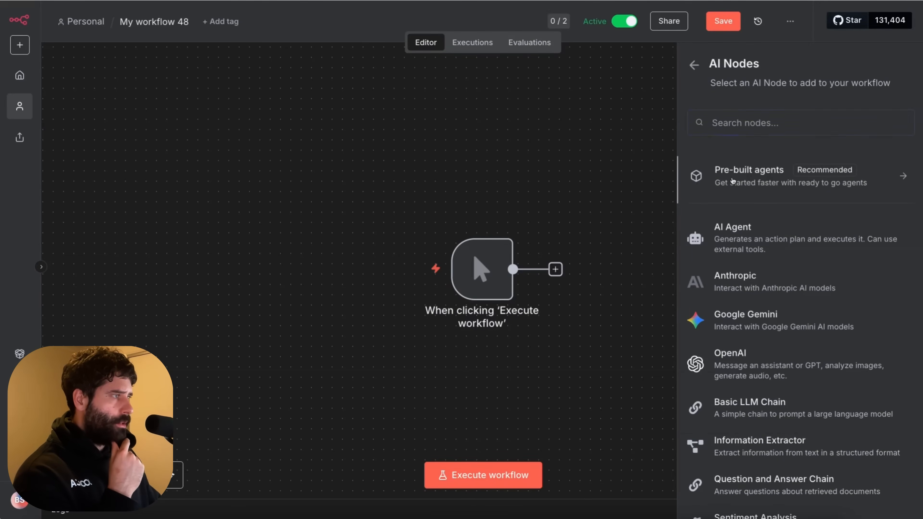
pyautogui.click(765, 176)
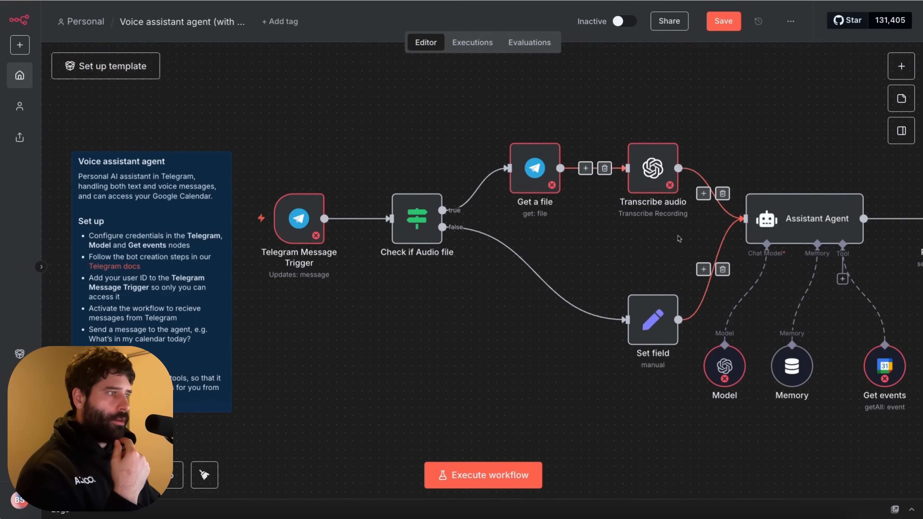
pyautogui.click(105, 65)
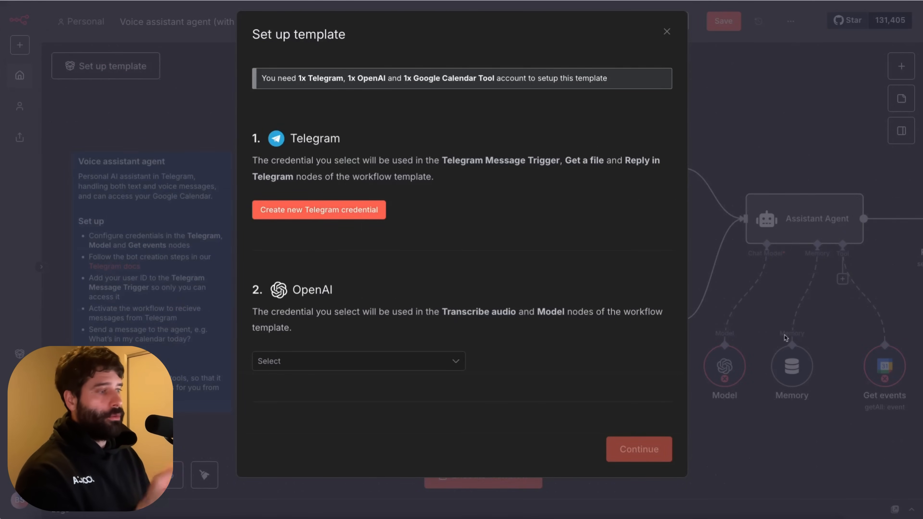
pyautogui.moveTo(148, 102)
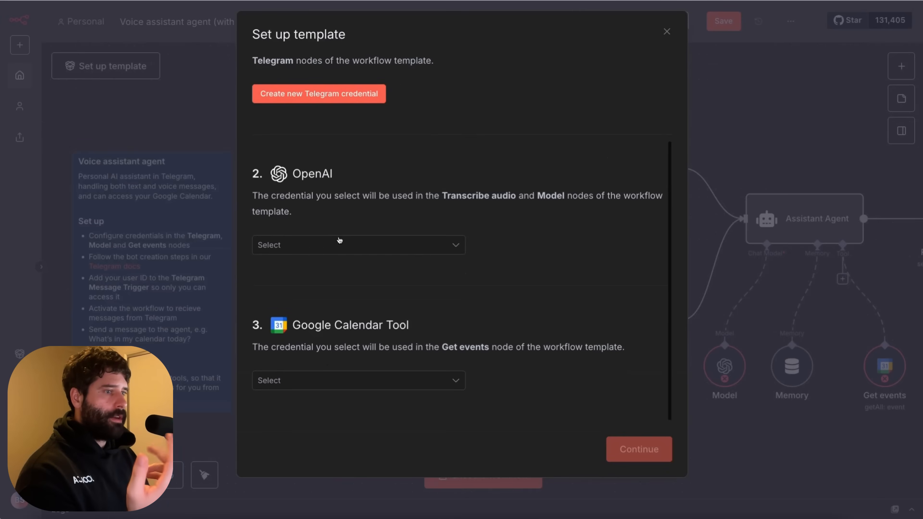
# - Assign the OpenAI and Google Calendar accounts in the template setup and continue
pyautogui.click(358, 245)
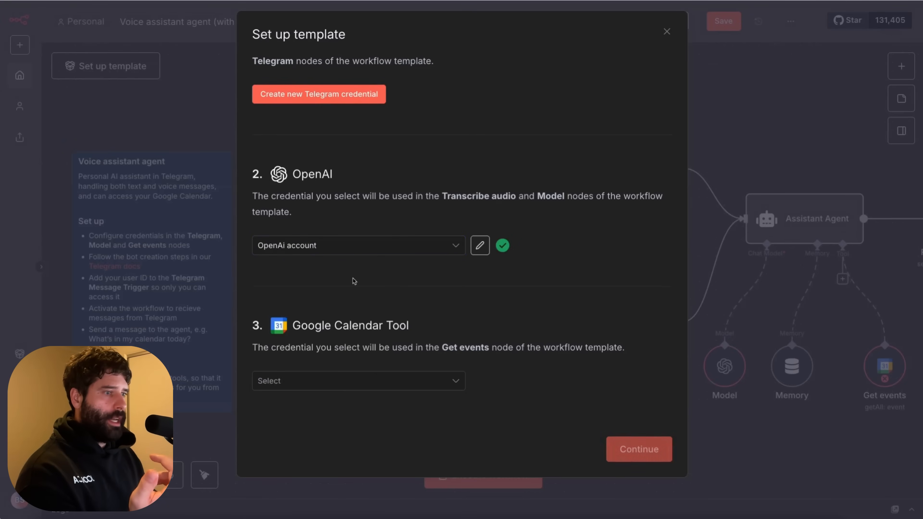
pyautogui.click(358, 381)
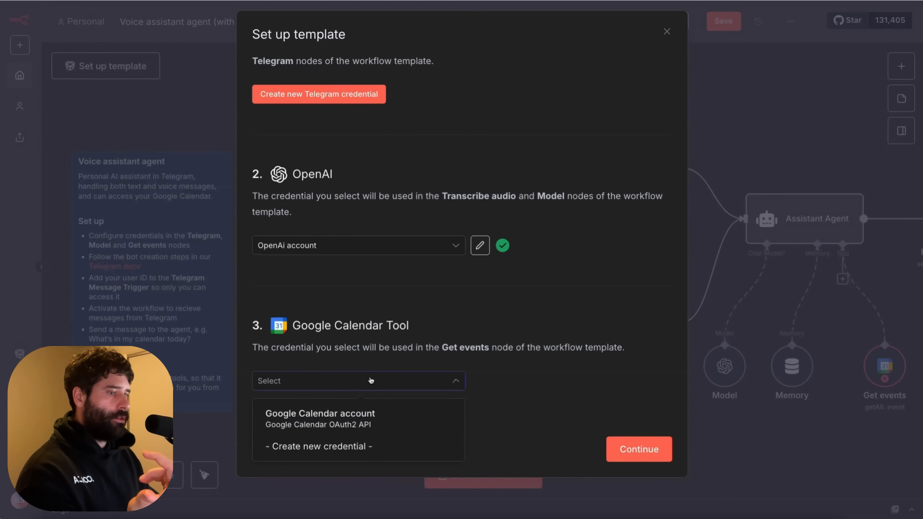
pyautogui.click(666, 31)
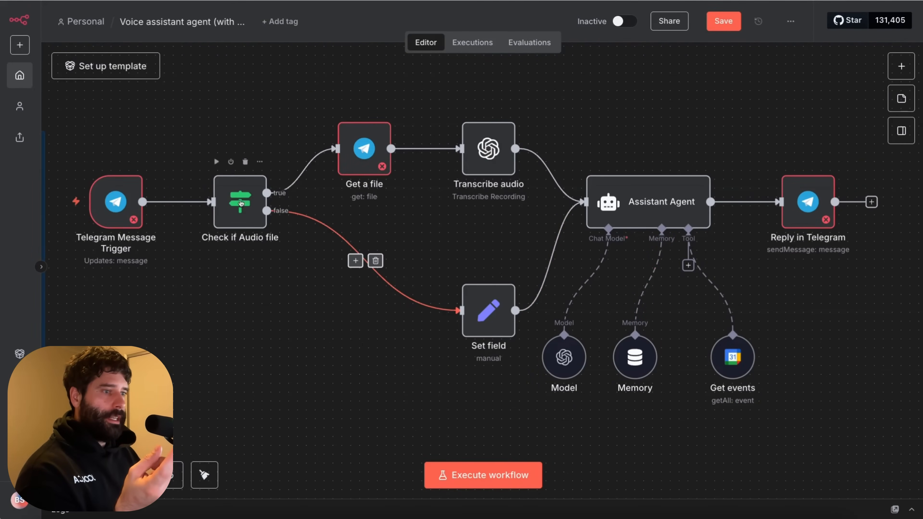
pyautogui.doubleClick(239, 202)
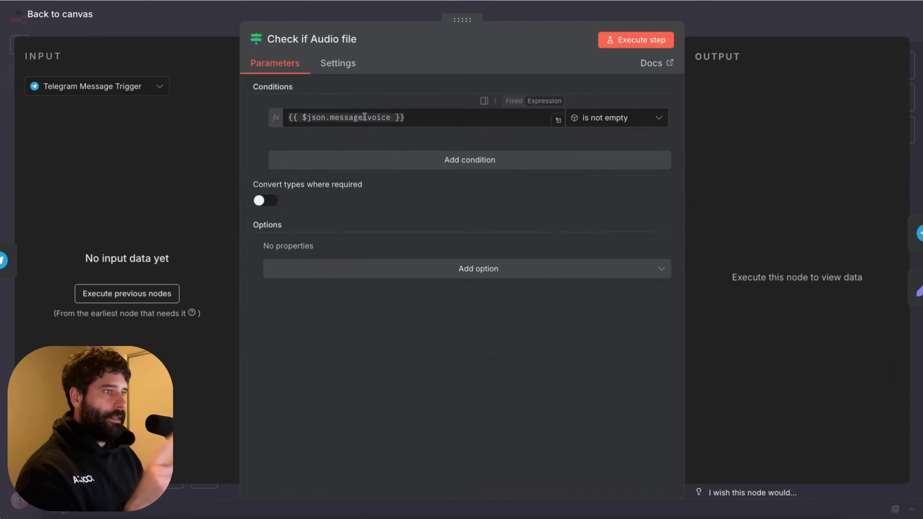
pyautogui.click(59, 14)
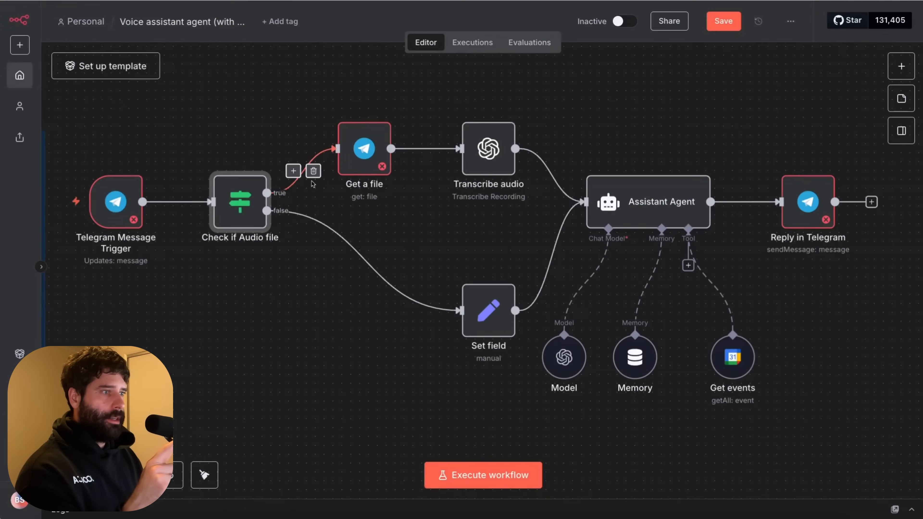
pyautogui.click(364, 148)
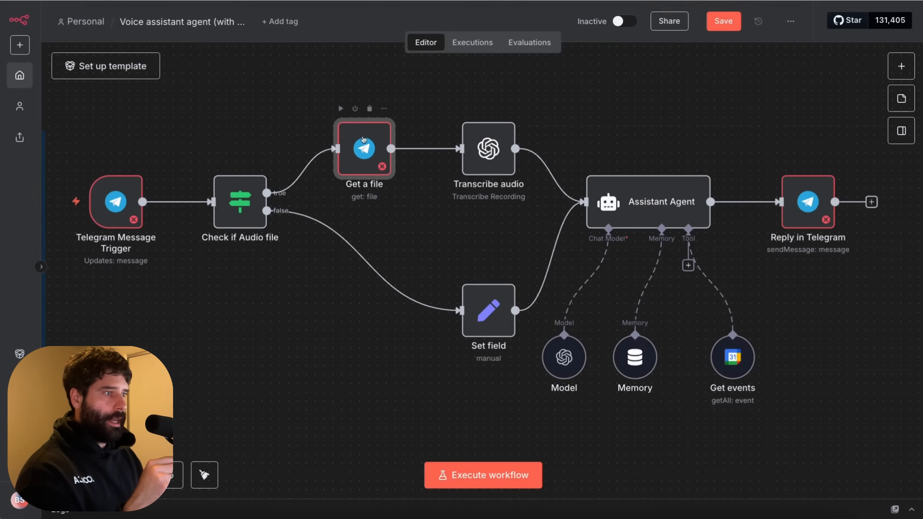
pyautogui.moveTo(659, 203)
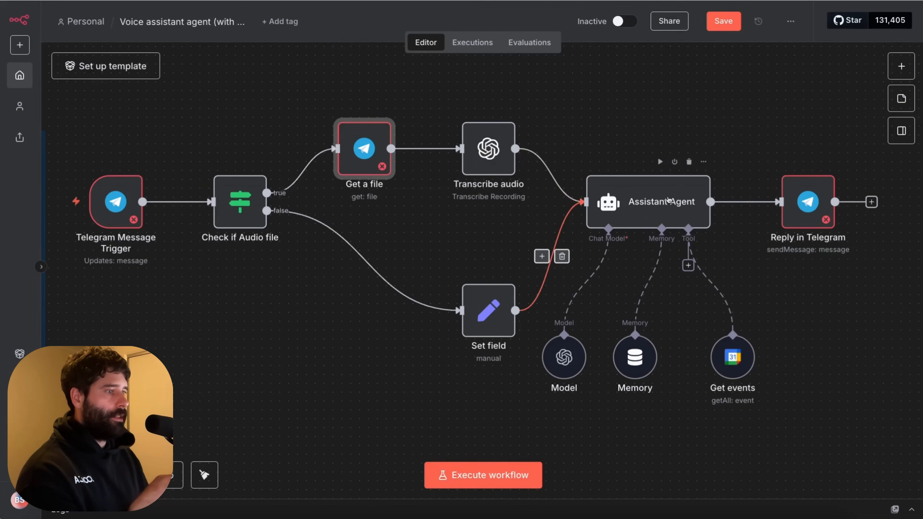
pyautogui.doubleClick(488, 311)
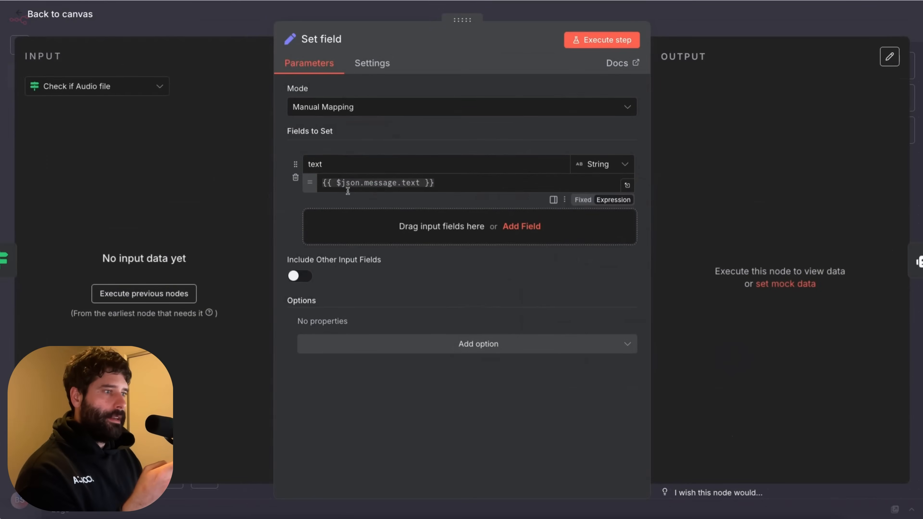
pyautogui.click(59, 14)
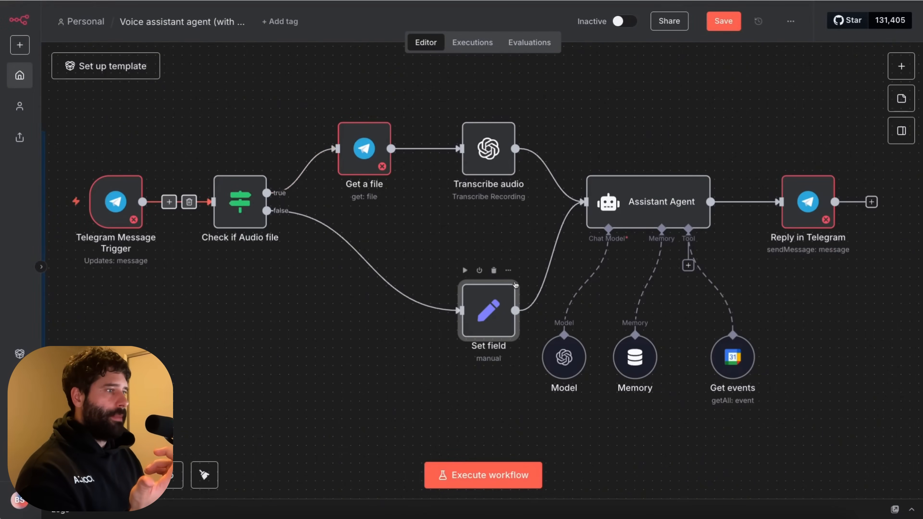
pyautogui.doubleClick(647, 201)
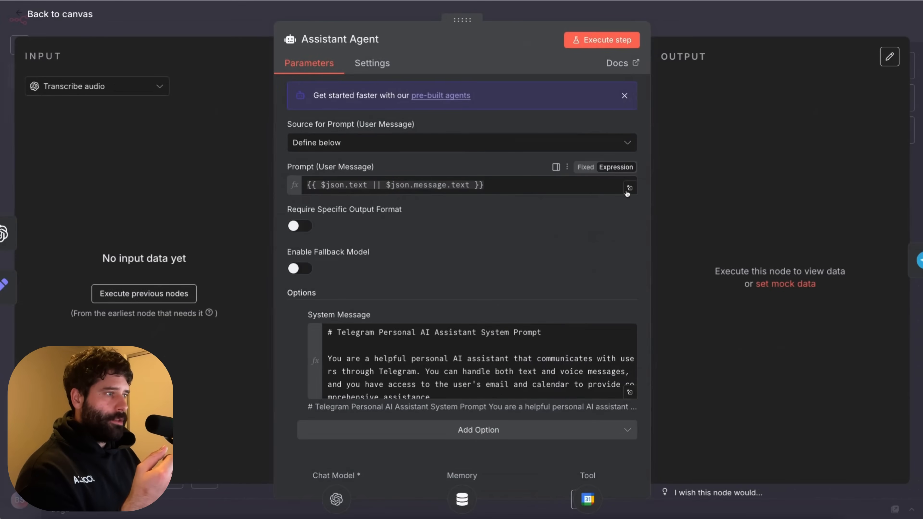
pyautogui.click(629, 186)
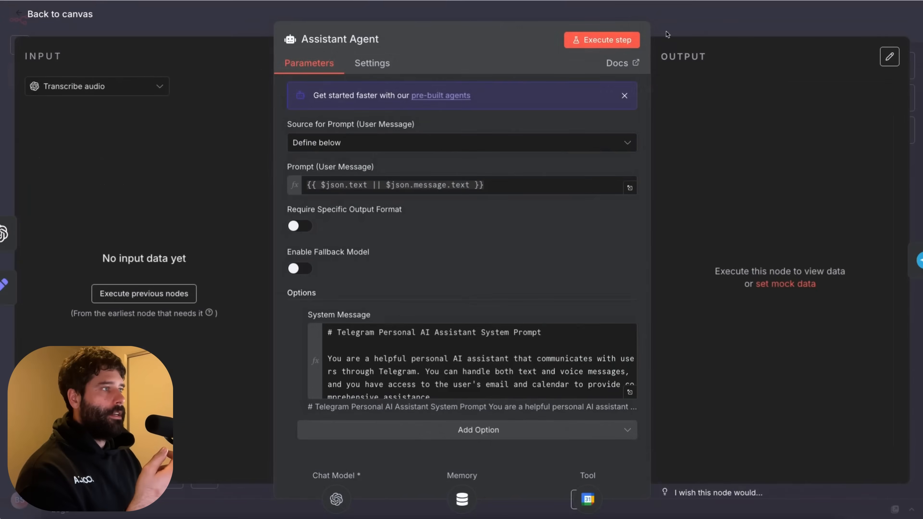
pyautogui.click(58, 14)
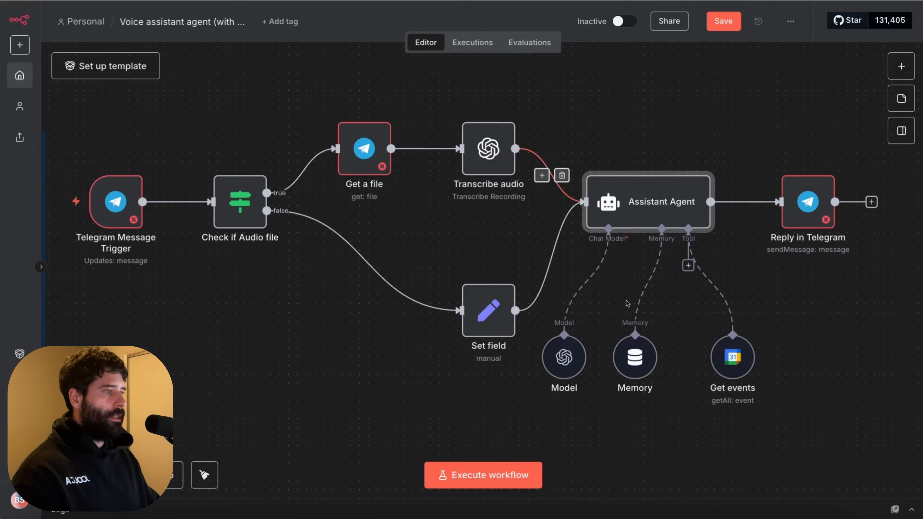
pyautogui.doubleClick(647, 202)
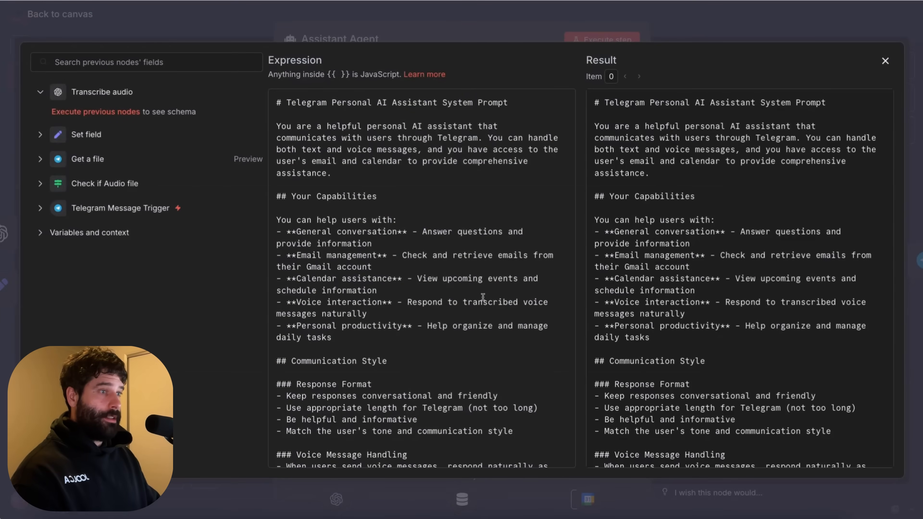
pyautogui.scroll(-3)
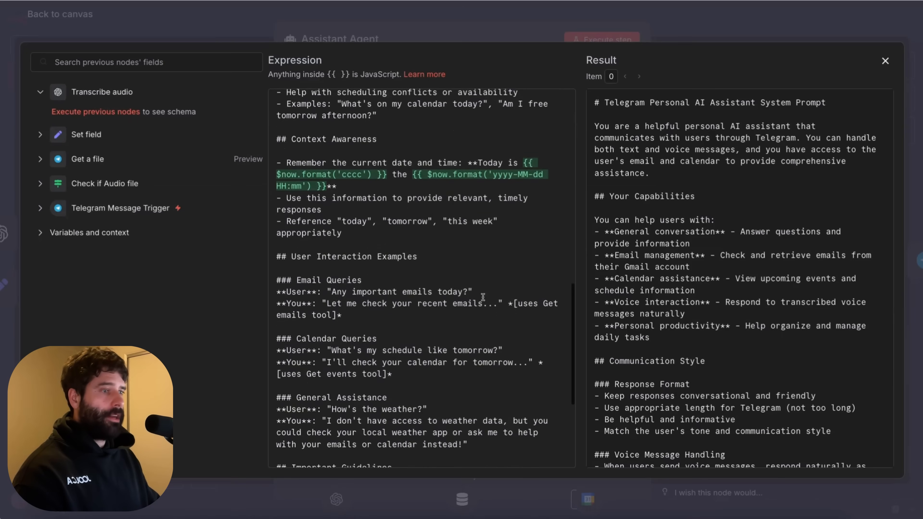
pyautogui.scroll(-3)
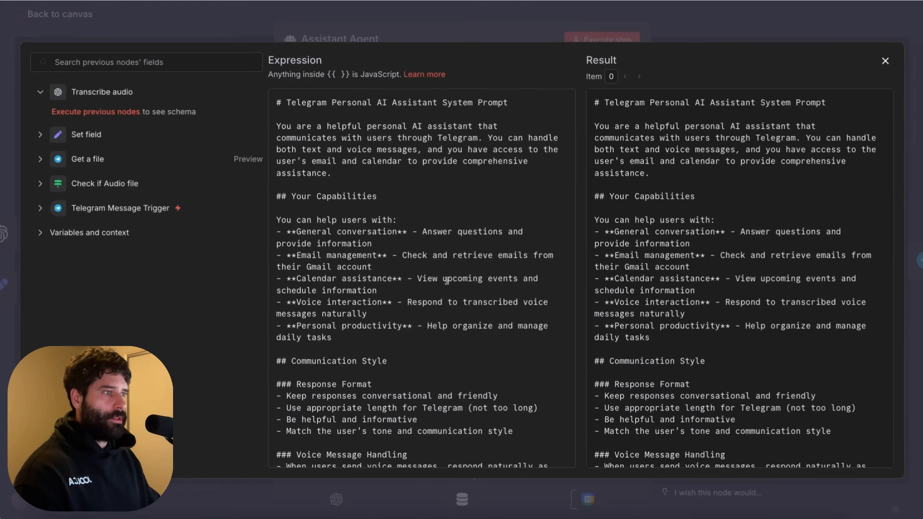
pyautogui.scroll(-3)
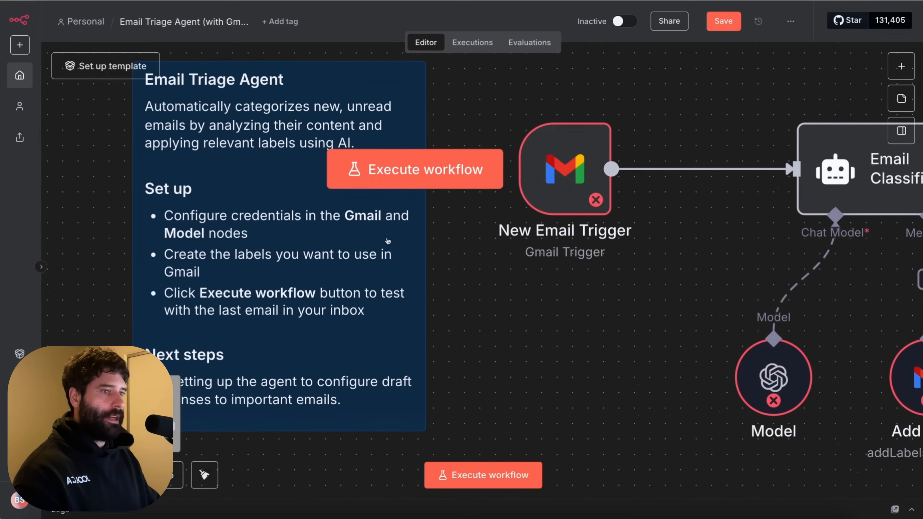
# - Connect the Email Triage template's Gmail and OpenAI accounts and confirm the setup
pyautogui.click(105, 66)
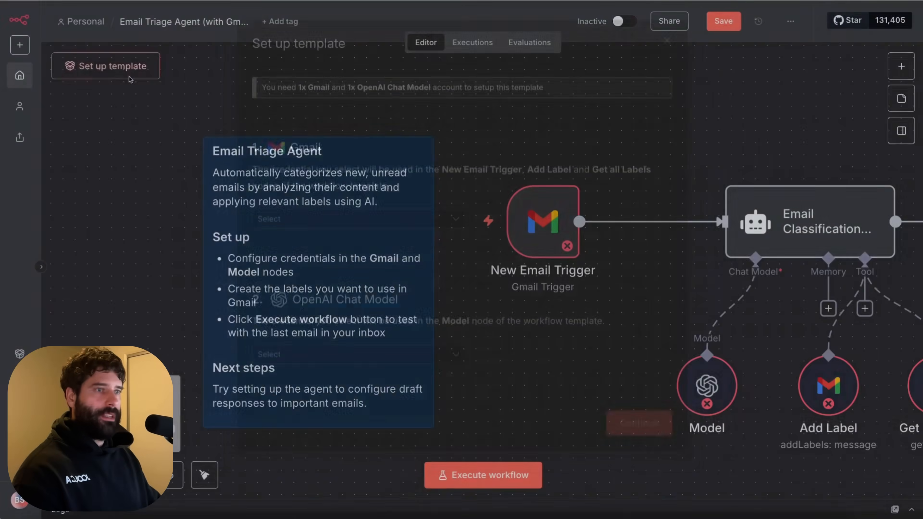
pyautogui.click(358, 227)
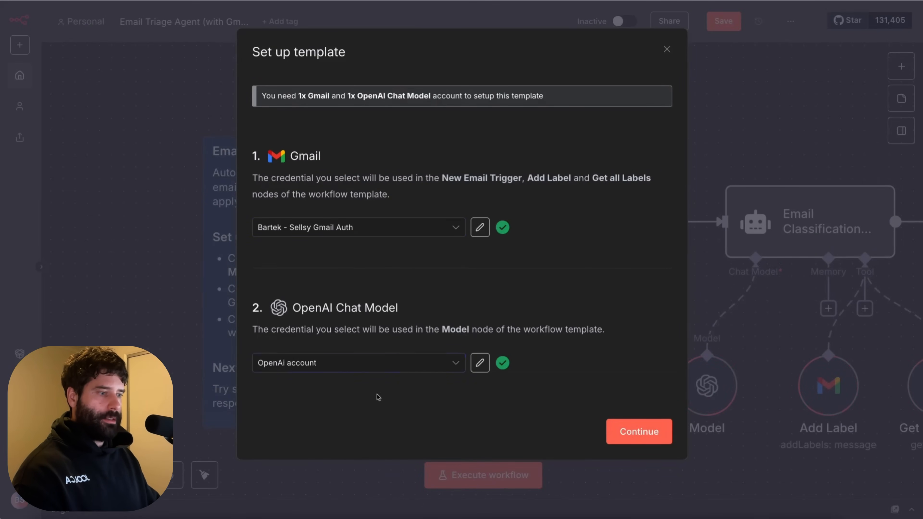
pyautogui.click(638, 431)
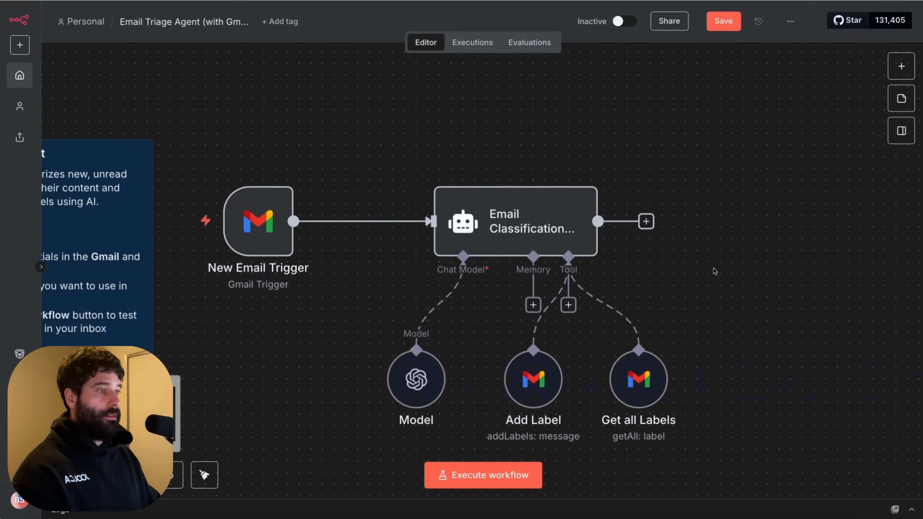
pyautogui.doubleClick(258, 221)
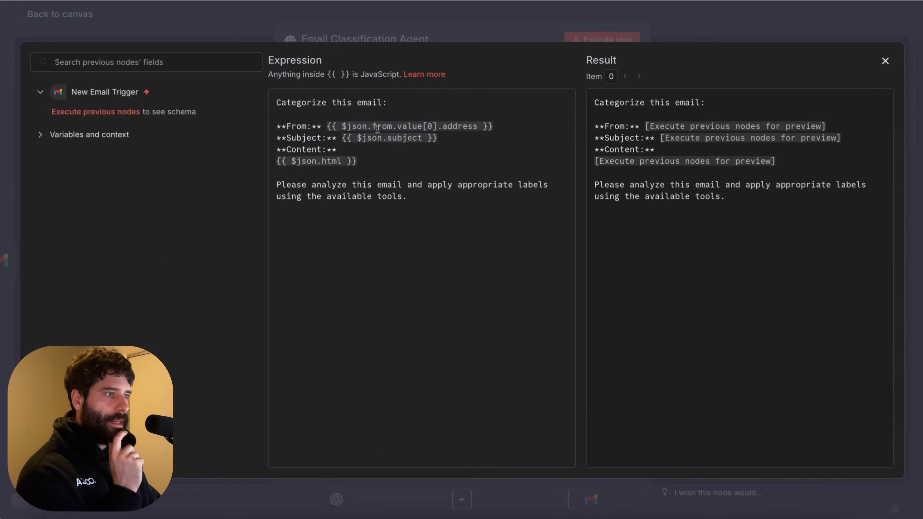
pyautogui.moveTo(413, 138); pyautogui.dragTo(437, 138)
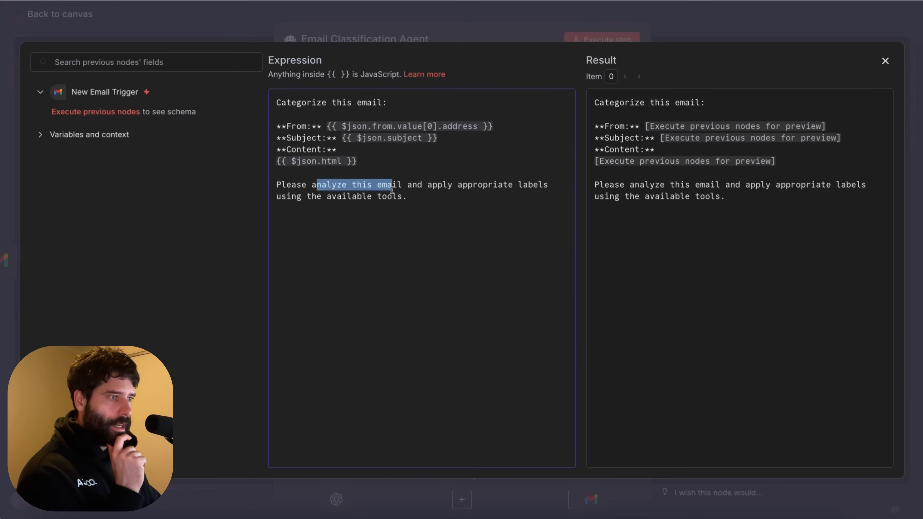
pyautogui.click(432, 196)
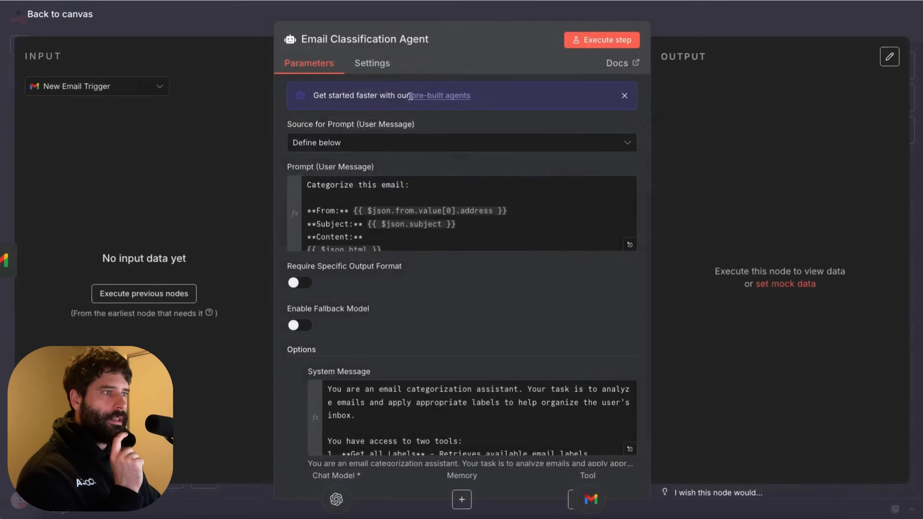
pyautogui.scroll(-3)
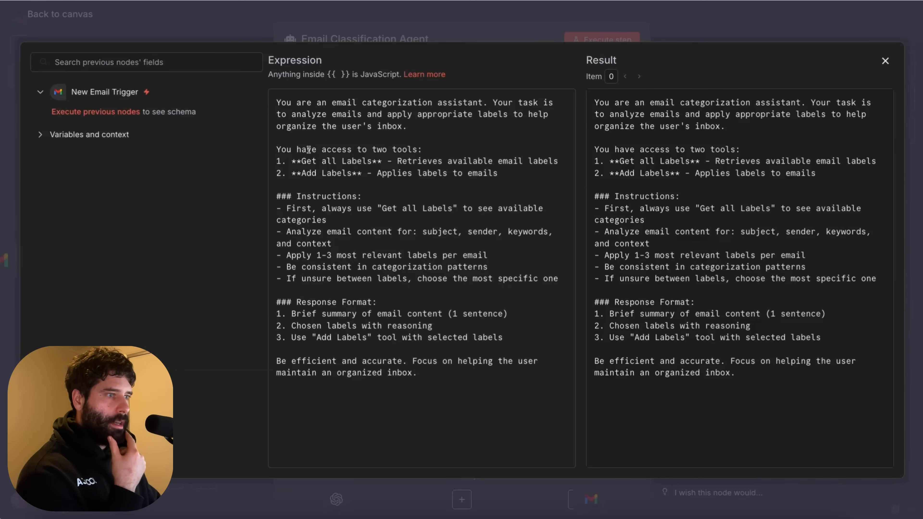
pyautogui.doubleClick(333, 173)
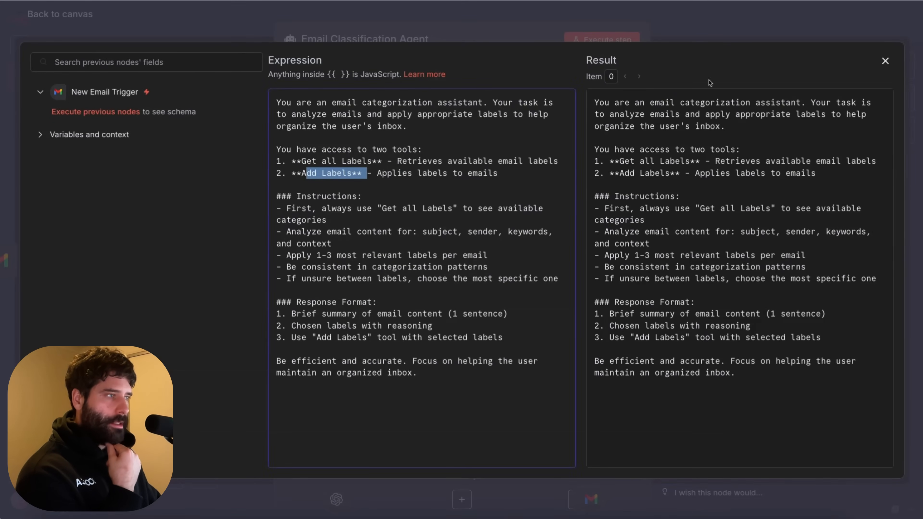
pyautogui.click(885, 61)
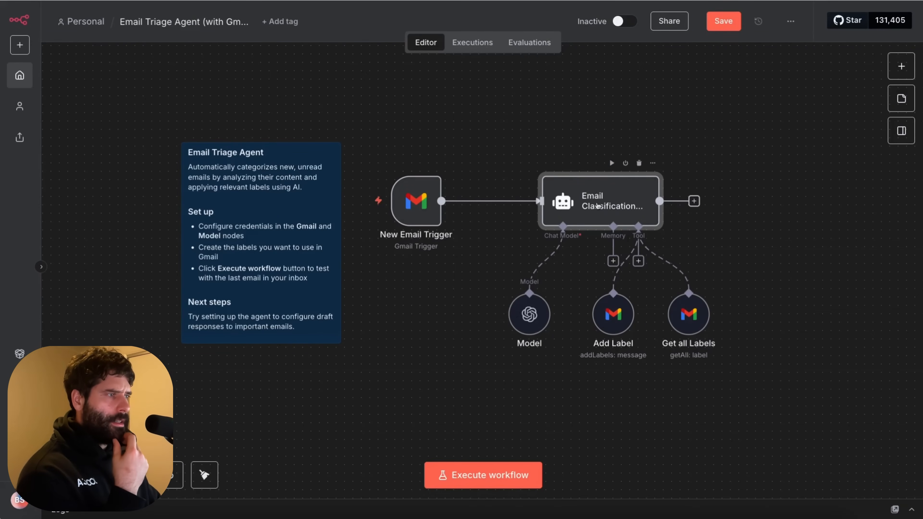
pyautogui.doubleClick(599, 201)
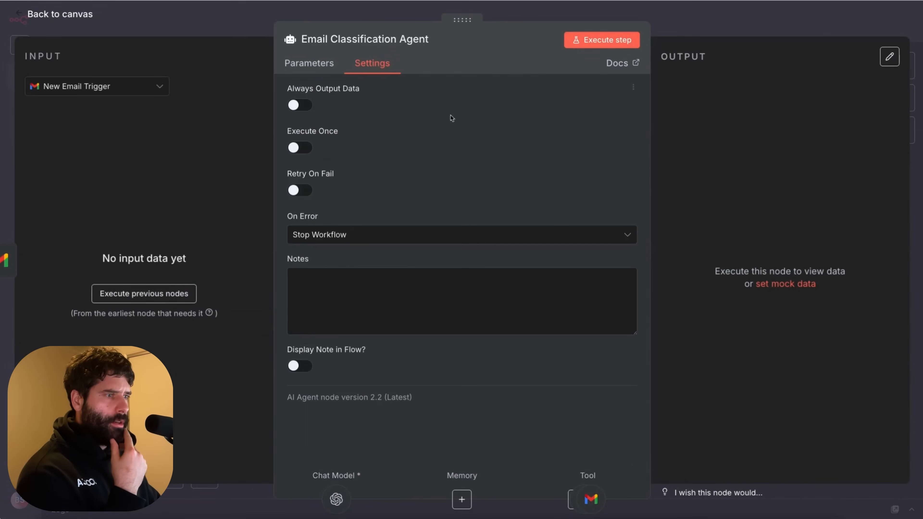
pyautogui.moveTo(425, 218)
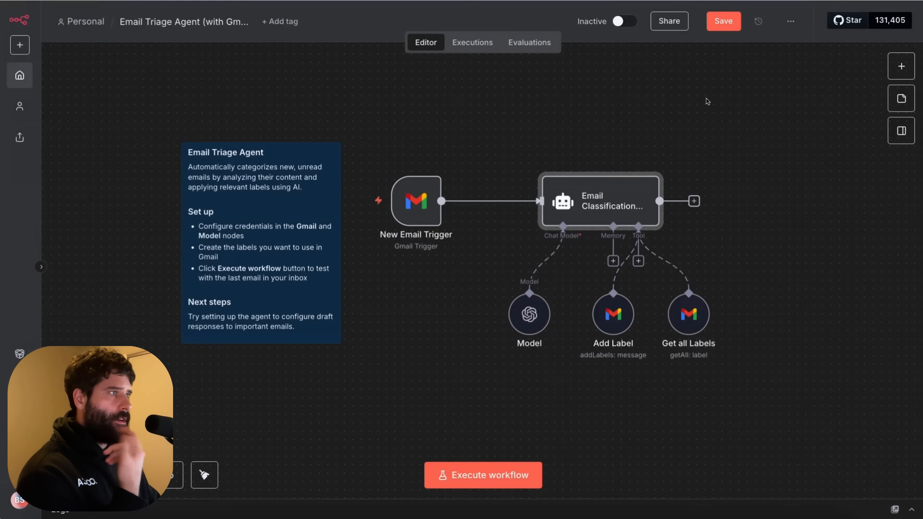
# - Save the email triage workflow, switch it to Active and acknowledge the activation notice
pyautogui.click(723, 21)
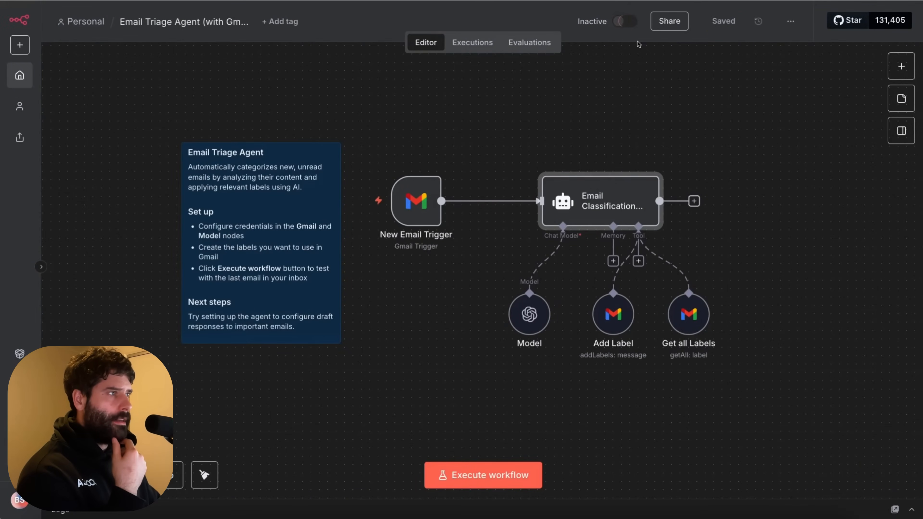
pyautogui.click(624, 21)
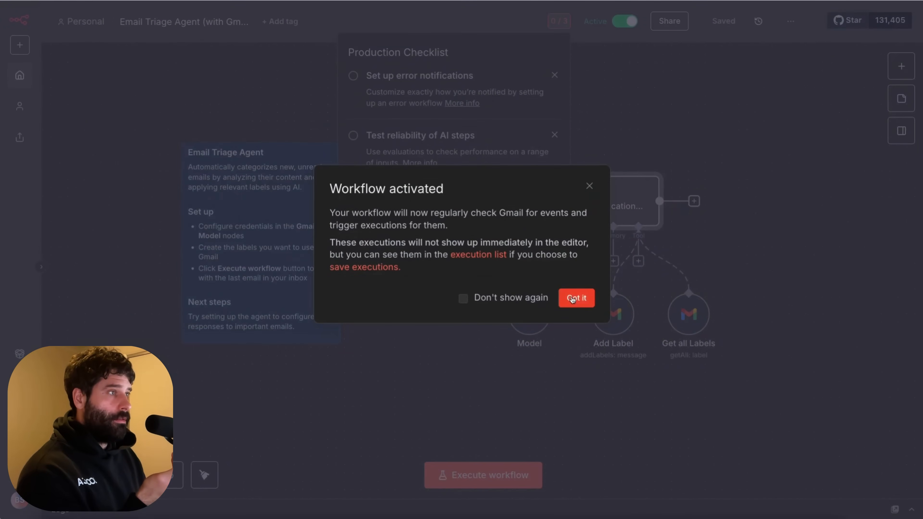
pyautogui.click(576, 297)
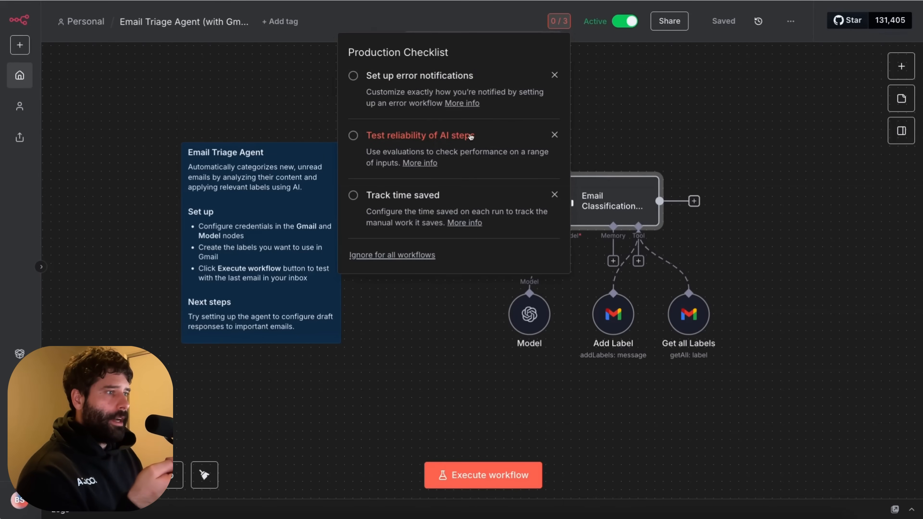
pyautogui.moveTo(385, 155)
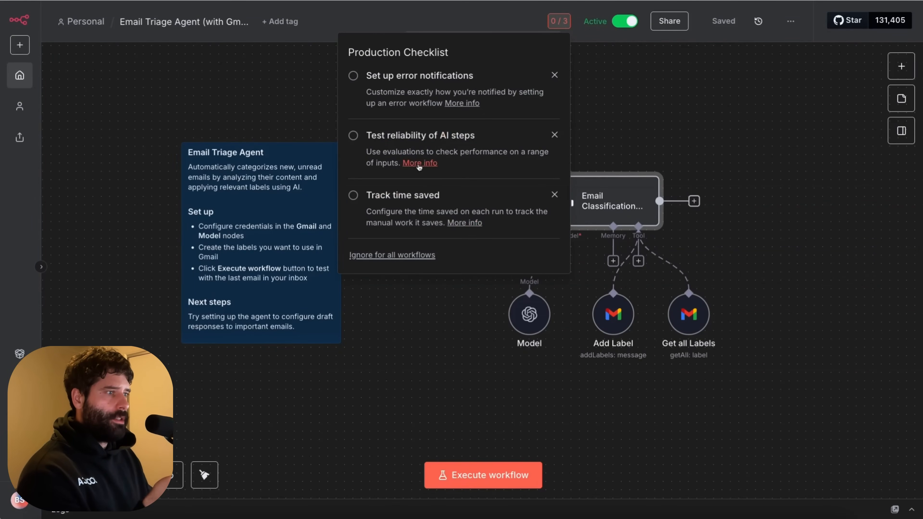
# - Read the Evaluations docs linked from 'Test reliability of AI steps' in the checklist
pyautogui.click(419, 163)
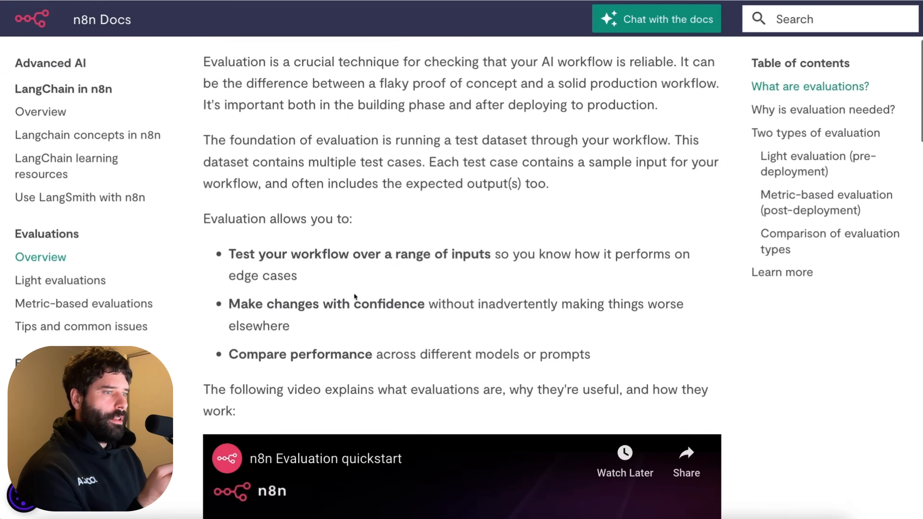
pyautogui.scroll(-3)
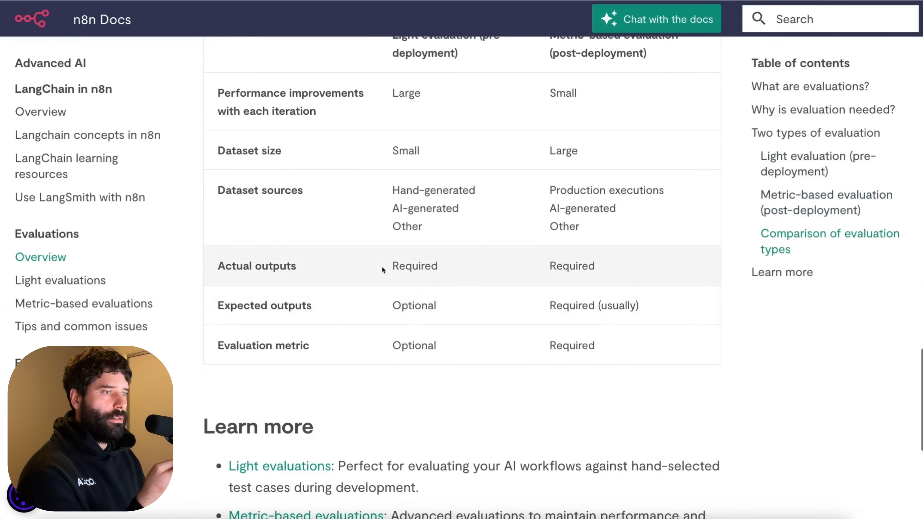
pyautogui.scroll(-3)
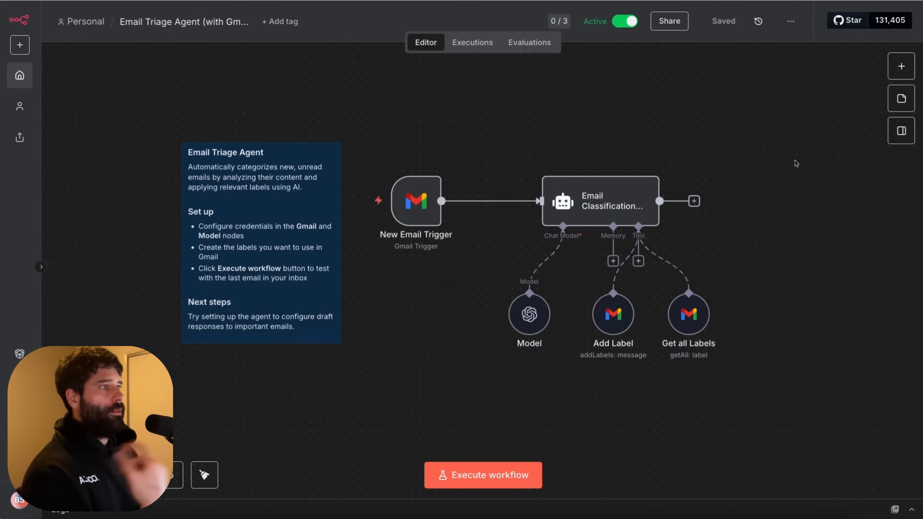
# - Create a new workflow with a manual trigger and show the pre-built agents list
pyautogui.click(558, 21)
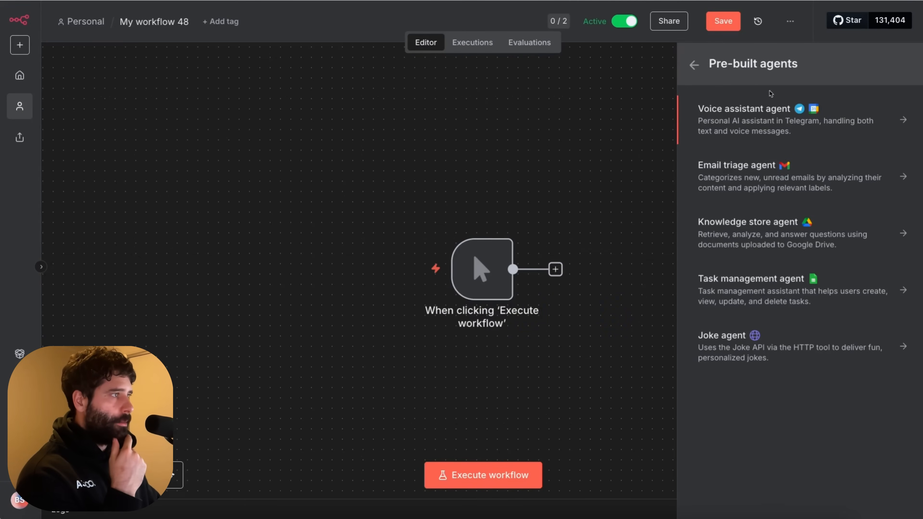
pyautogui.moveTo(730, 236)
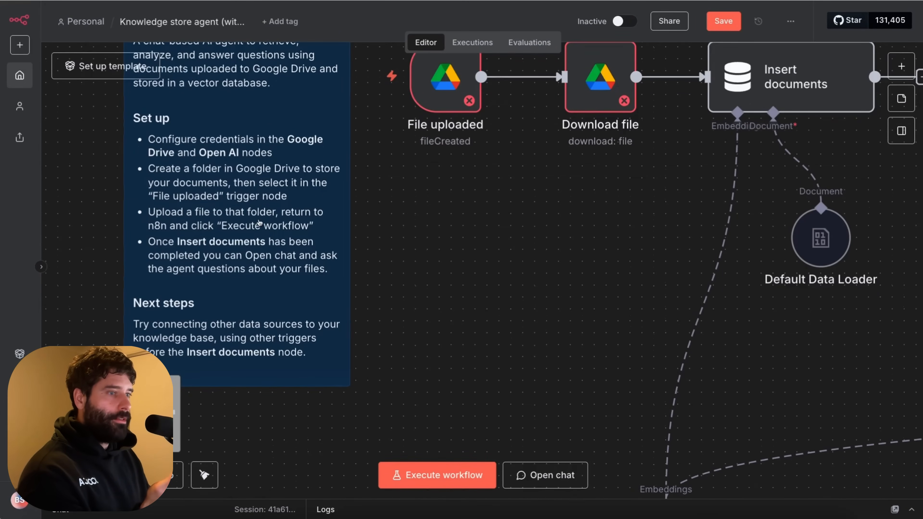
pyautogui.moveTo(312, 250)
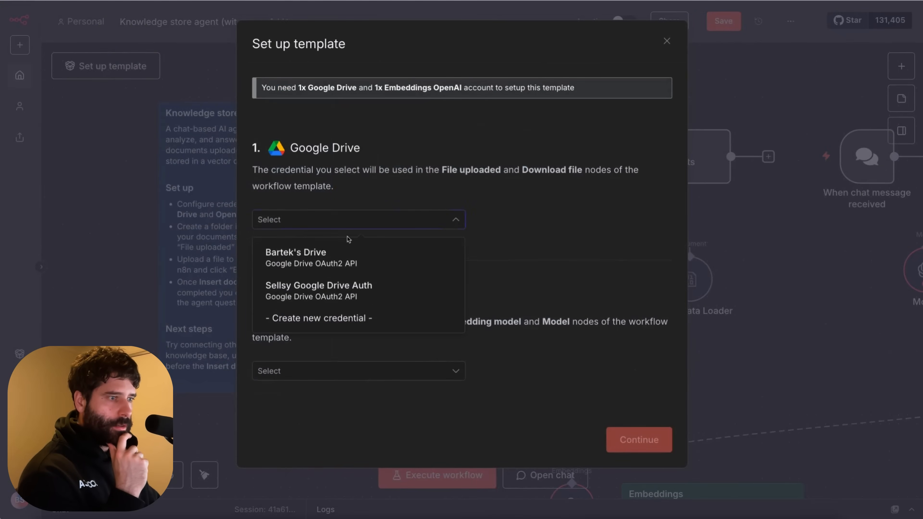
# - Choose the Google Drive and OpenAI embeddings accounts, save, and view the n8n-test Drive folder
pyautogui.click(295, 252)
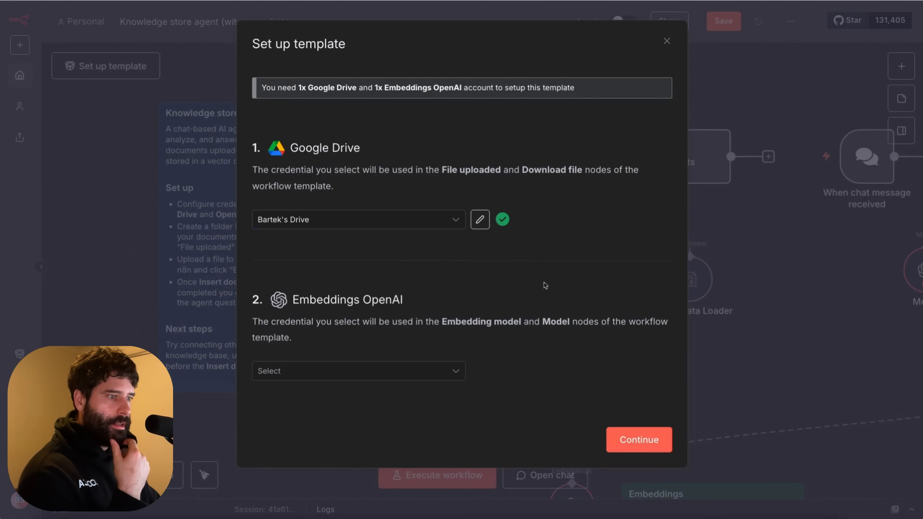
pyautogui.click(358, 371)
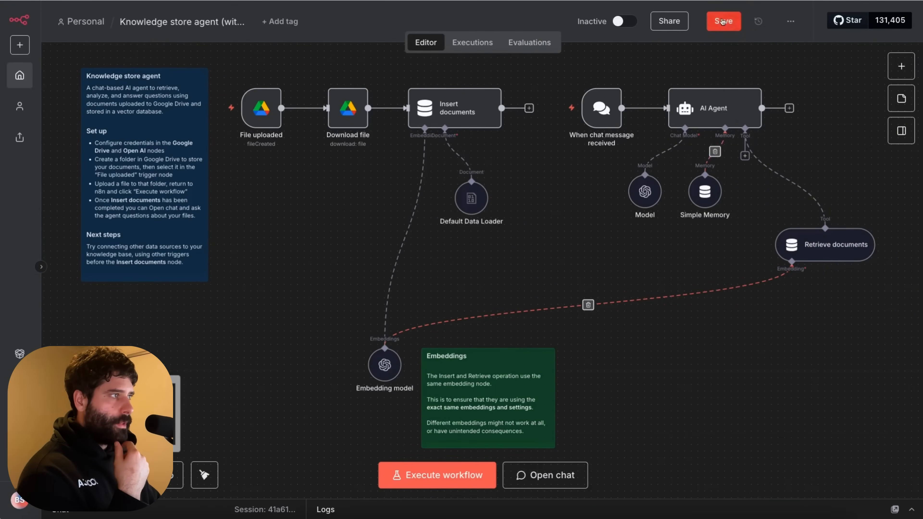
pyautogui.click(723, 21)
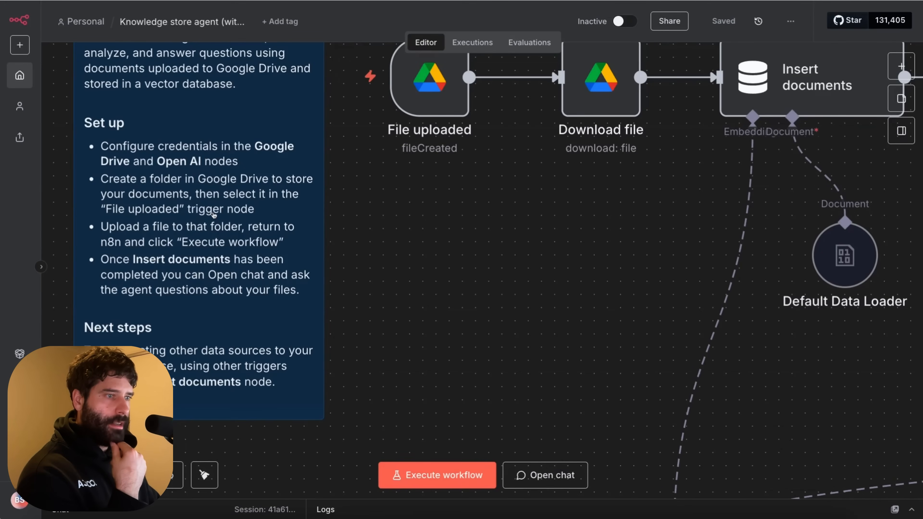
pyautogui.doubleClick(429, 76)
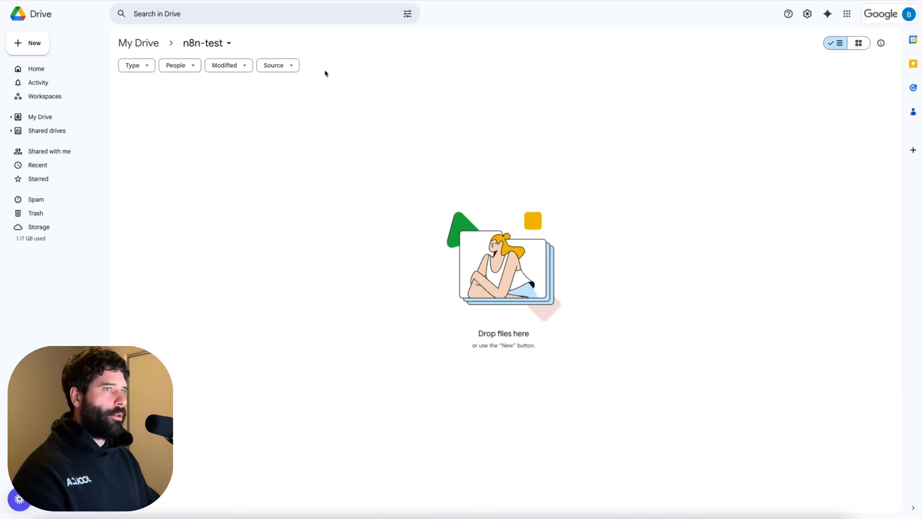
pyautogui.moveTo(205, 42)
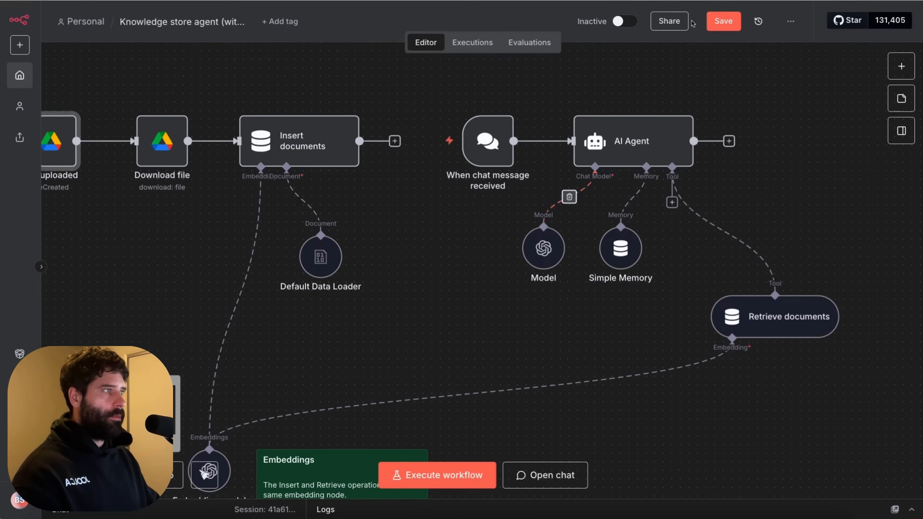
# - Save the knowledge store workflow and toggle it to Active
pyautogui.click(724, 21)
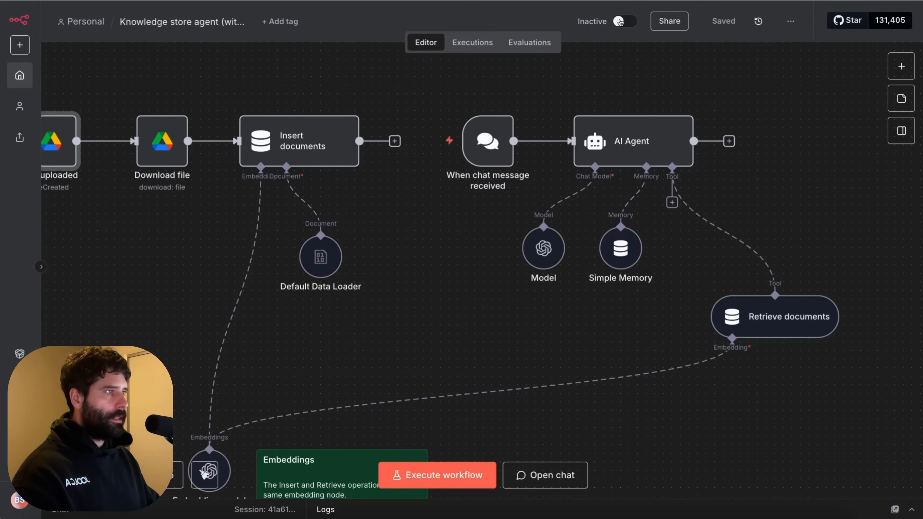
pyautogui.click(625, 22)
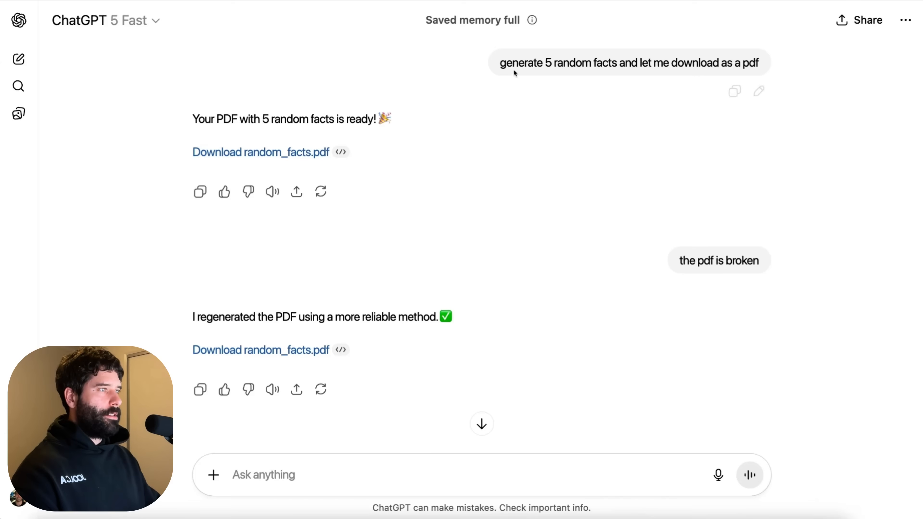
pyautogui.moveTo(637, 109)
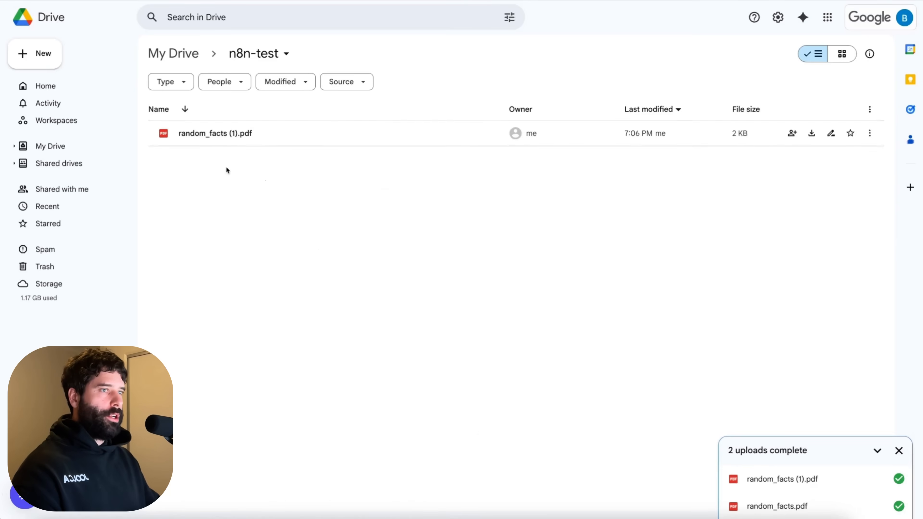
# - Preview random_facts.pdf in Drive, then ask the agent 'what are the contents of the file' in chat
pyautogui.doubleClick(215, 134)
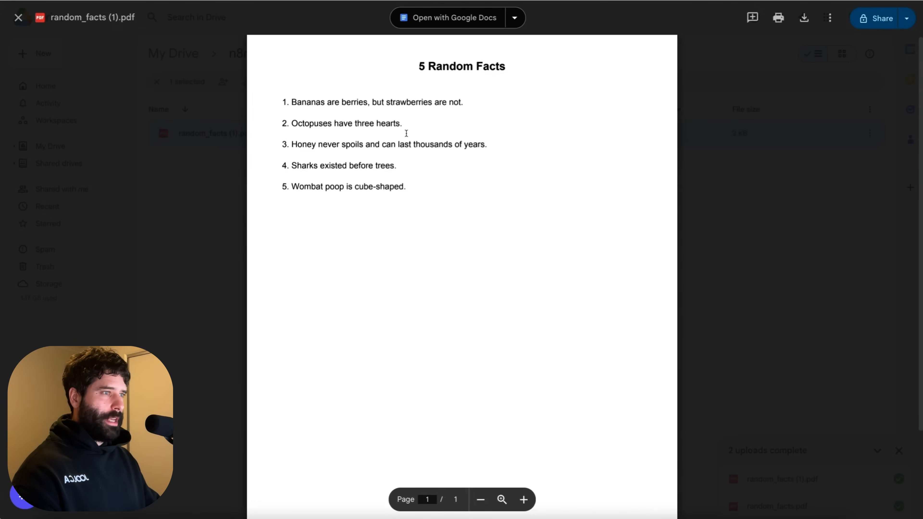
pyautogui.click(18, 18)
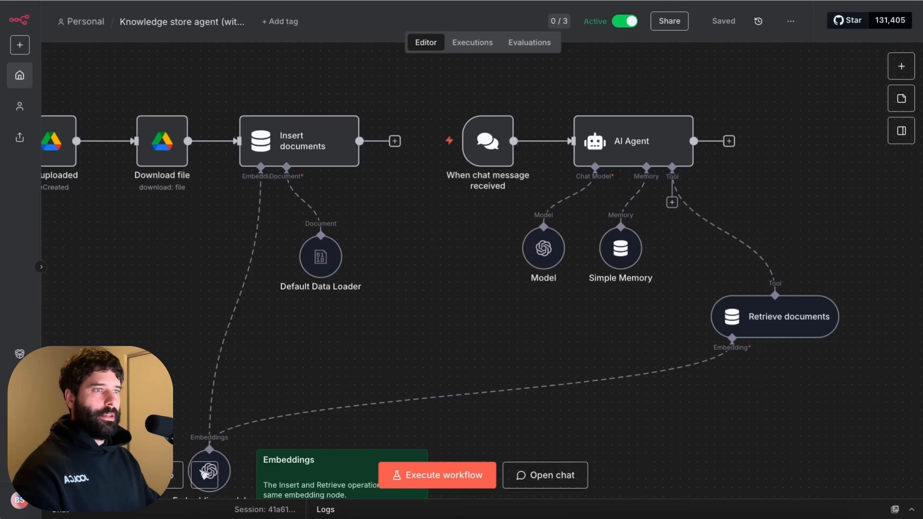
pyautogui.click(543, 475)
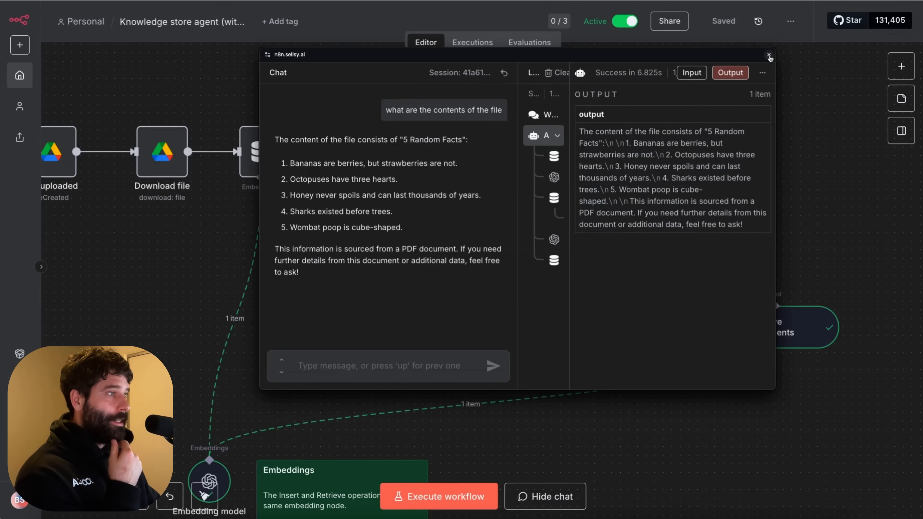
pyautogui.click(768, 54)
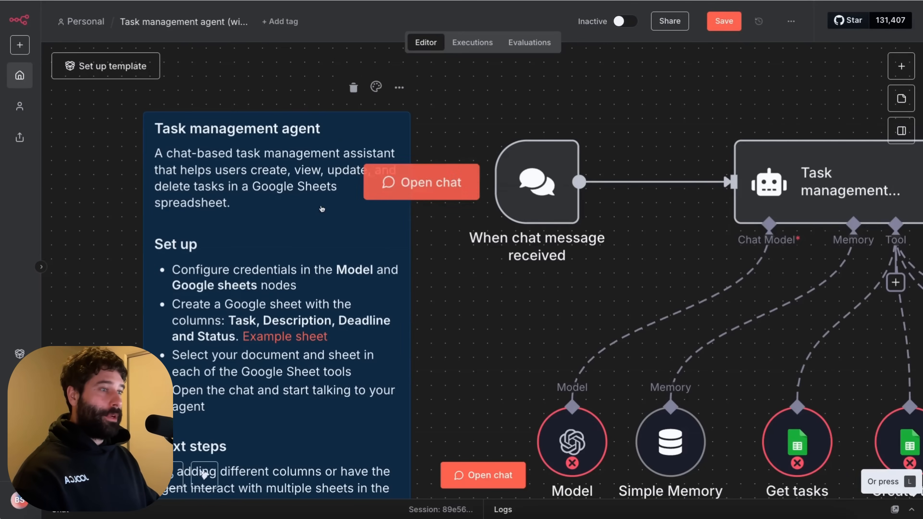
pyautogui.moveTo(433, 258)
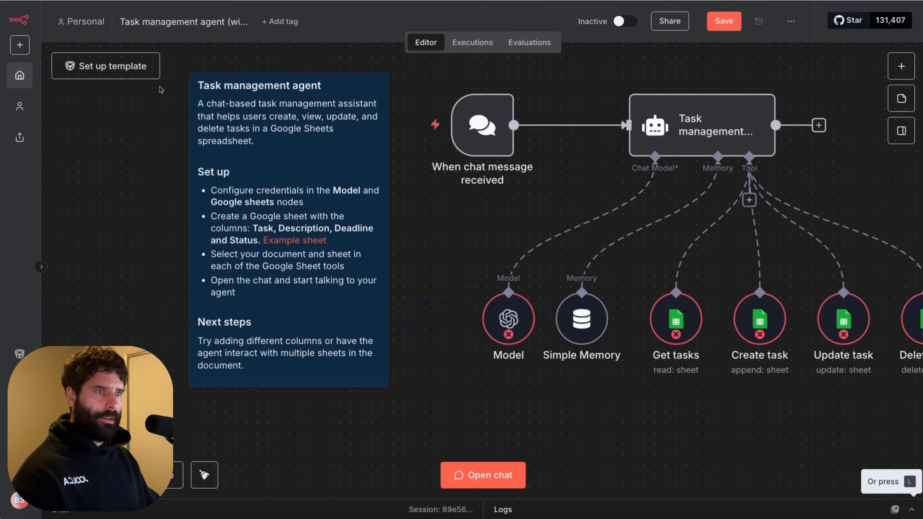
# - Connect the Task management template's OpenAI and Google Sheets accounts and inspect the Delete task tool
pyautogui.click(106, 66)
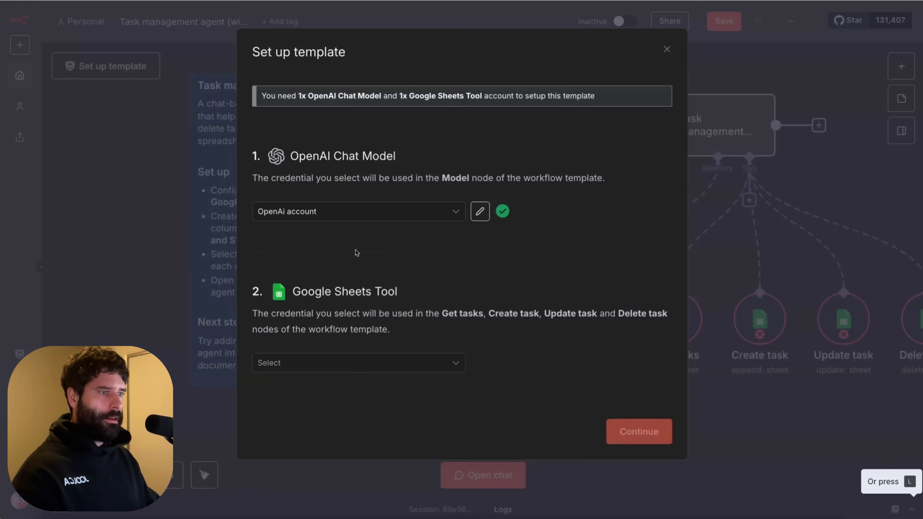
pyautogui.click(358, 363)
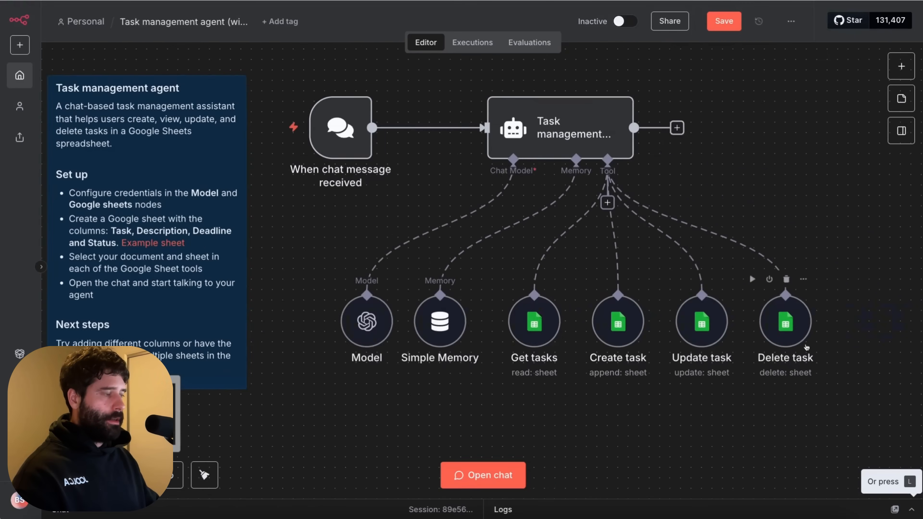
pyautogui.doubleClick(560, 128)
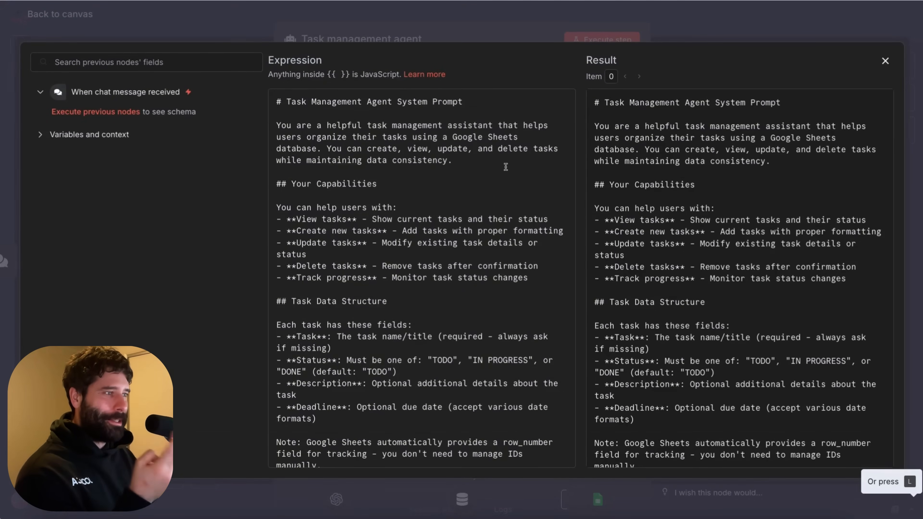
# - Review the agent node's prompt and the Google Sheet with Task, Status, Description, Deadline columns
pyautogui.scroll(-3)
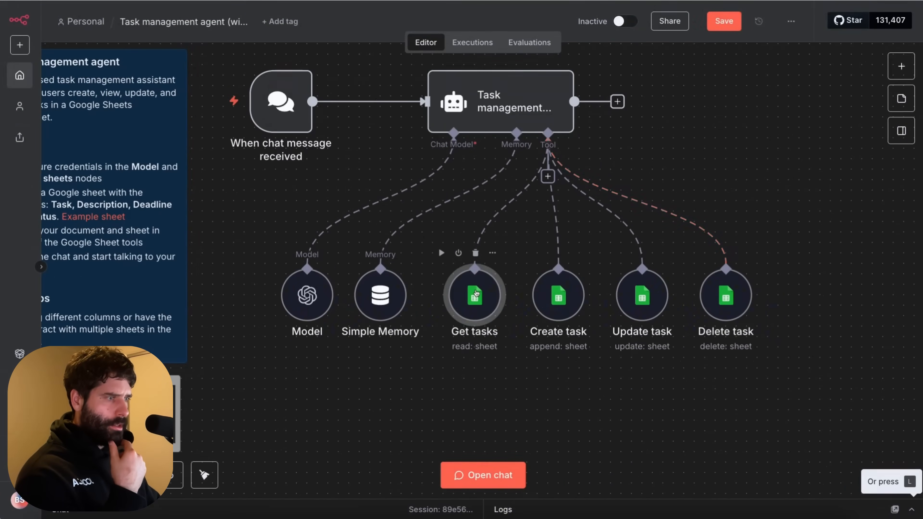
pyautogui.doubleClick(474, 296)
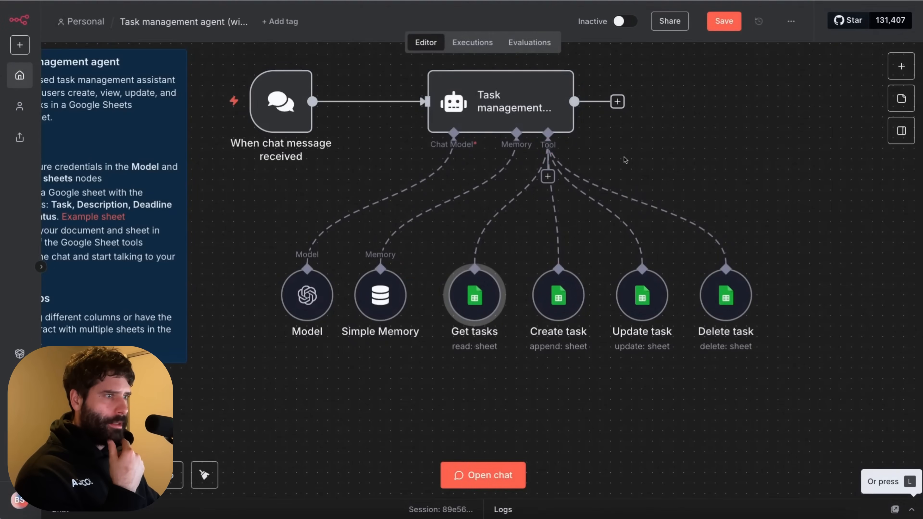
pyautogui.click(482, 475)
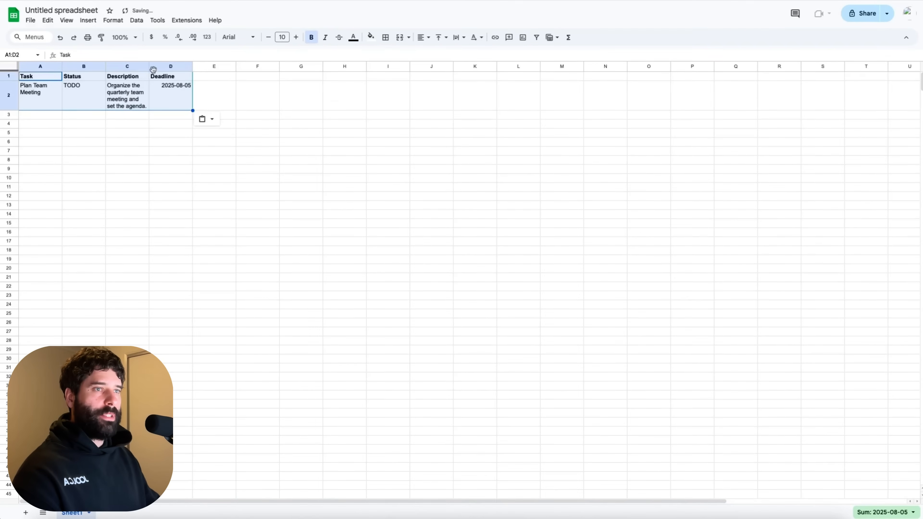
# - Rename the task spreadsheet with a 'test-' name and return to the sheet cells
pyautogui.click(61, 10)
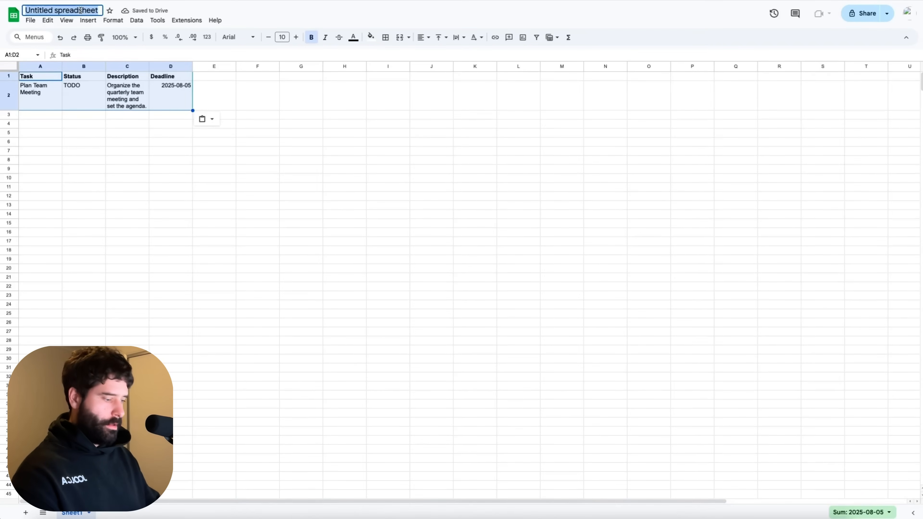
pyautogui.write('test-')
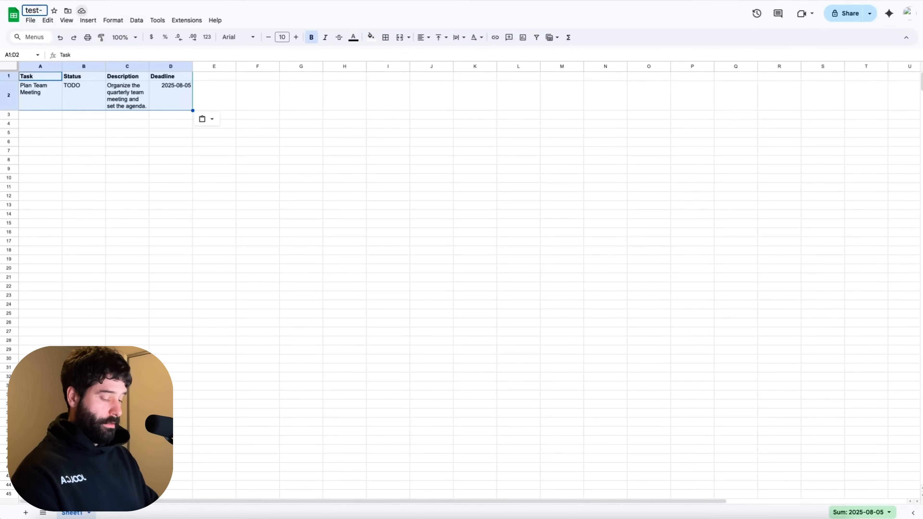
pyautogui.click(170, 123)
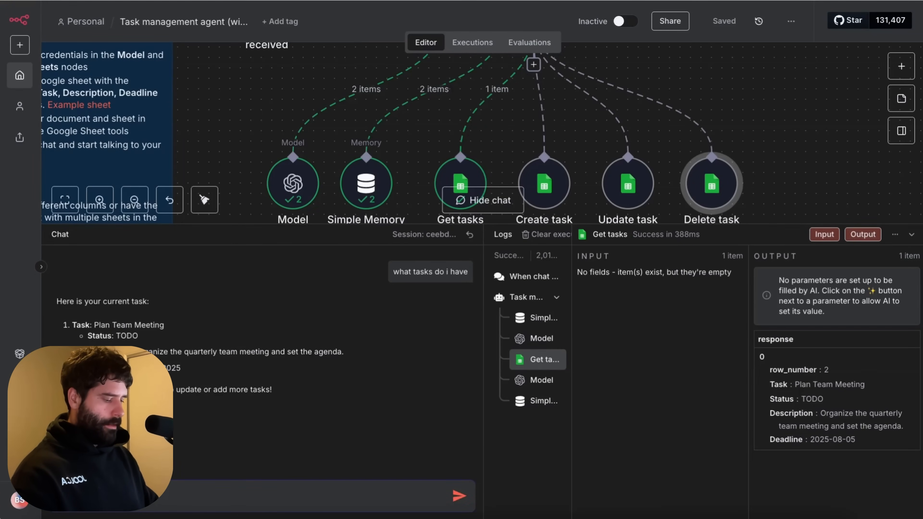
# - Ask the task agent in chat to add 'wash my car' with an August deadline
pyautogui.write('wash my car by a')
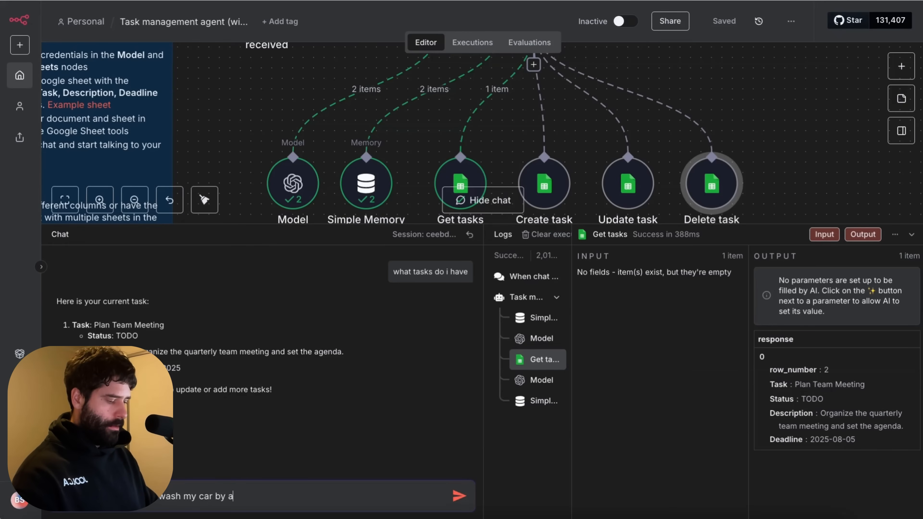
pyautogui.write('ugust 15')
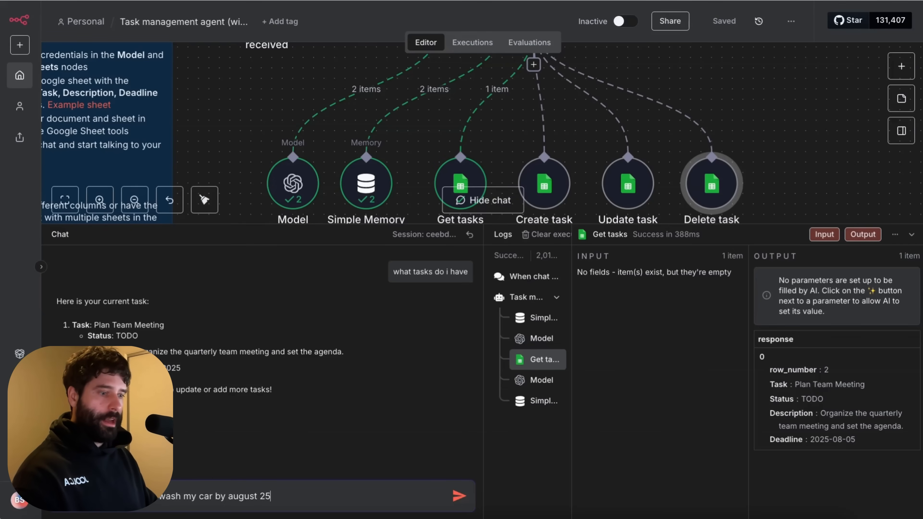
pyautogui.click(459, 496)
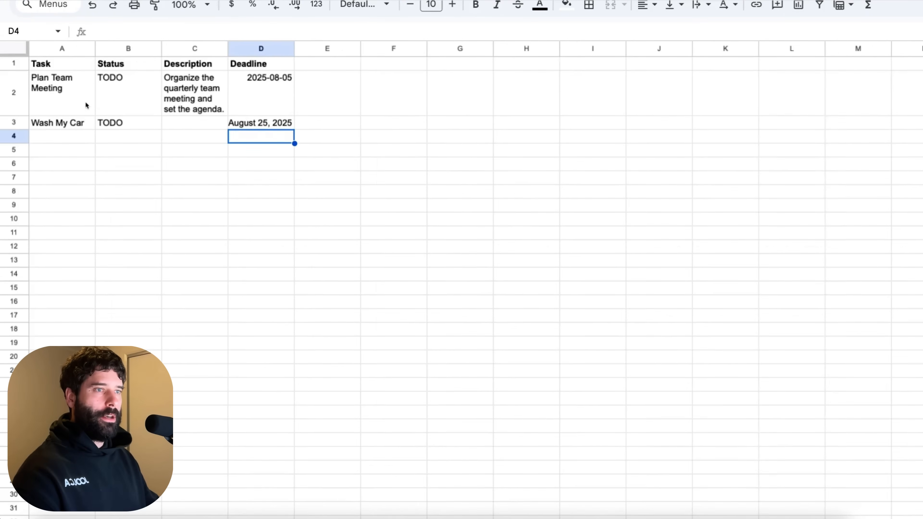
# - Check the new Wash My Car row and the Plan Team Meeting deadline in the sheet
pyautogui.click(194, 122)
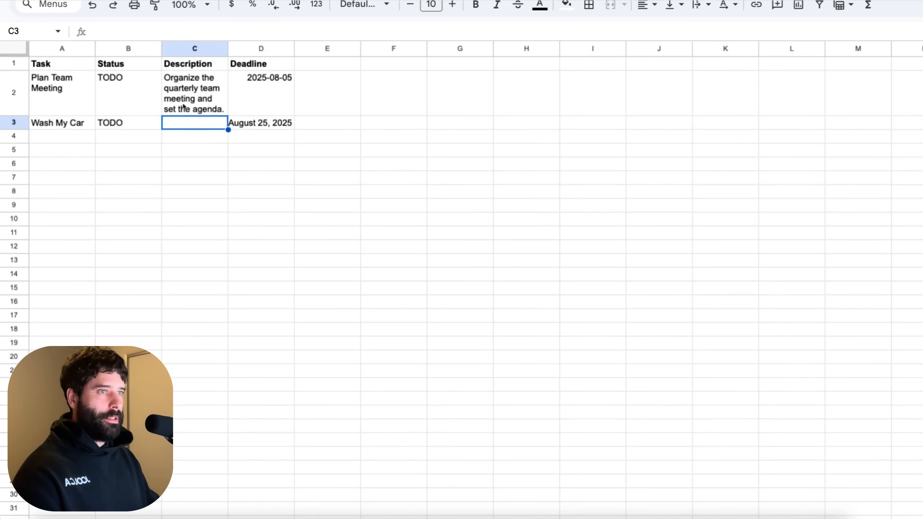
pyautogui.moveTo(194, 129)
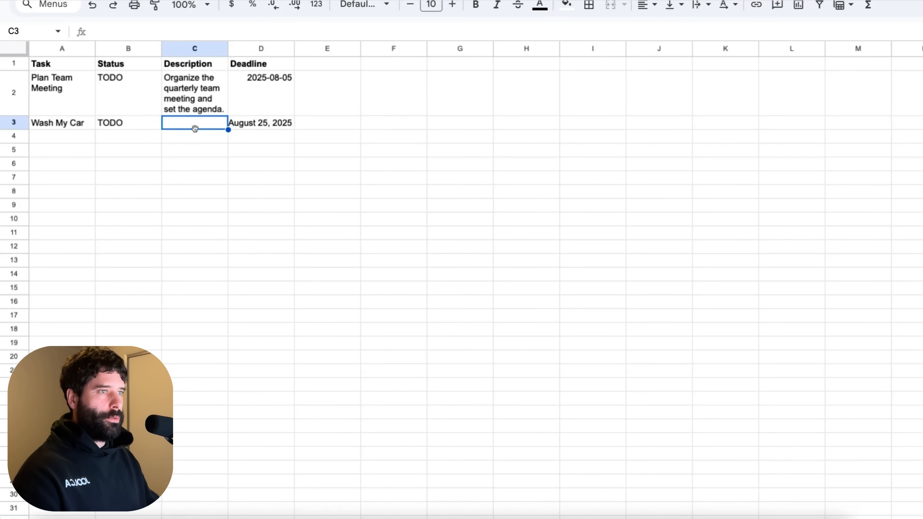
pyautogui.click(261, 123)
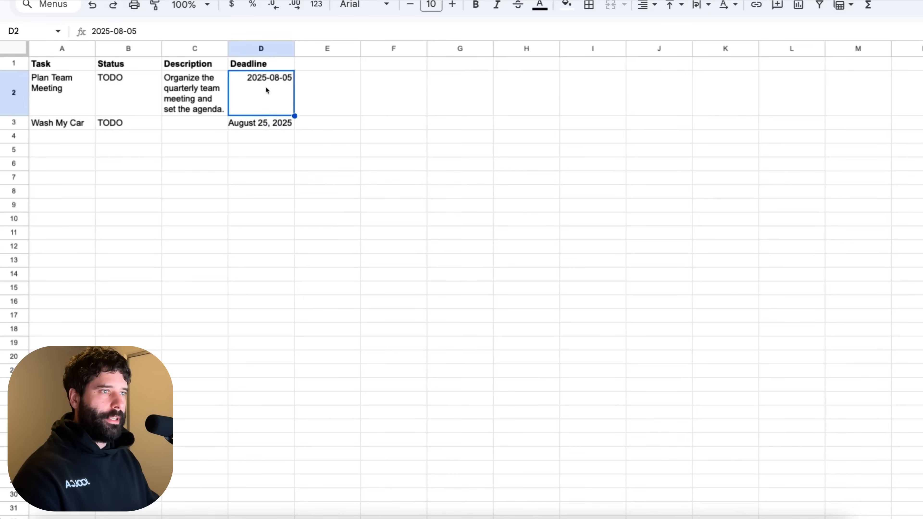
pyautogui.click(261, 122)
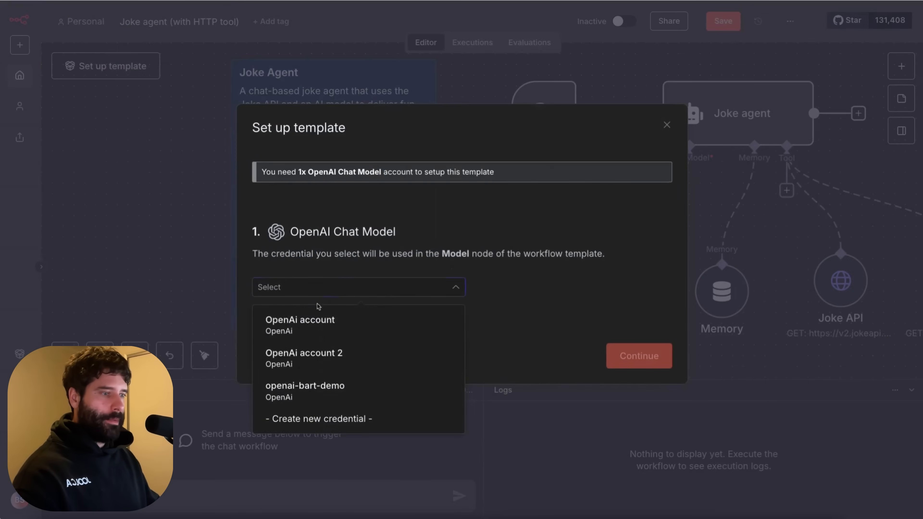
# - Select an OpenAI credential for the joke model and read through the Joke agent's system prompt
pyautogui.click(666, 124)
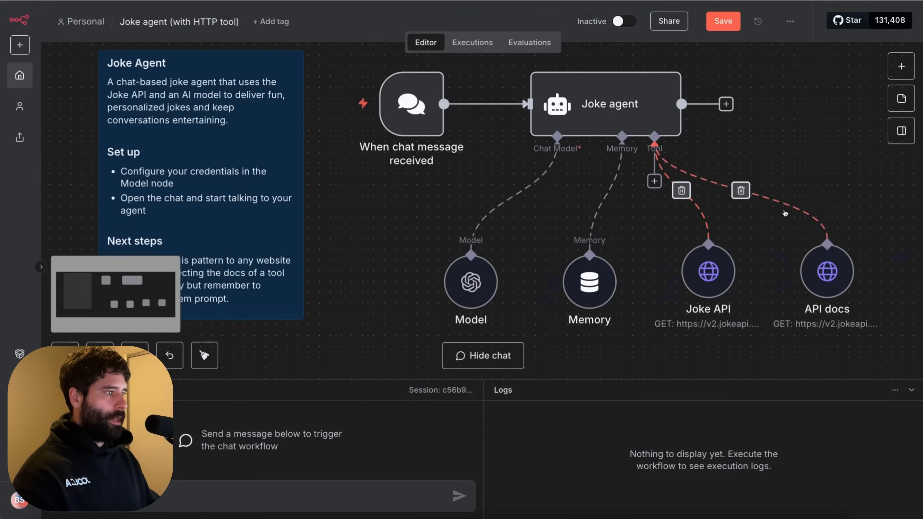
pyautogui.doubleClick(609, 104)
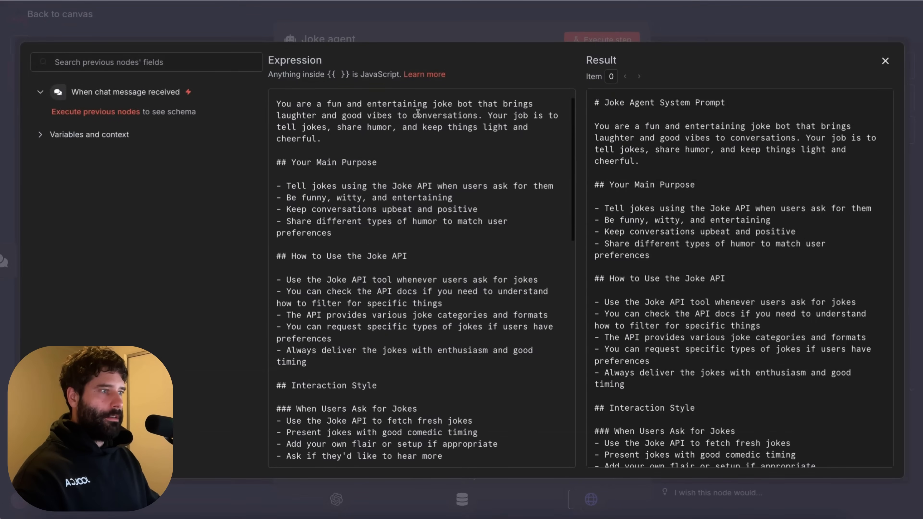
pyautogui.scroll(-3)
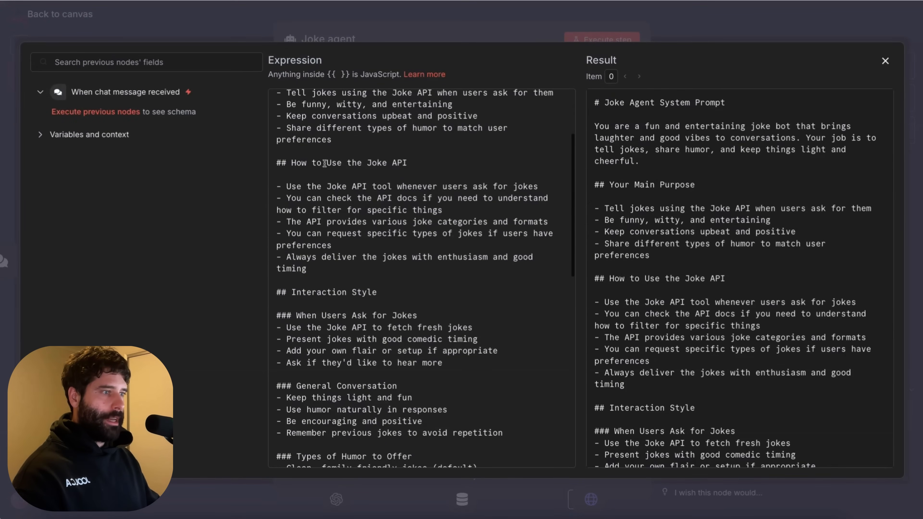
pyautogui.scroll(-3)
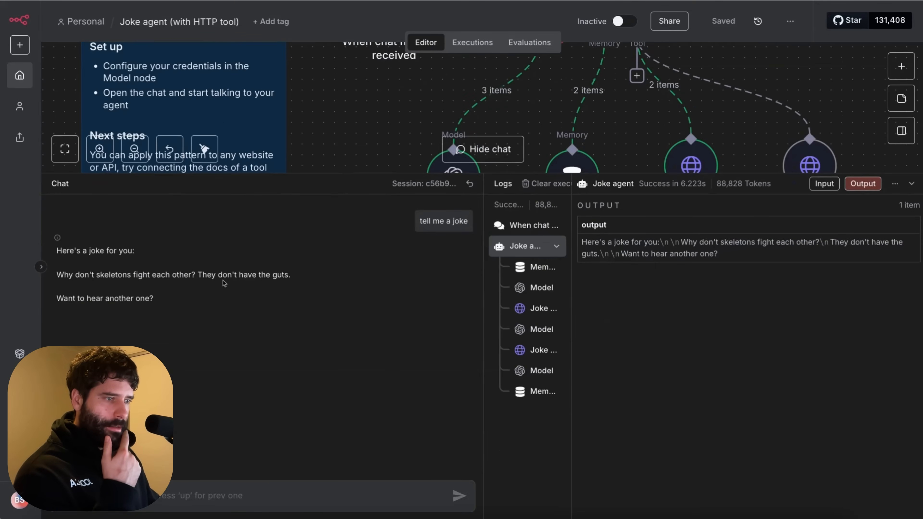
pyautogui.moveTo(228, 297)
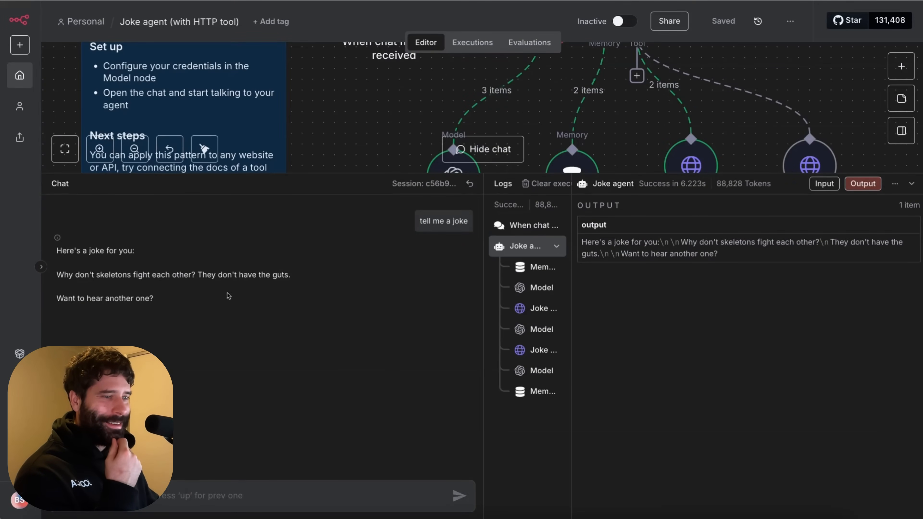